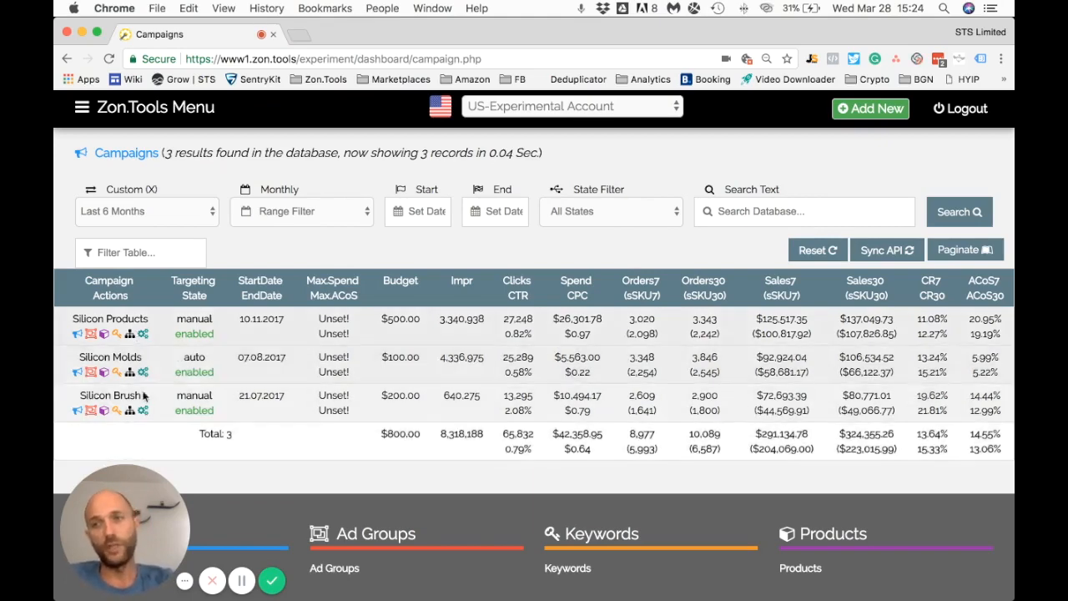
{"action": "mouse_move", "coordinate": [143, 410]}
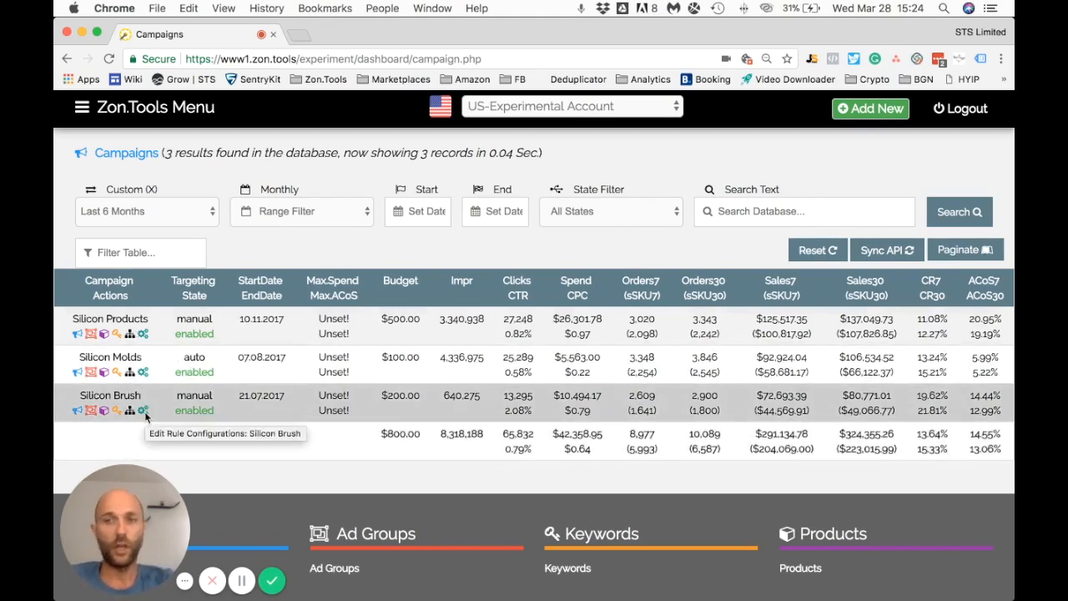
{"action": "mouse_move", "coordinate": [130, 334]}
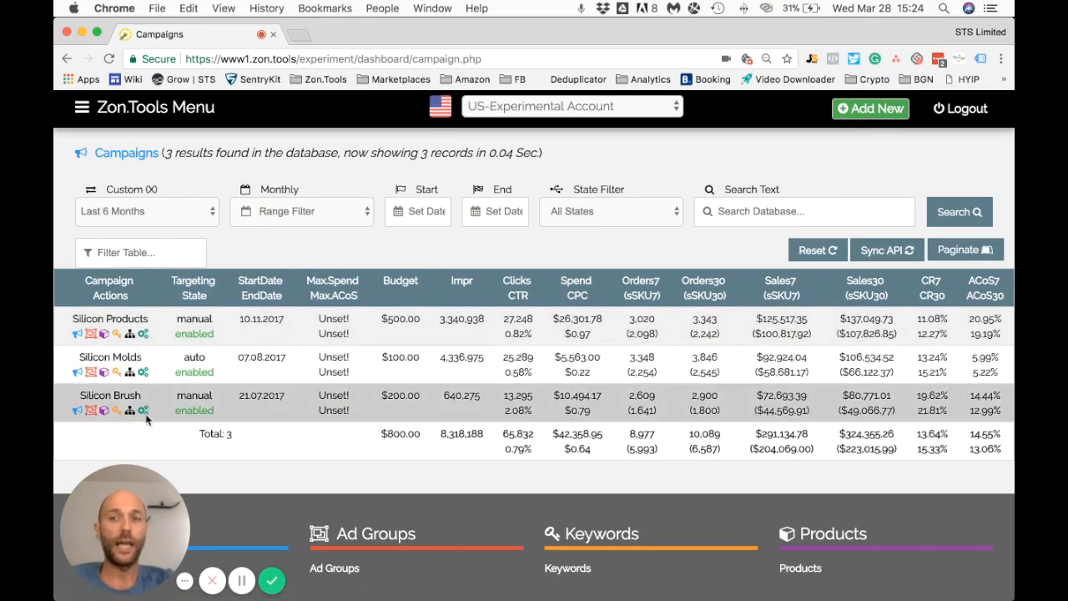
{"action": "mouse_move", "coordinate": [130, 410]}
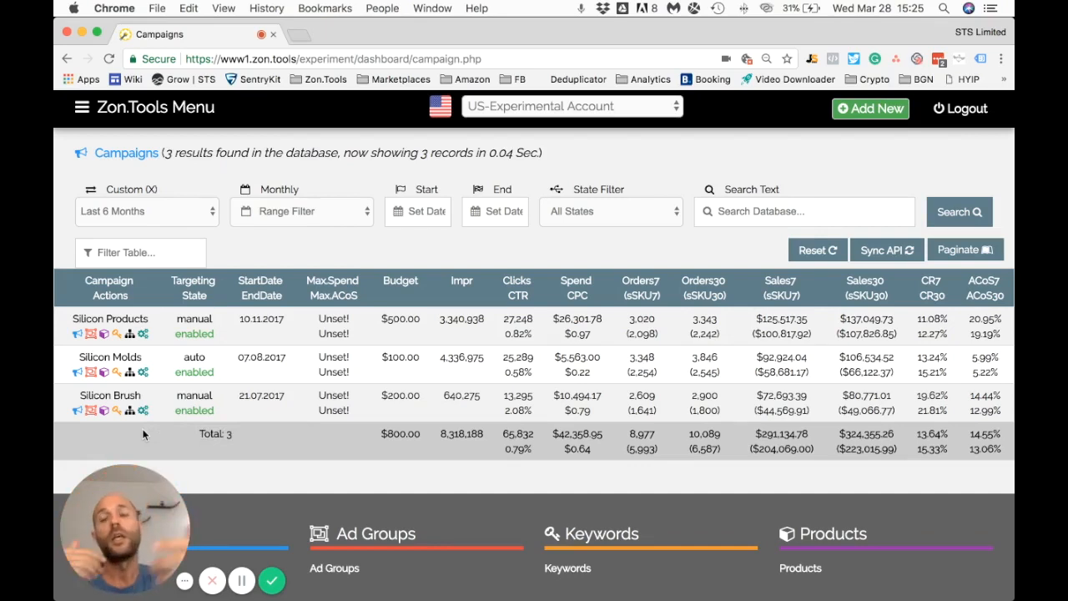
{"action": "mouse_move", "coordinate": [142, 414]}
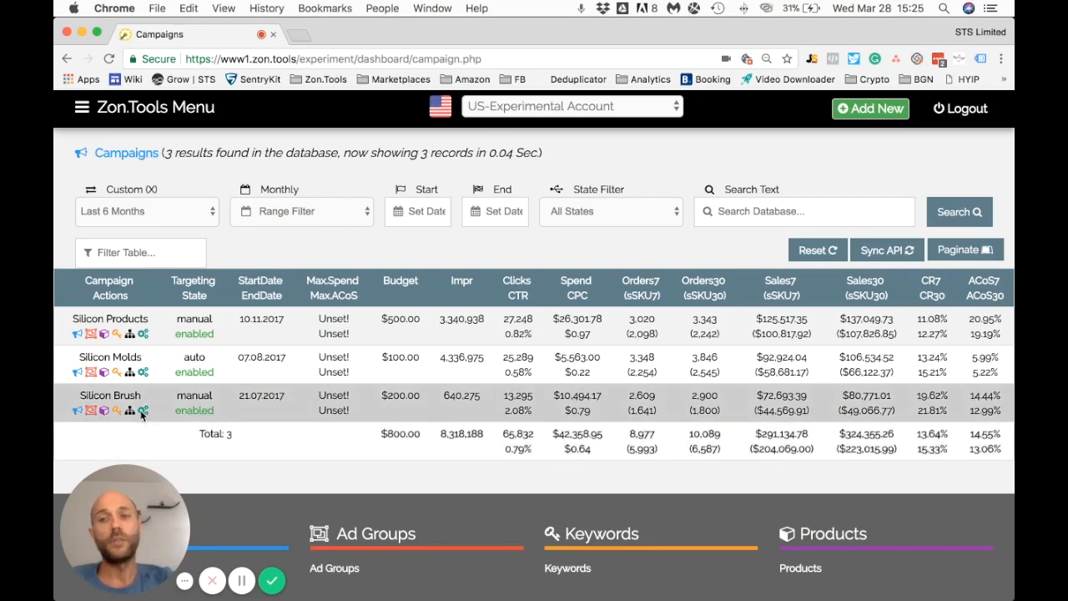
{"action": "mouse_move", "coordinate": [129, 411]}
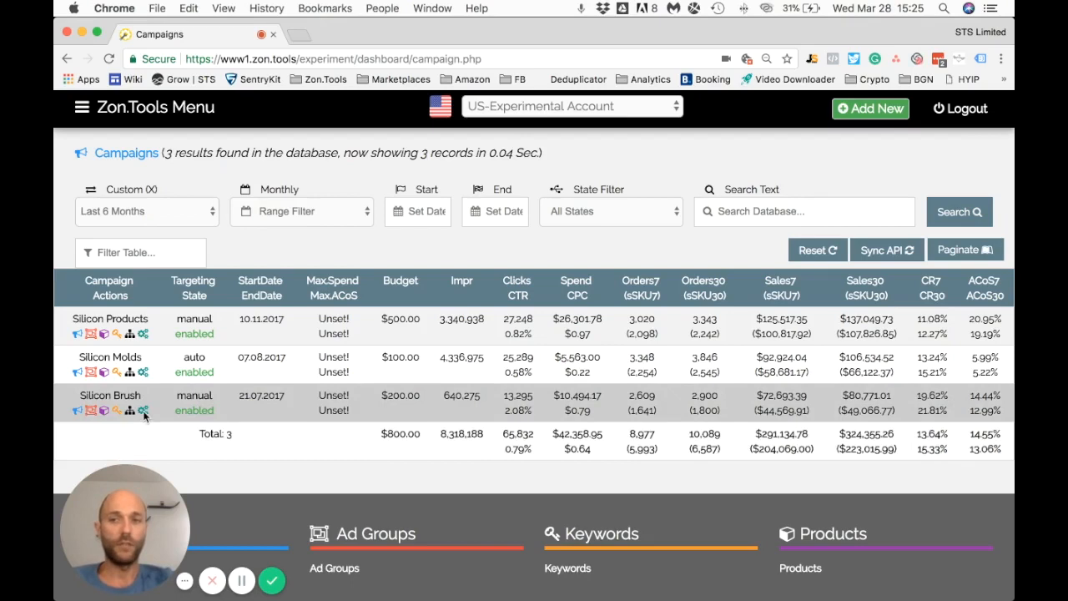
- Open Silicon Brush's rule configuration and focus the Max. Keyword Spend field
{"action": "left_click", "coordinate": [142, 403]}
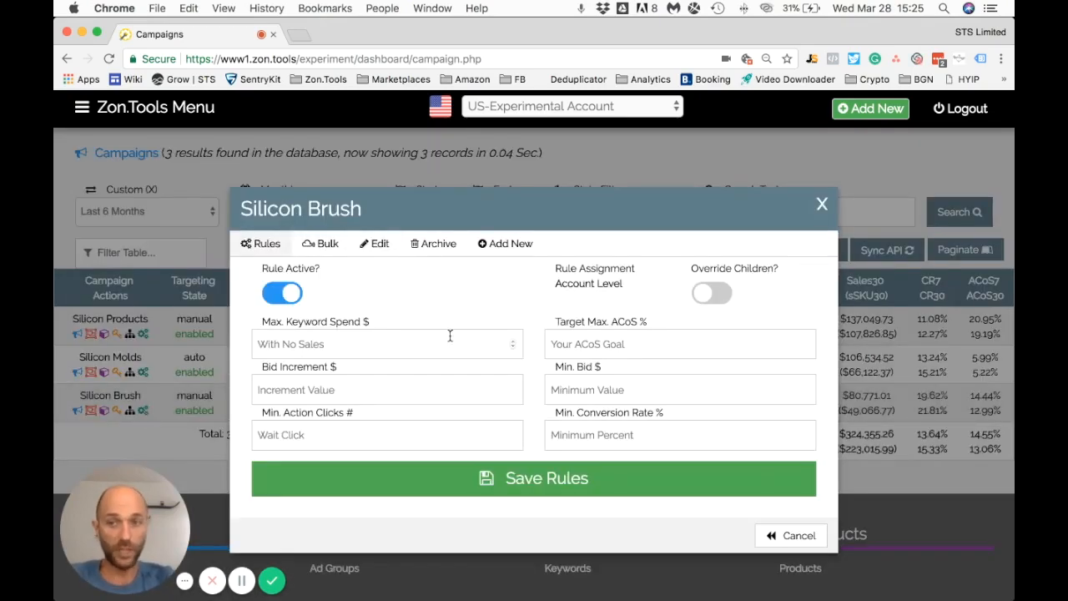
{"action": "mouse_move", "coordinate": [456, 331]}
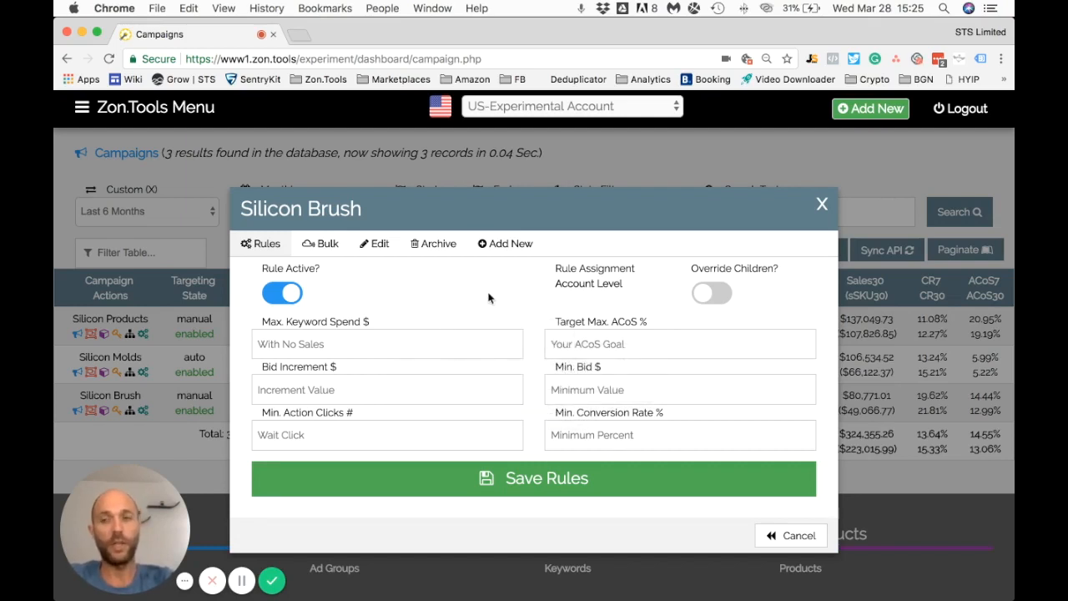
{"action": "left_click", "coordinate": [387, 344]}
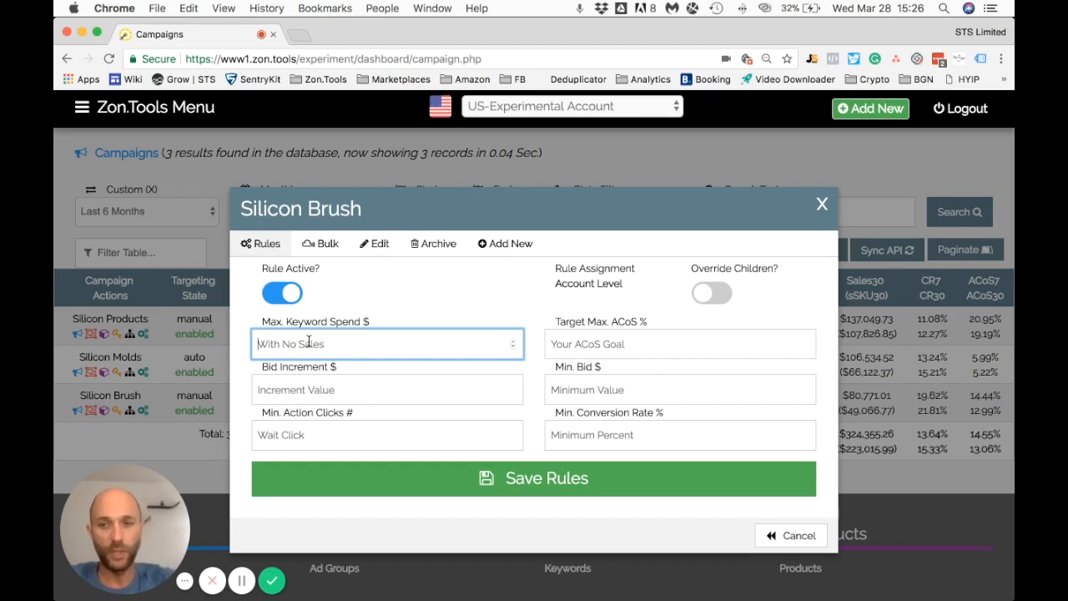
- Enter 20 as Silicon Brush's max keyword spend after retyping between 10 and 20
{"action": "type", "text": "20"}
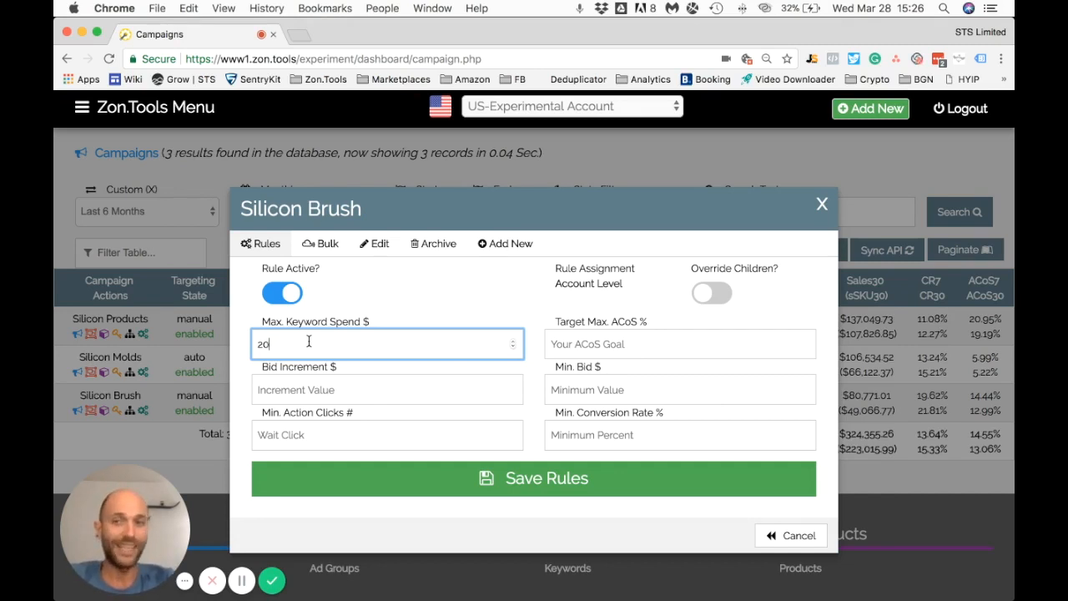
{"action": "type", "text": "10"}
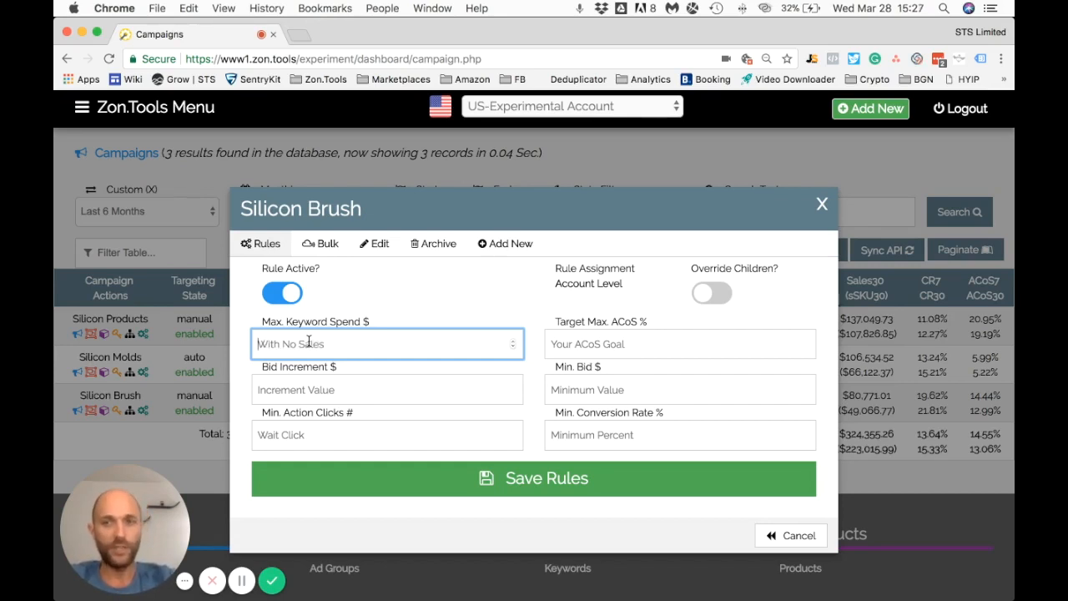
{"action": "type", "text": "20"}
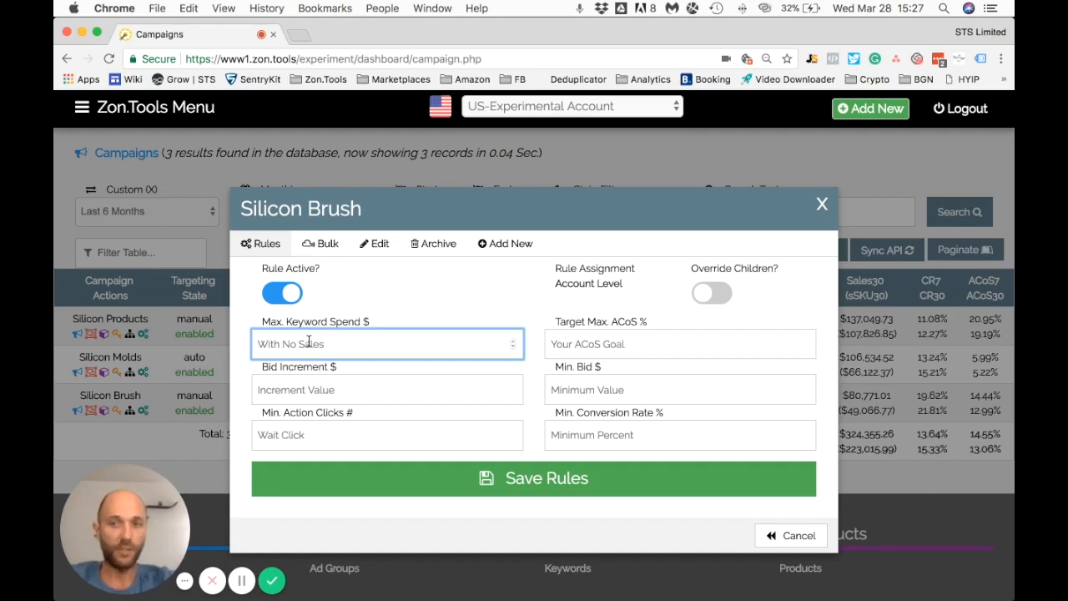
{"action": "type", "text": "10"}
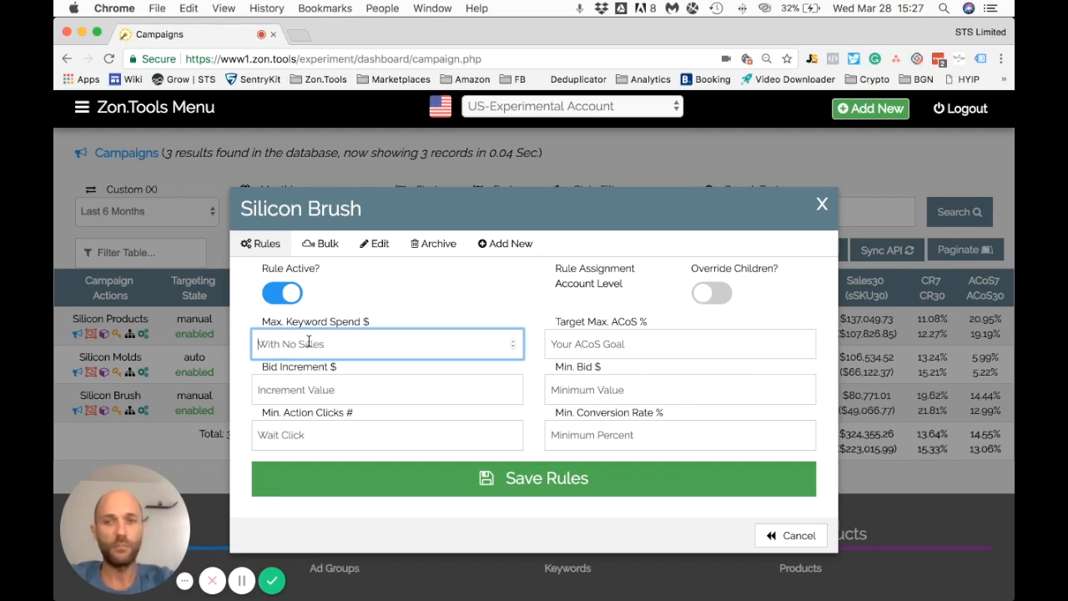
{"action": "type", "text": "20"}
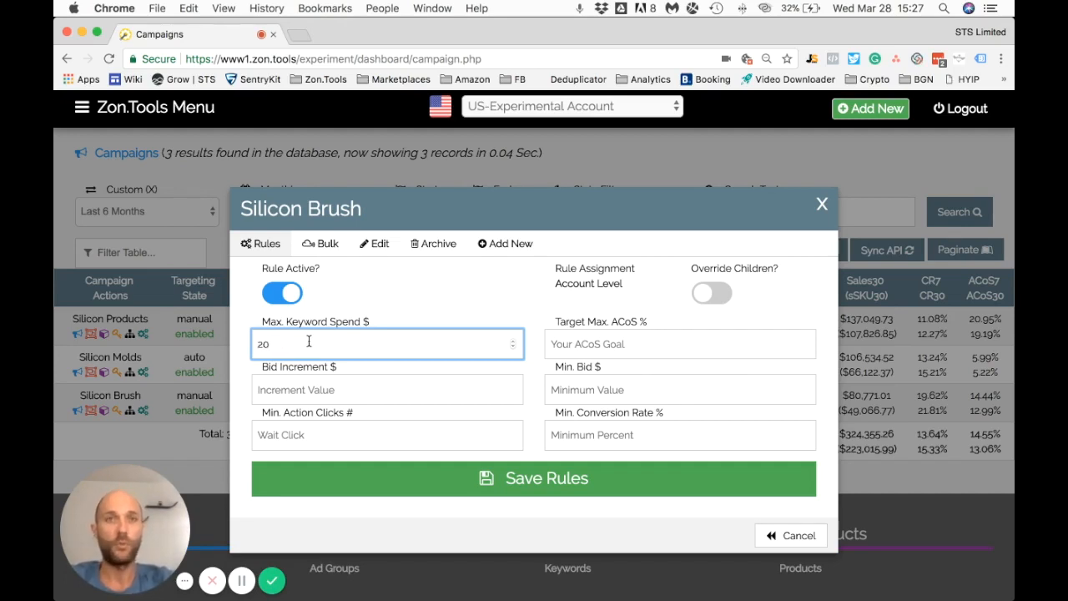
{"action": "left_click", "coordinate": [679, 344]}
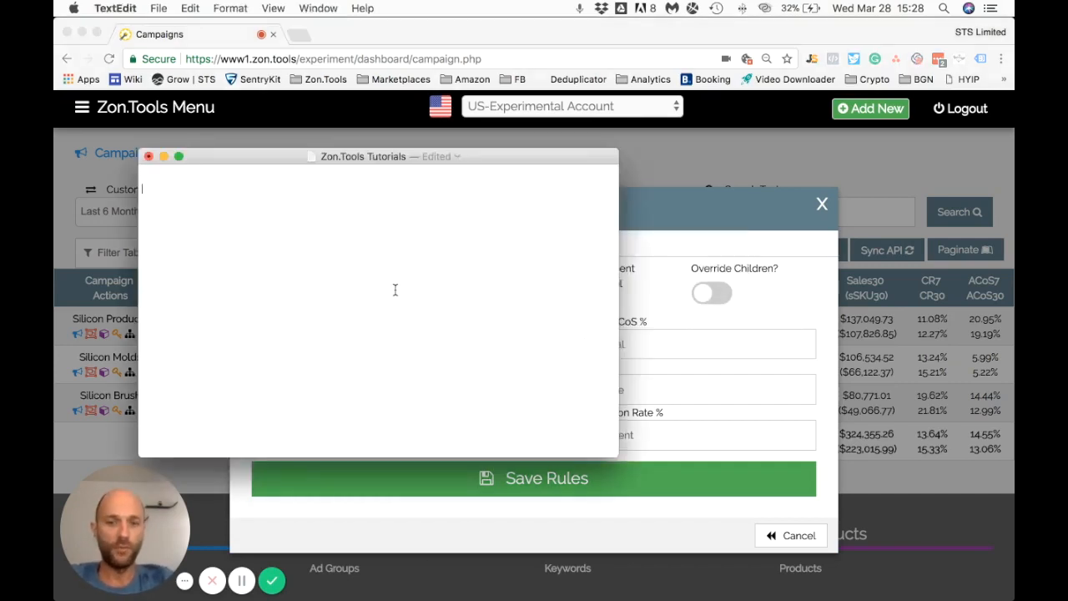
- Type the notes 'Aggressive: 35%' and 'Keep 10% Prof:' in the TextEdit document
{"action": "type", "text": "35"}
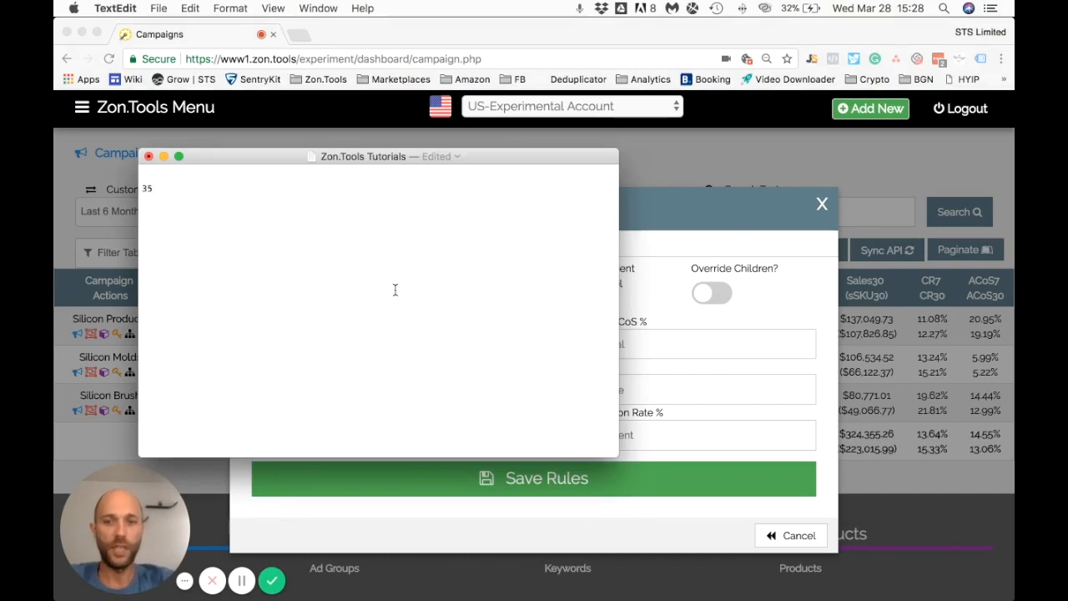
{"action": "type", "text": "% Agg"}
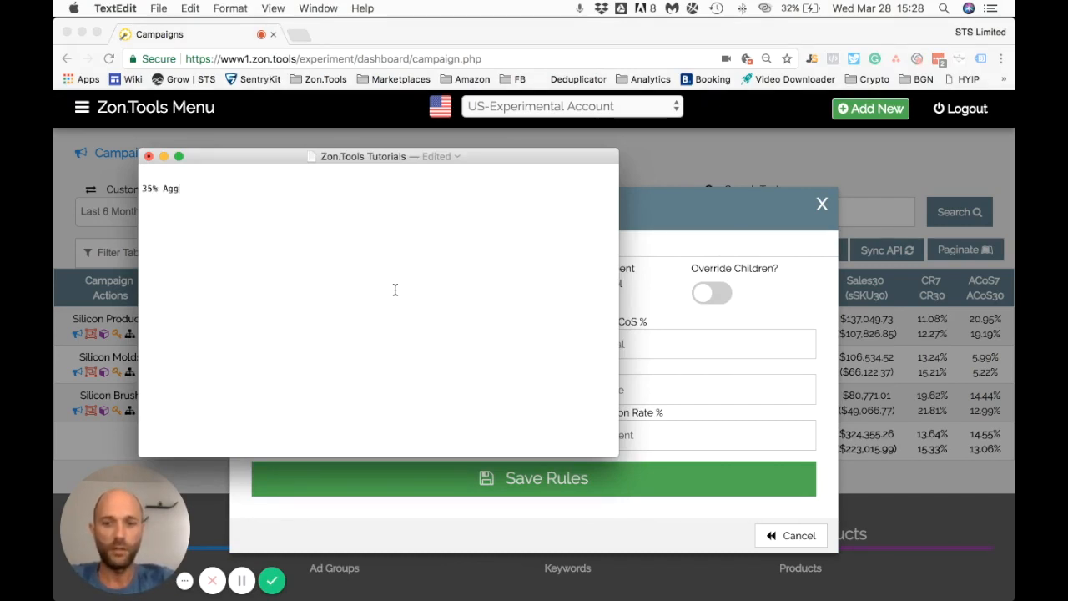
{"action": "type", "text": "ressive:"}
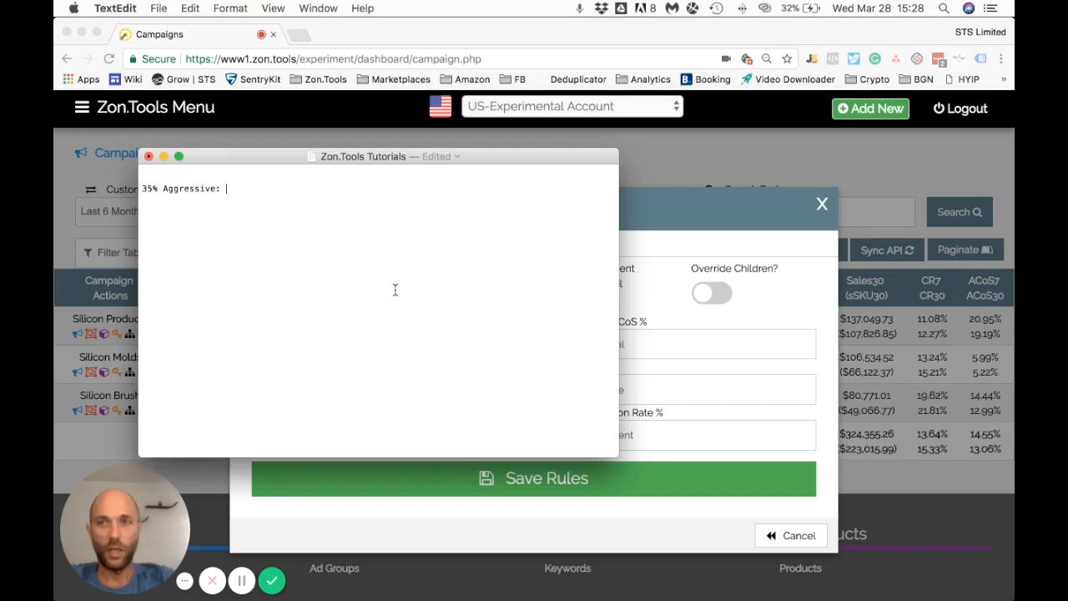
{"action": "type", "text": "35%"}
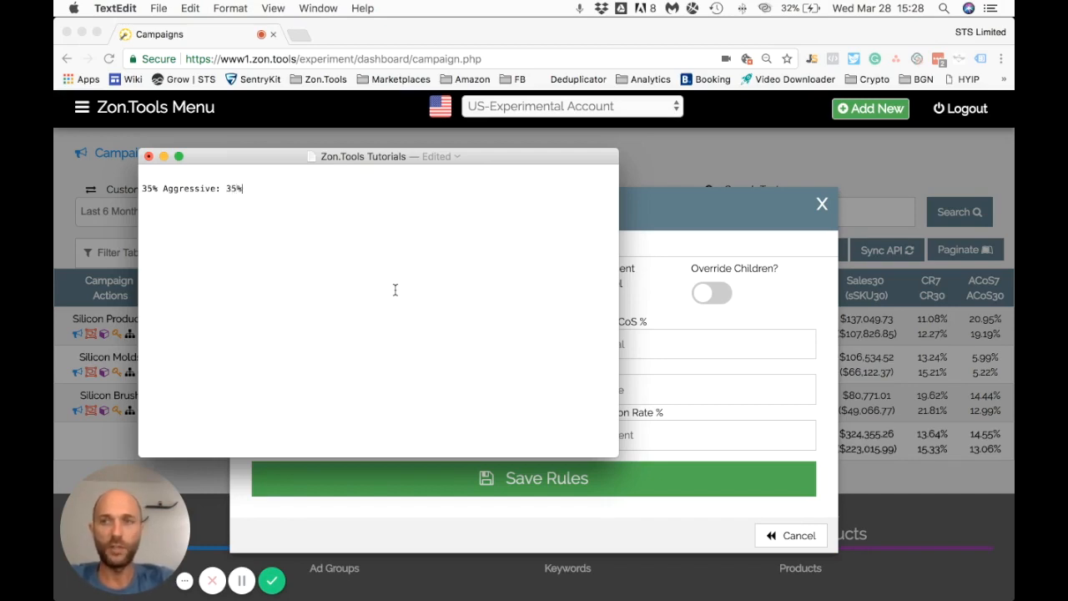
{"action": "type", "text": "35"}
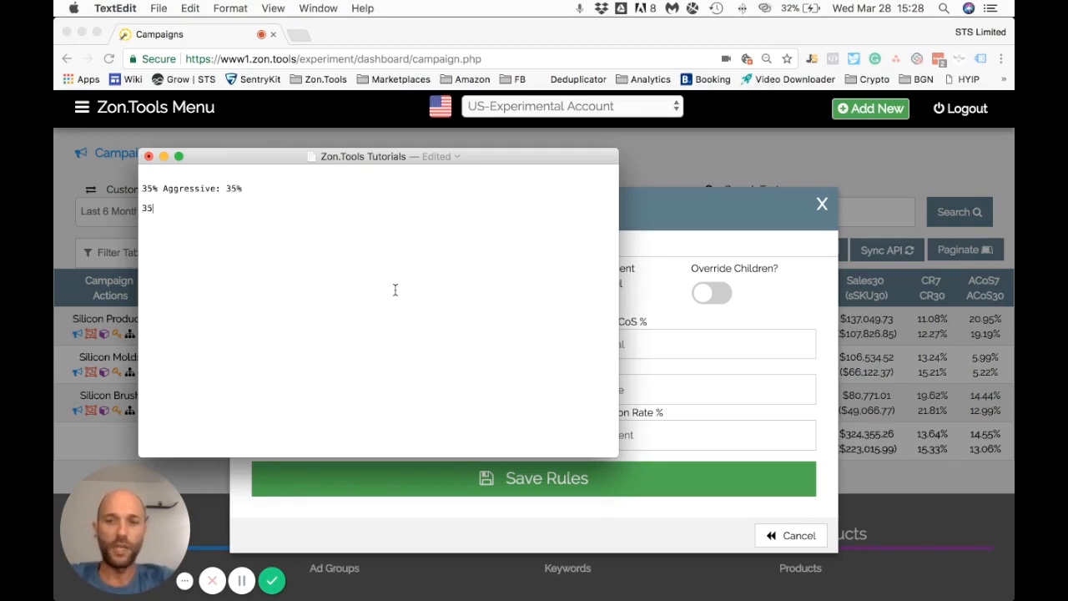
{"action": "type", "text": "%"}
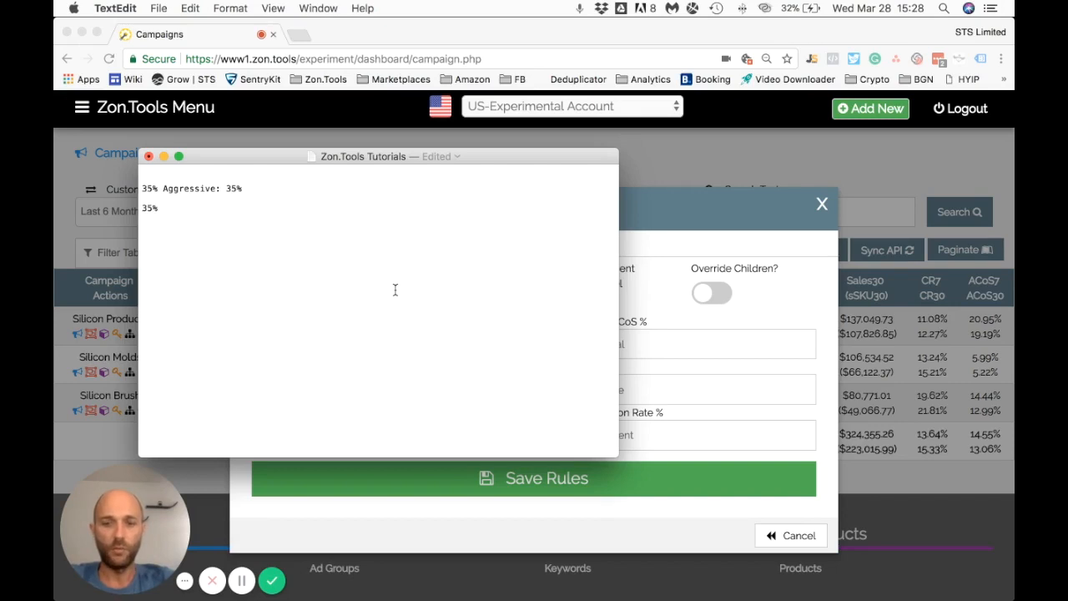
{"action": "type", "text": "Keep 10"}
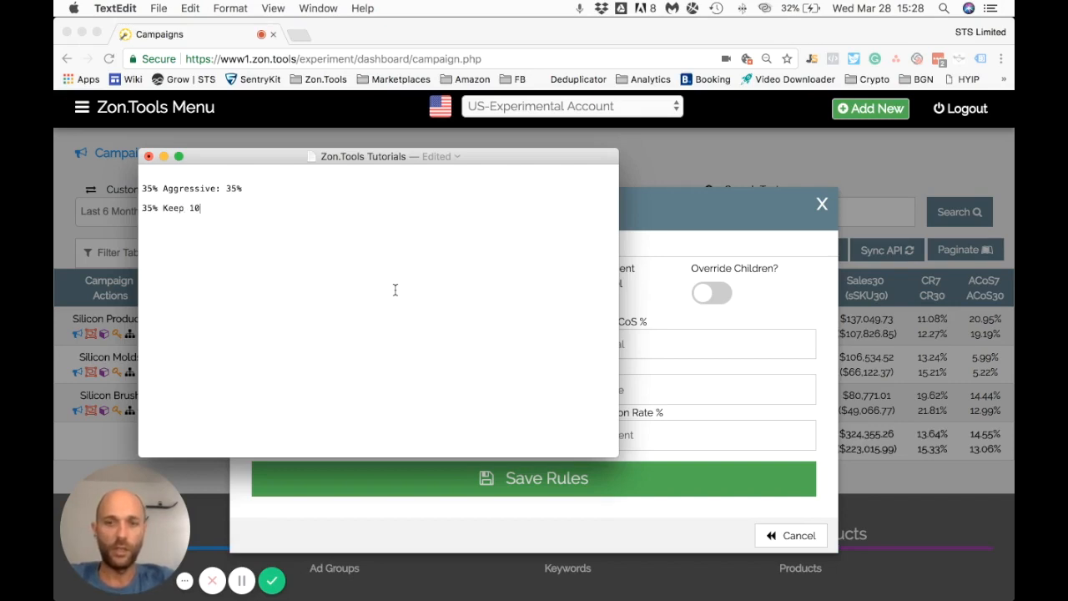
{"action": "type", "text": "% Pdf:"}
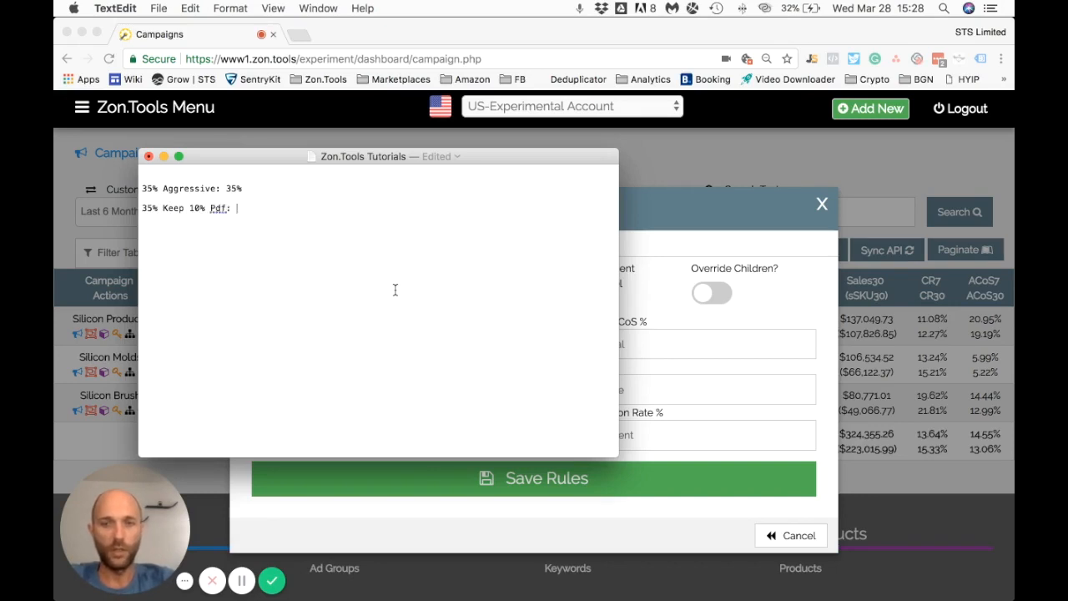
{"action": "type", "text": "Prof"}
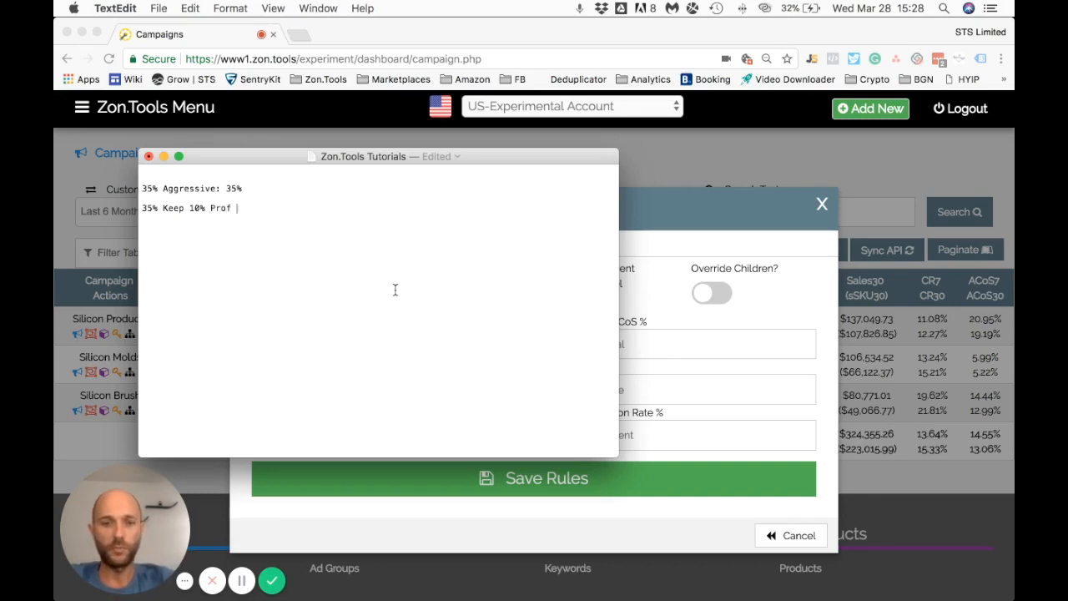
{"action": "type", "text": ":"}
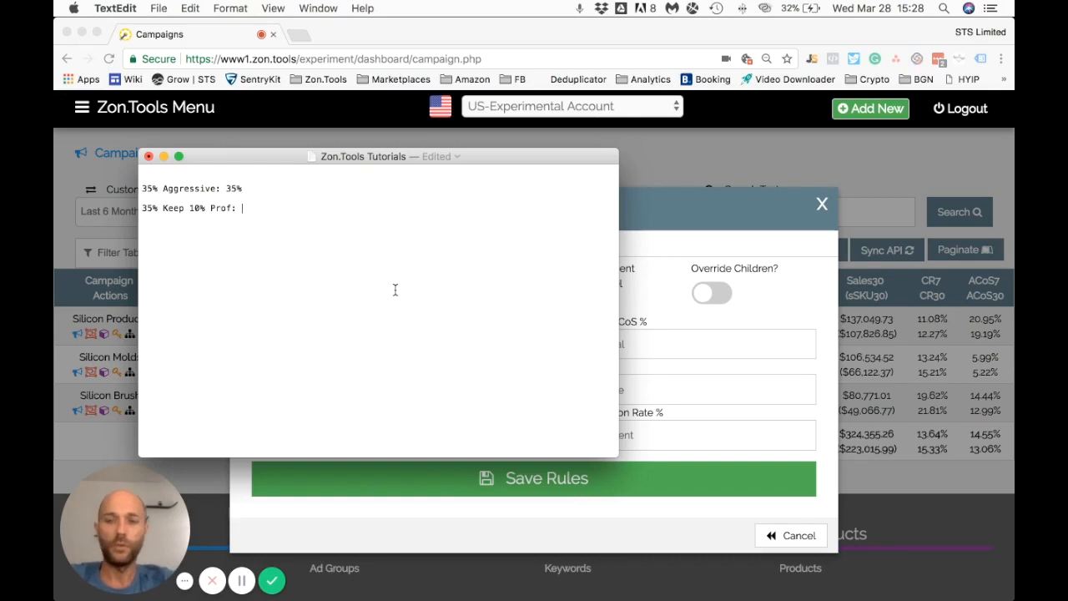
{"action": "type", "text": "25%"}
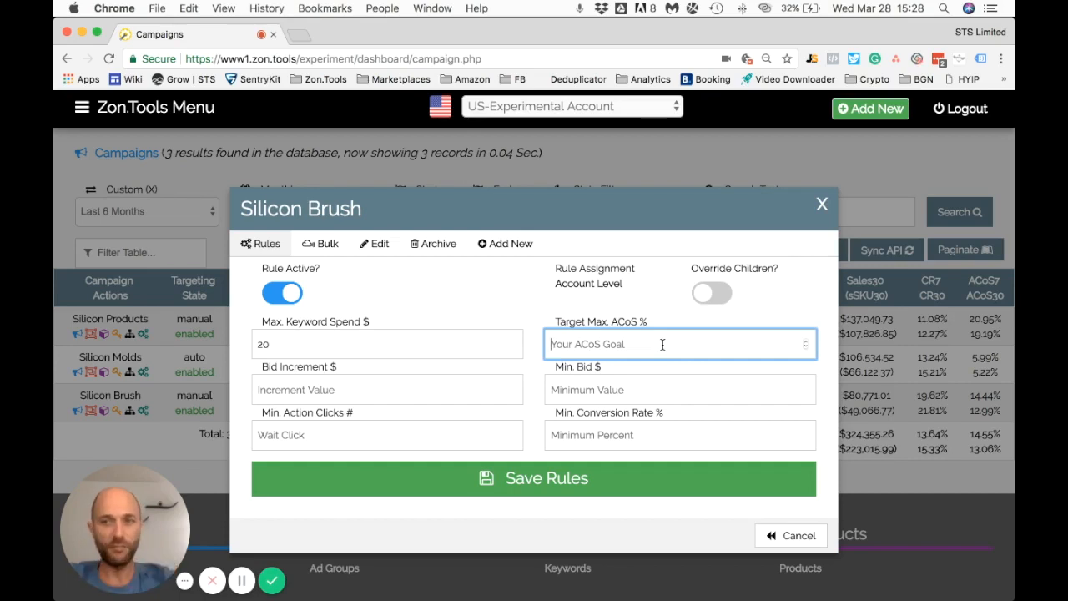
- Enter 35 for Silicon Brush's target max ACoS and 0.41 for the bid increment
{"action": "type", "text": "3"}
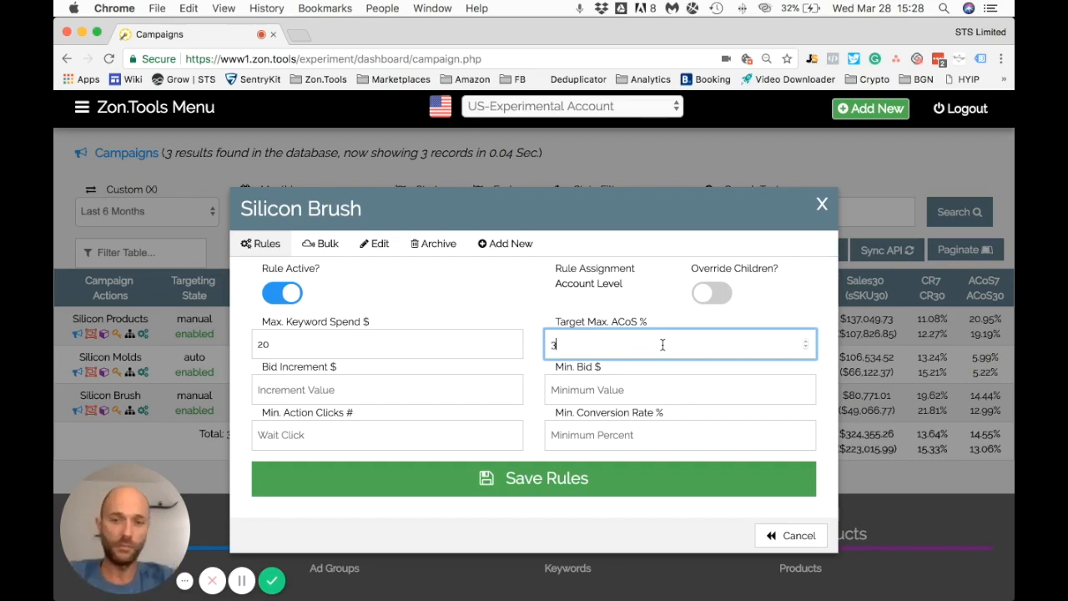
{"action": "type", "text": "5"}
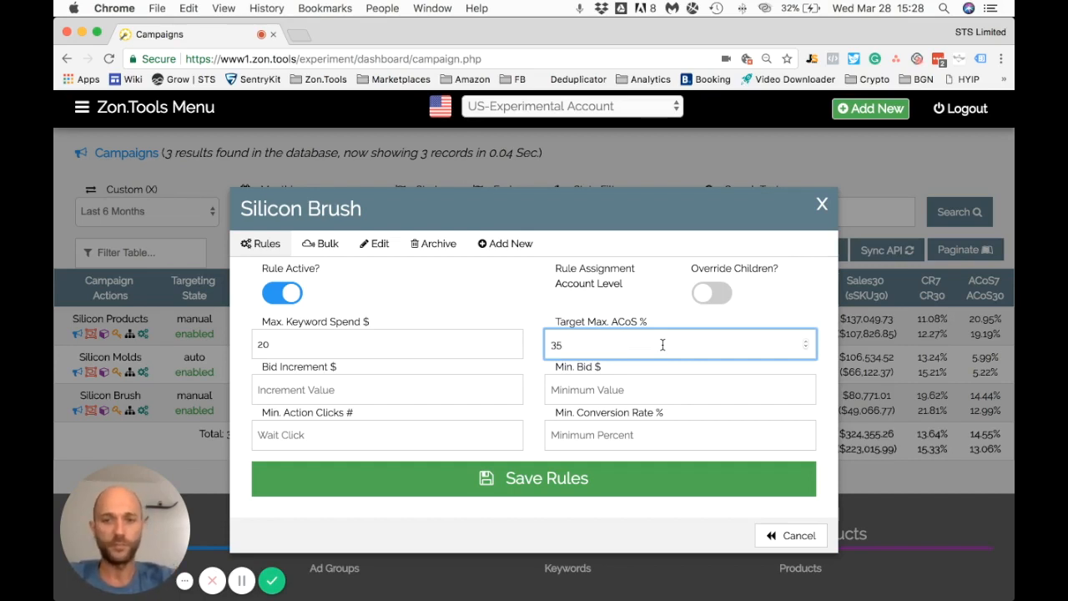
{"action": "mouse_move", "coordinate": [489, 418]}
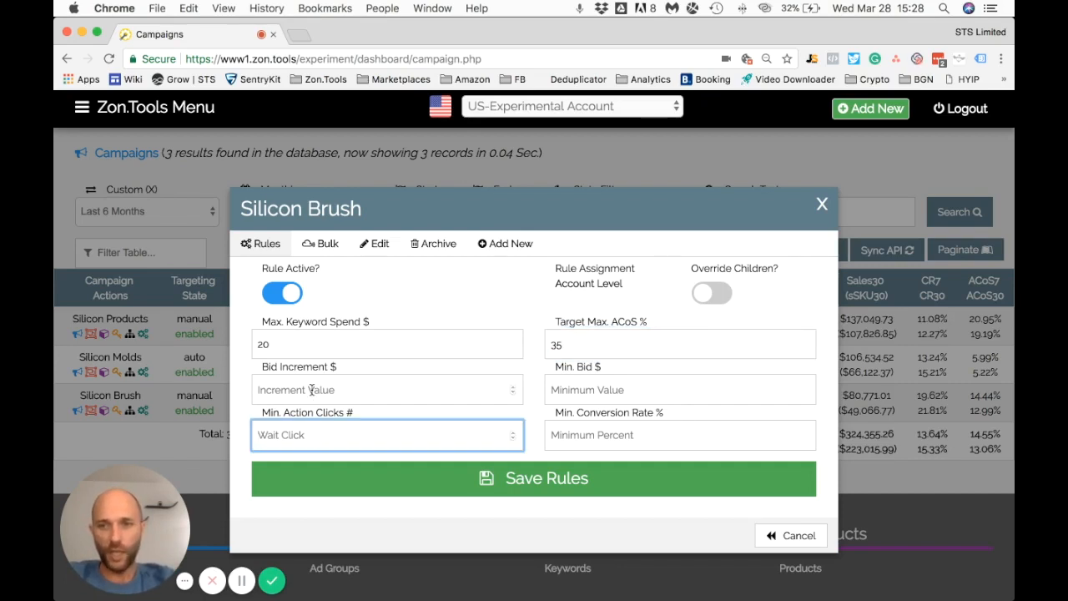
{"action": "left_click", "coordinate": [387, 390]}
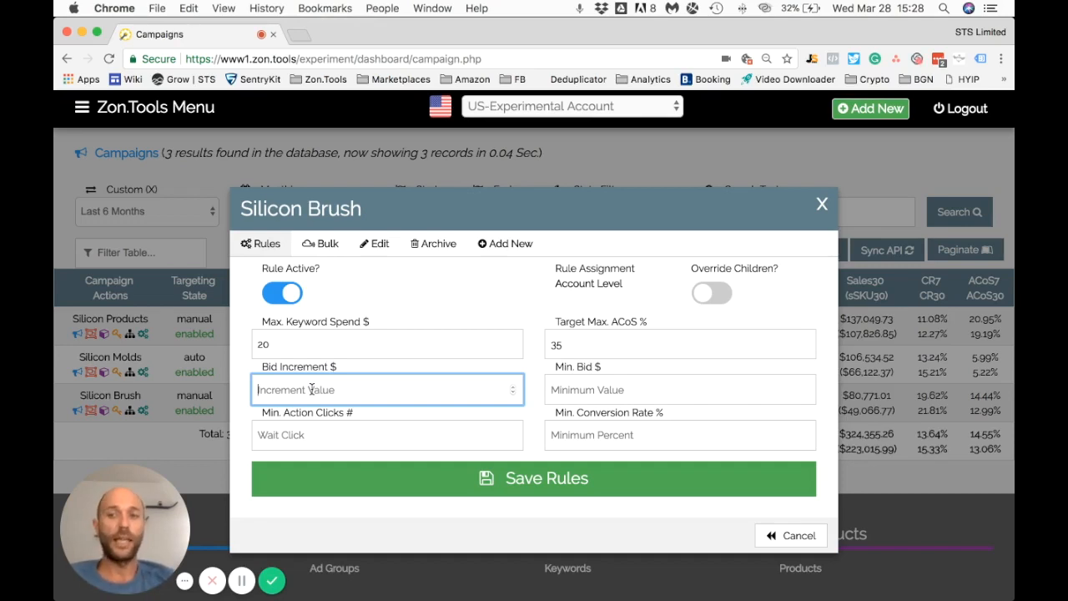
{"action": "left_click", "coordinate": [387, 435]}
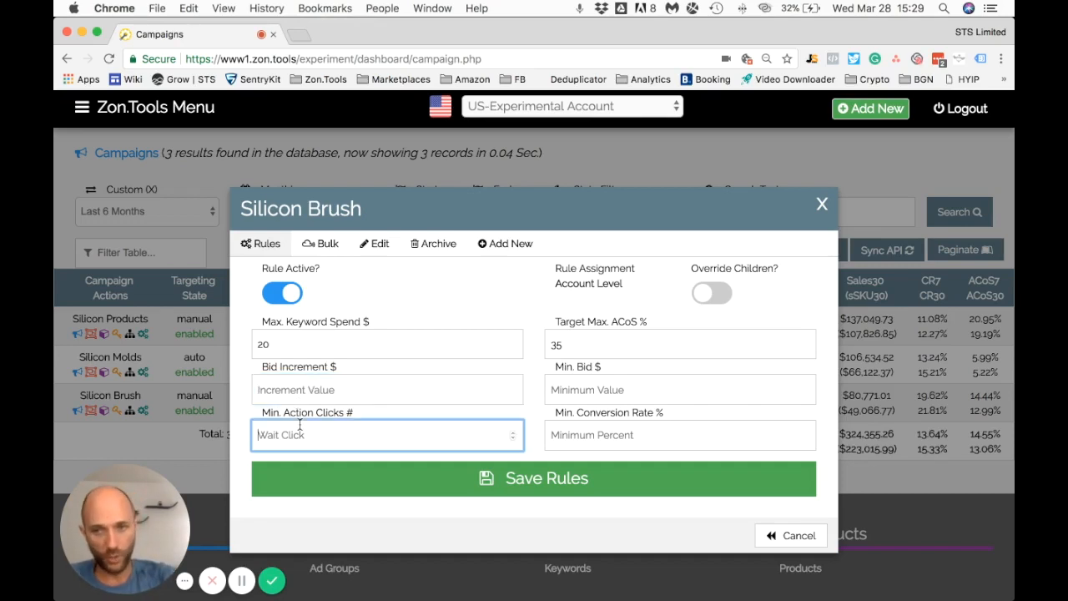
{"action": "left_click", "coordinate": [387, 389]}
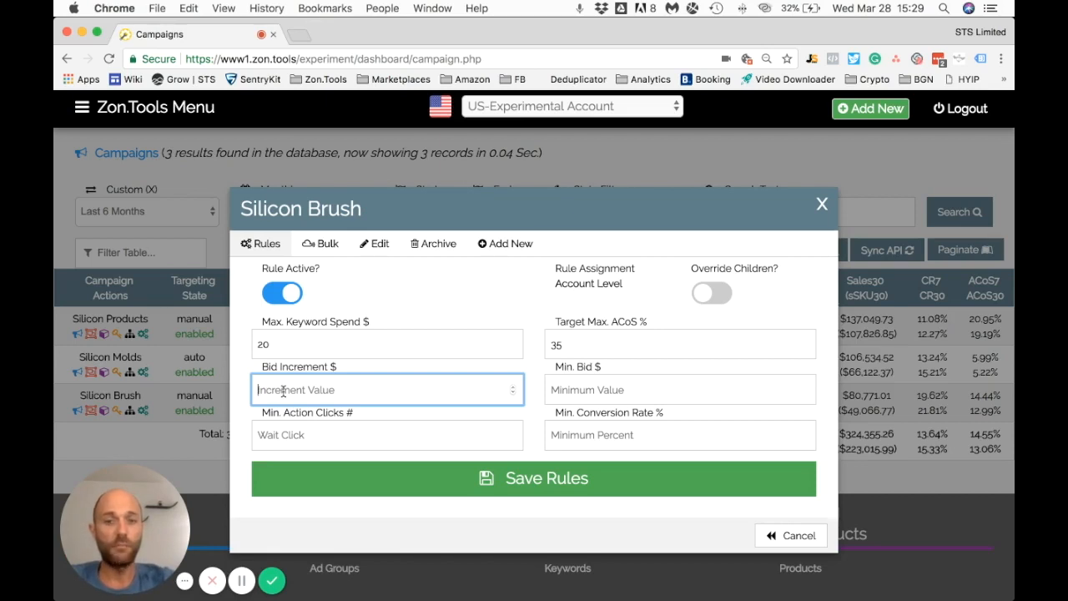
{"action": "type", "text": "0.11"}
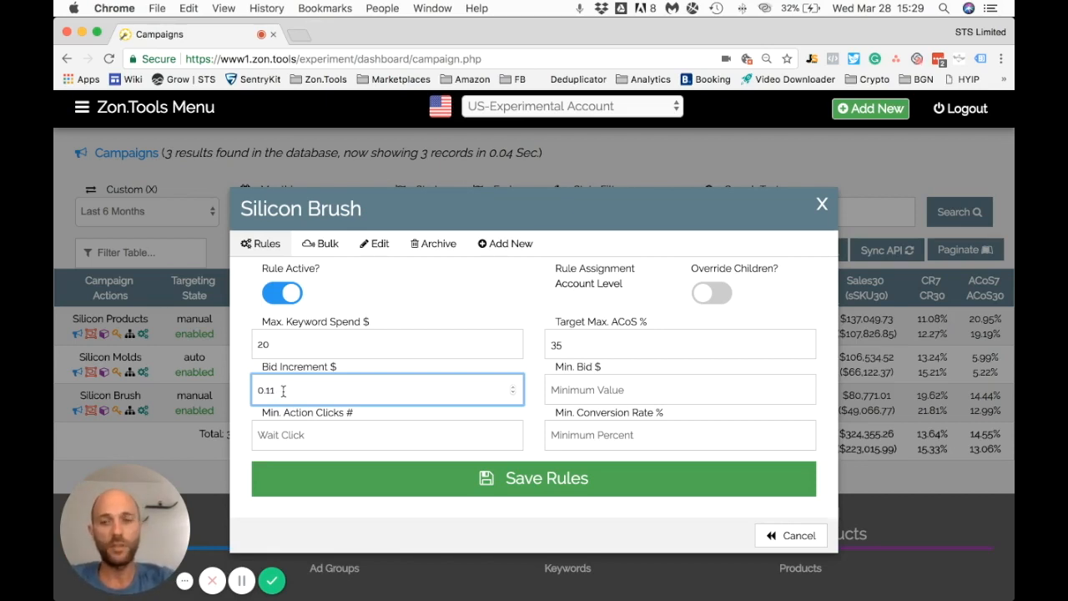
{"action": "type", "text": "0.41"}
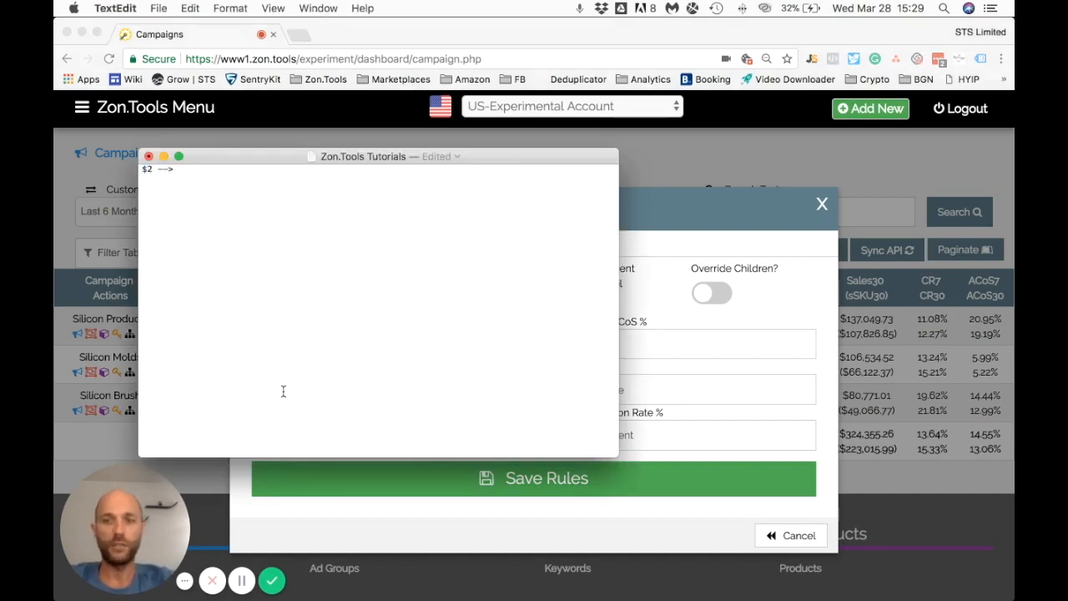
- Note bids stepping $2 --> $1 --> $0.7 --> $0.5 --> ZERO in TextEdit
{"action": "type", "text": "$1"}
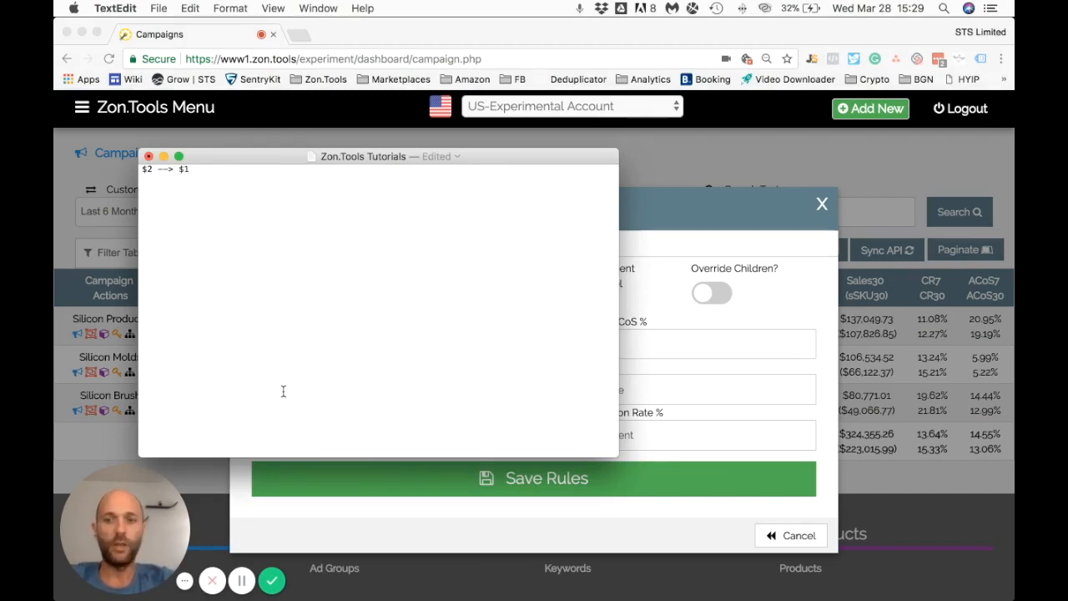
{"action": "type", "text": "4!"}
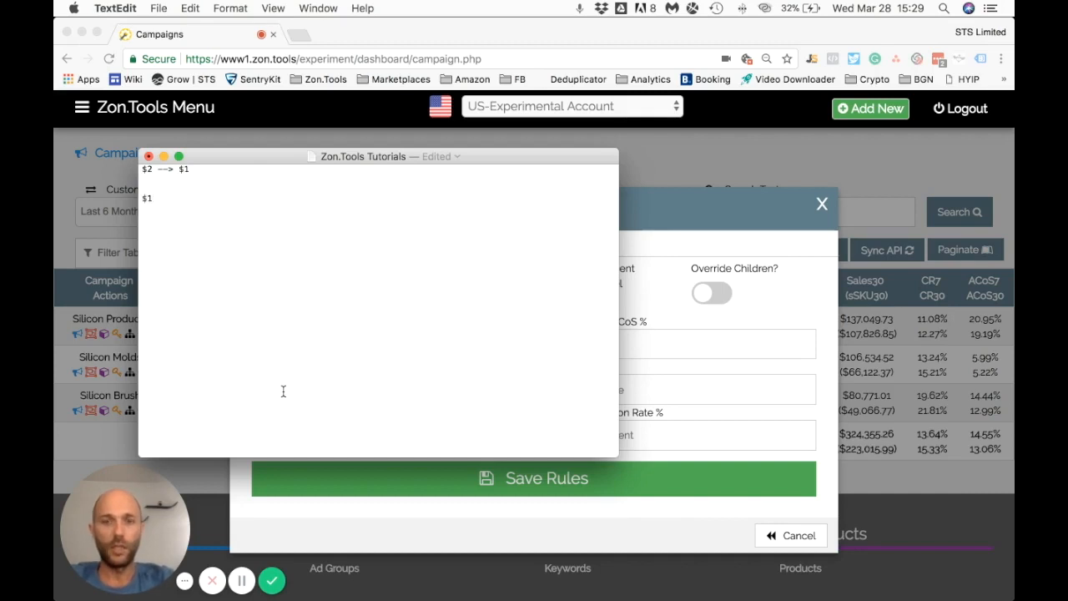
{"action": "type", "text": "-->"}
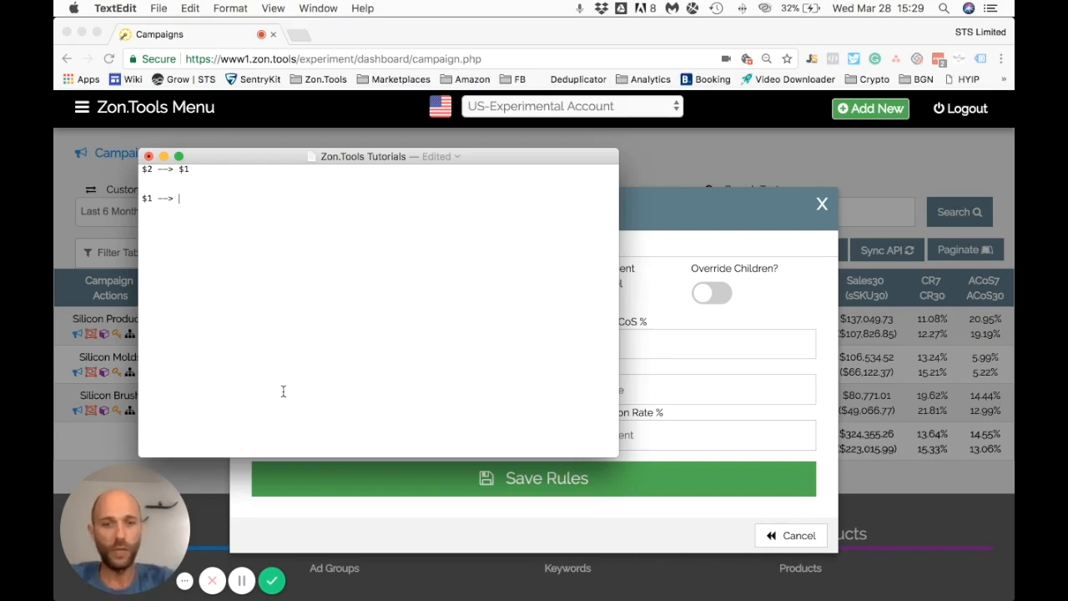
{"action": "type", "text": "0."}
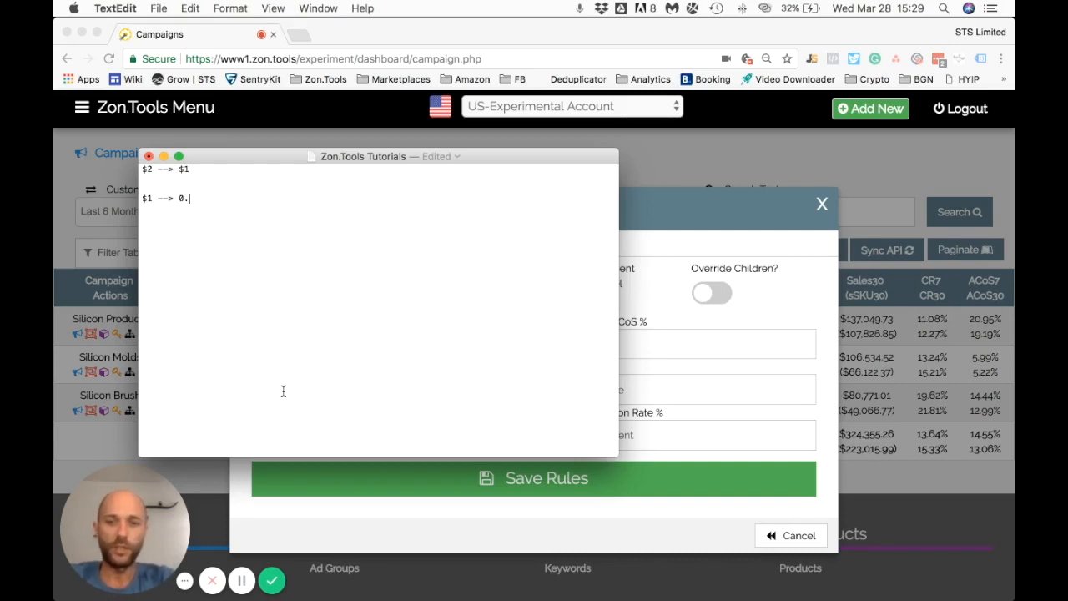
{"action": "type", "text": "$0.7"}
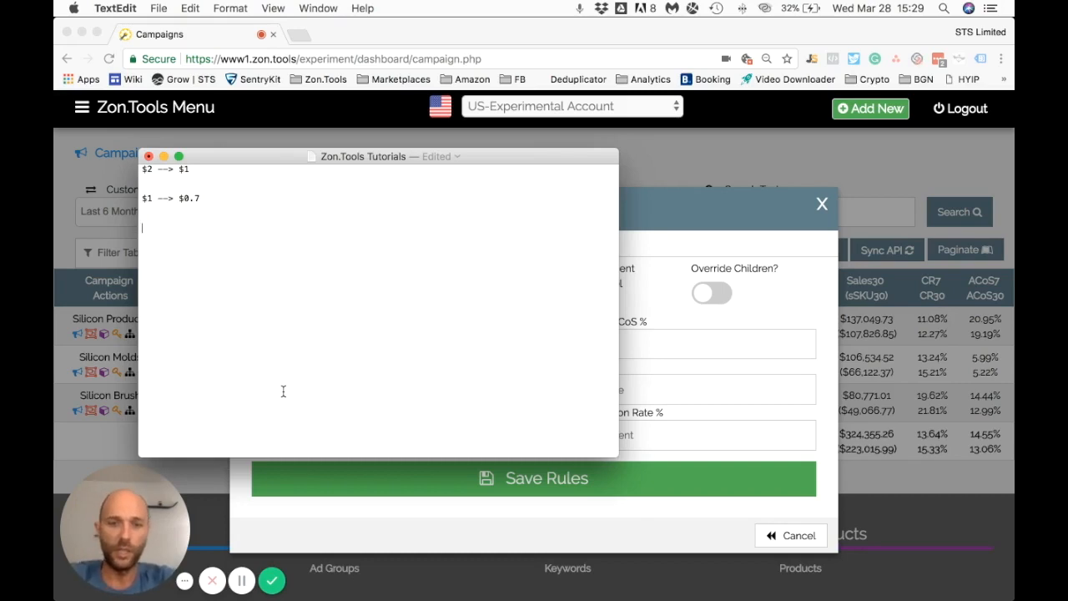
{"action": "type", "text": "$0.7 -->"}
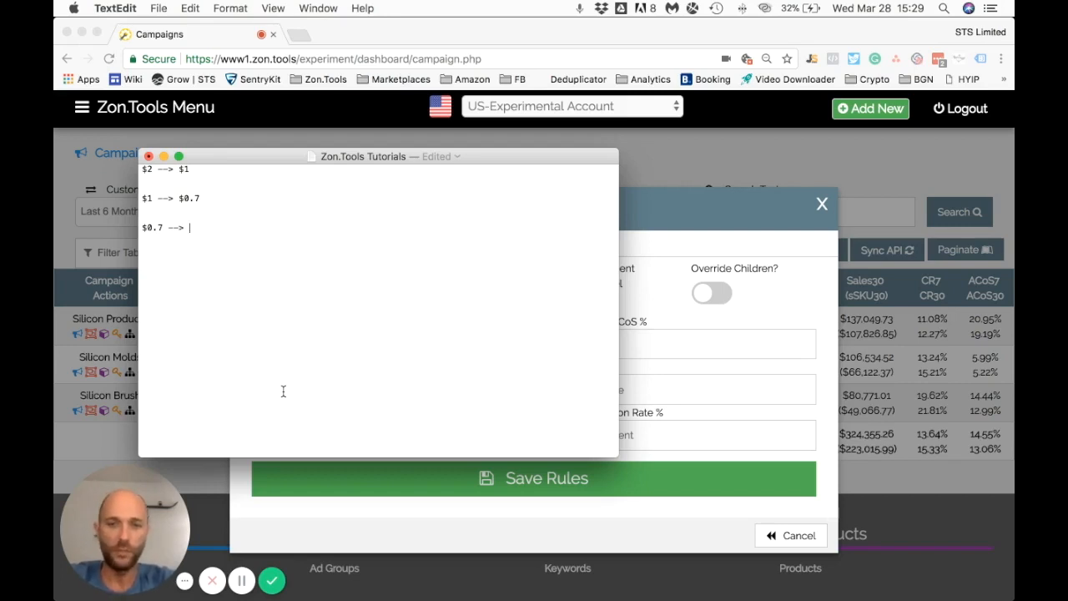
{"action": "type", "text": "$0."}
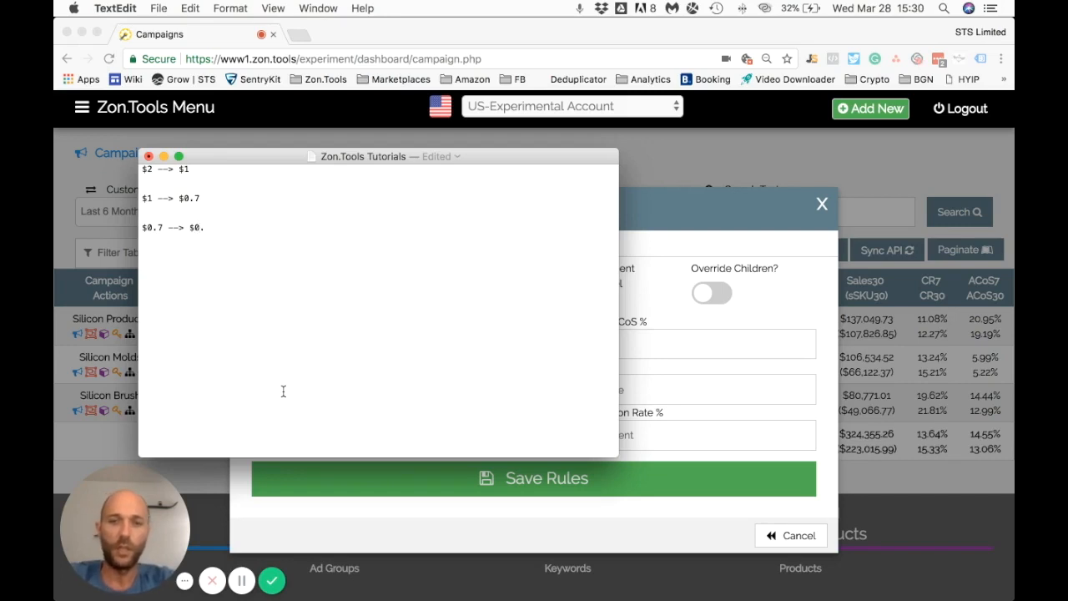
{"action": "type", "text": "5"}
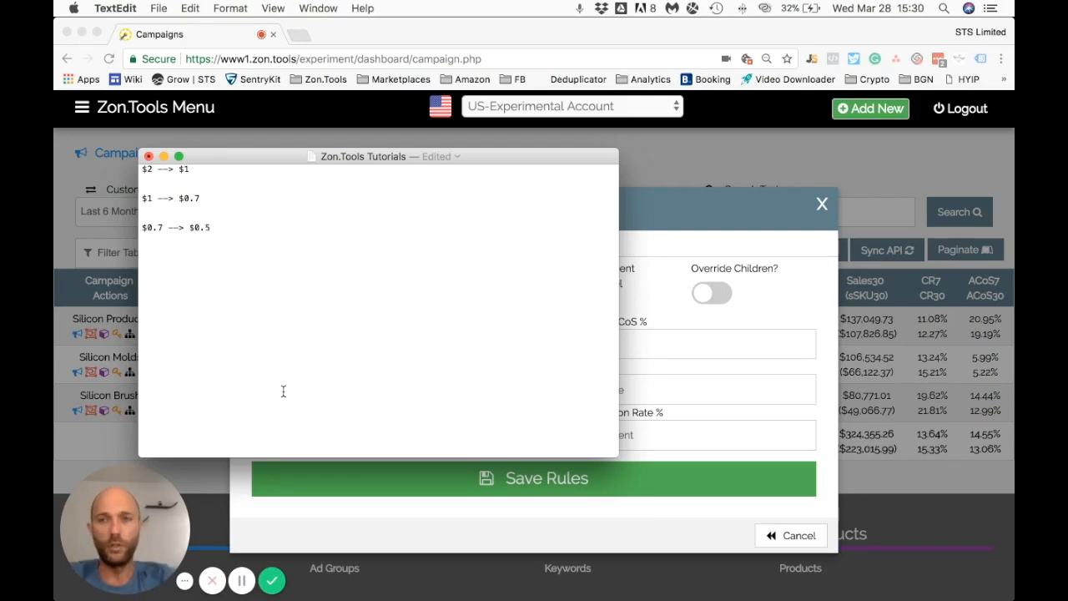
{"action": "type", "text": "ZER"}
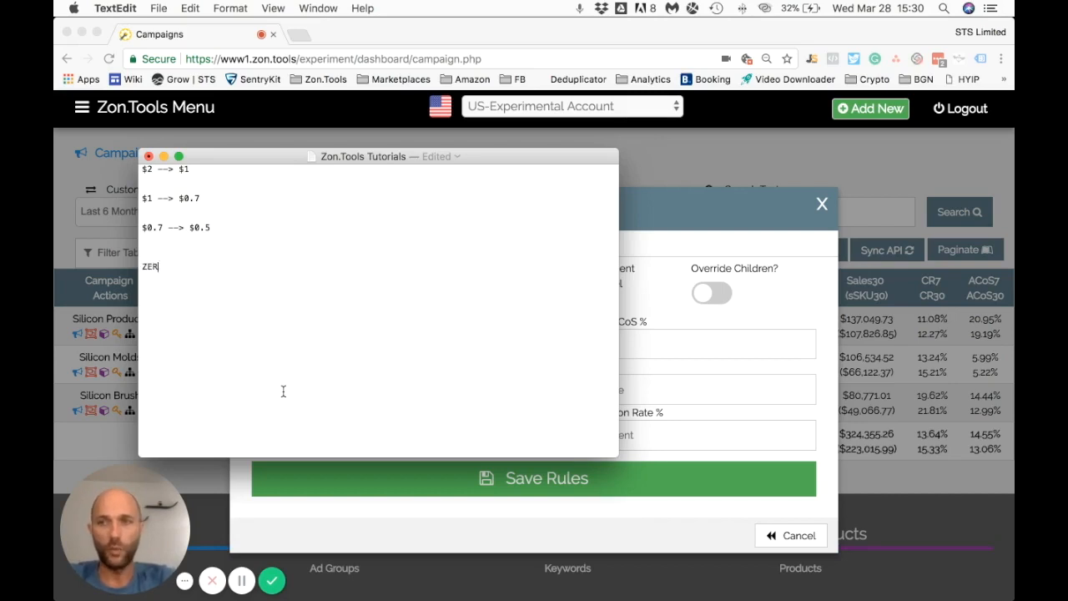
{"action": "type", "text": "O"}
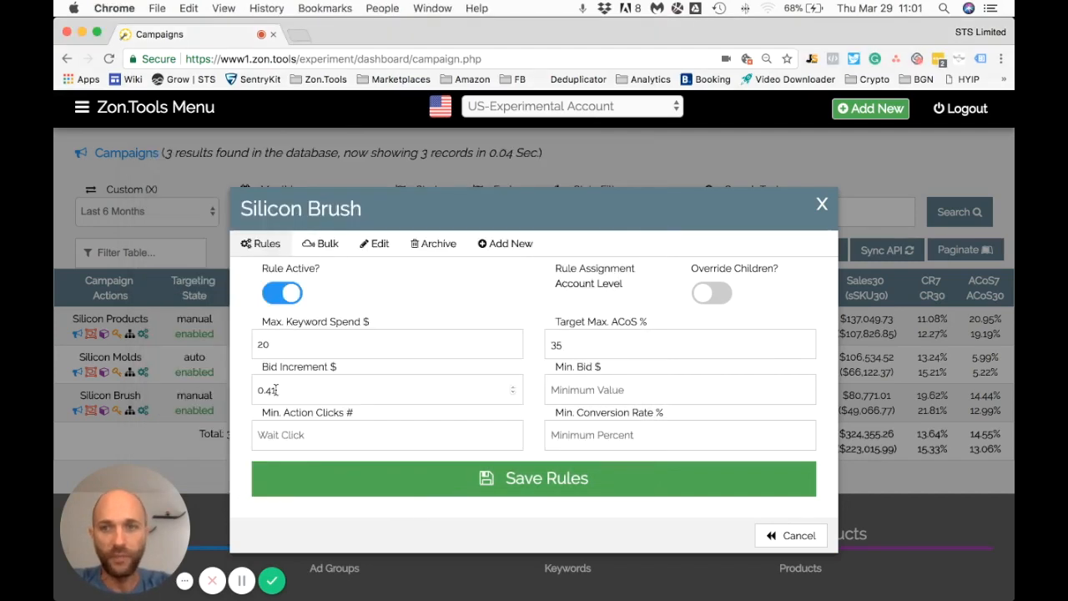
- Check the 0.41 bid increment, select the Min. Bid field, and type 0.2
{"action": "left_click", "coordinate": [387, 390]}
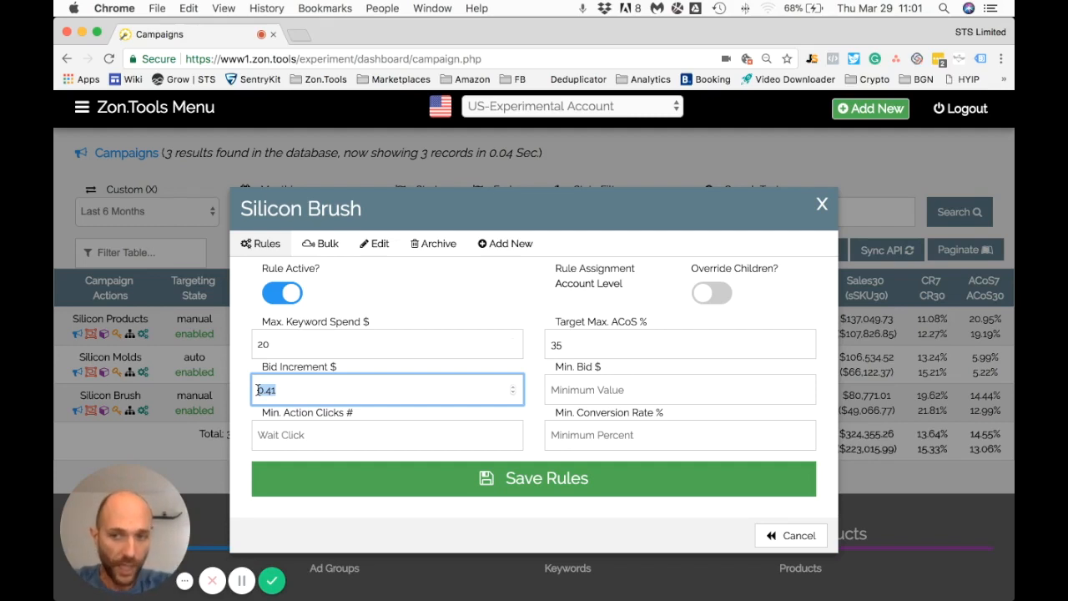
{"action": "left_click", "coordinate": [680, 390]}
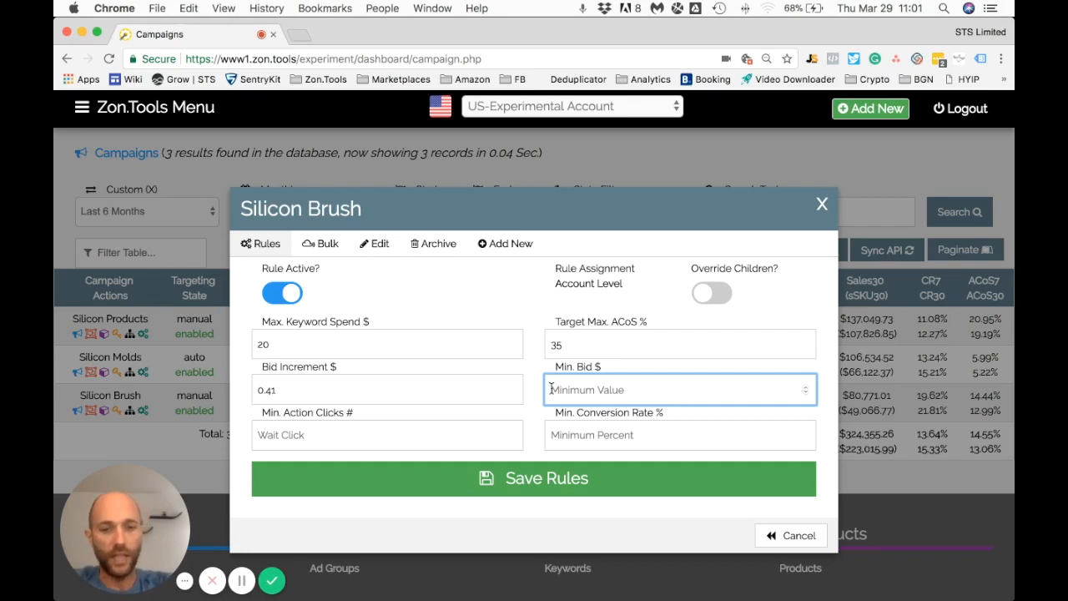
{"action": "type", "text": "0.2"}
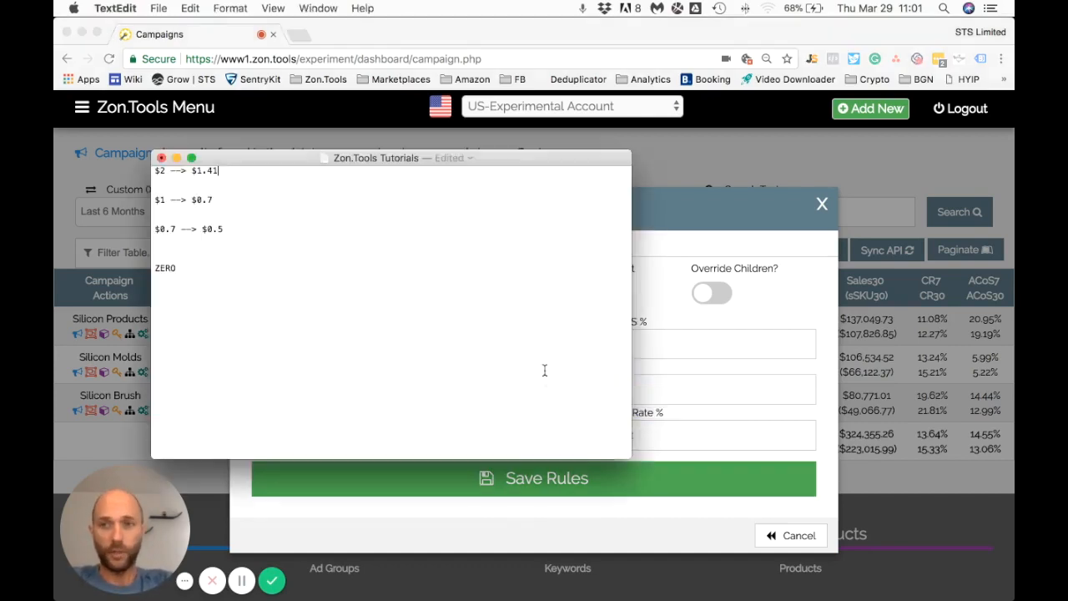
{"action": "mouse_move", "coordinate": [283, 310]}
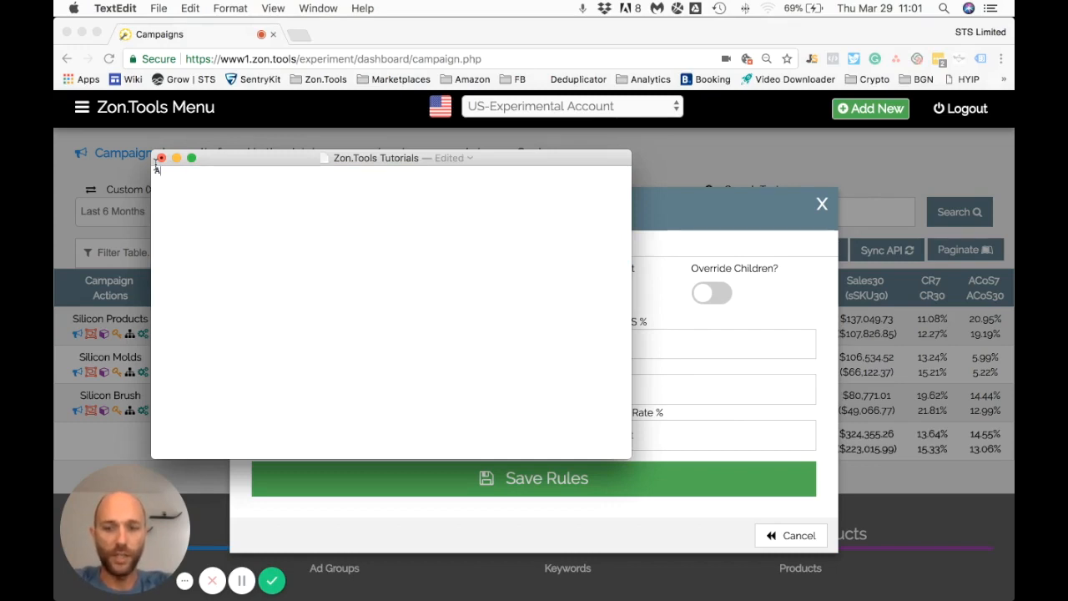
- Add 'AVG Bid $0.10' and 'Bid Adjust. $0.10' lines to the TextEdit notes
{"action": "type", "text": "AVG Bi"}
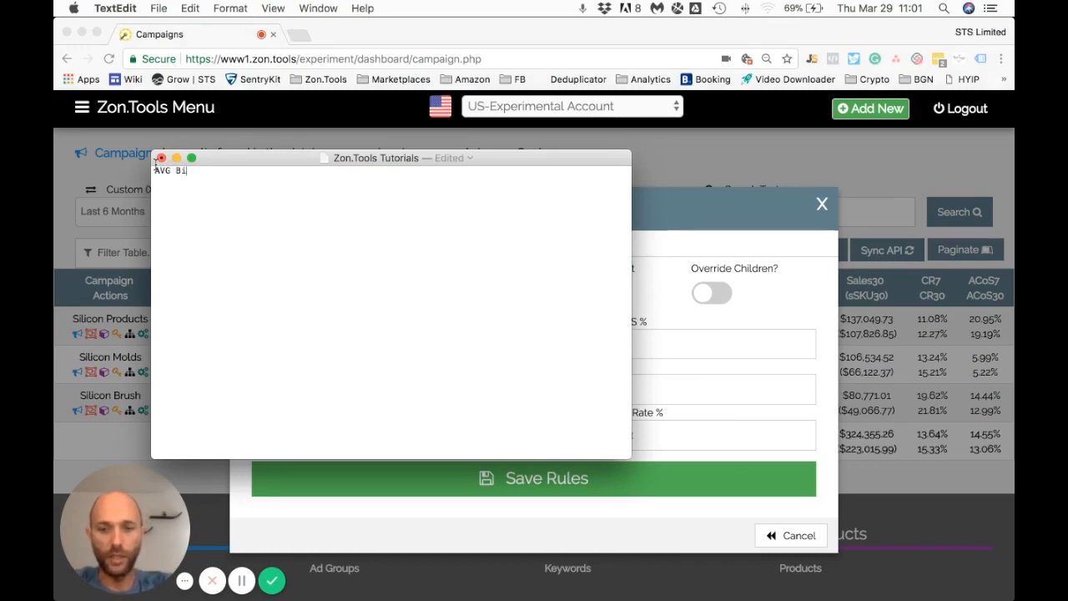
{"action": "type", "text": "d"}
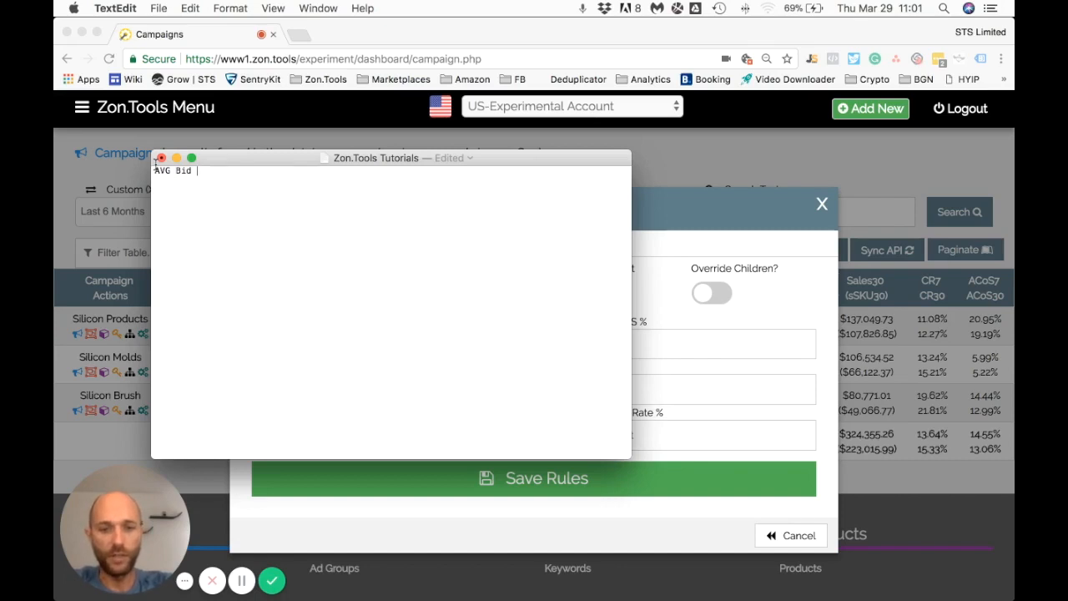
{"action": "type", "text": "0.10"}
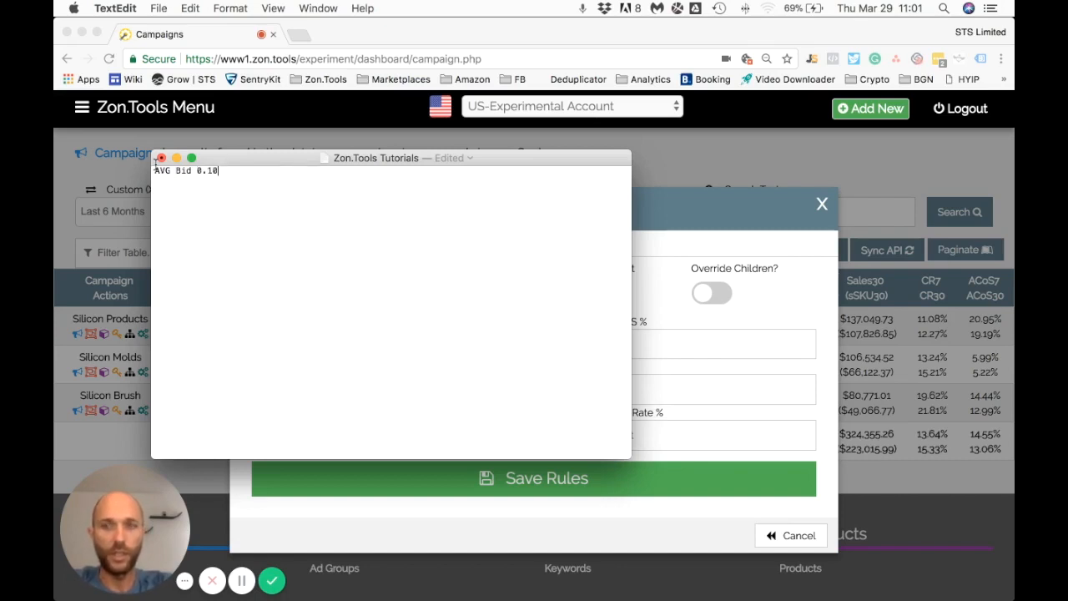
{"action": "type", "text": "$"}
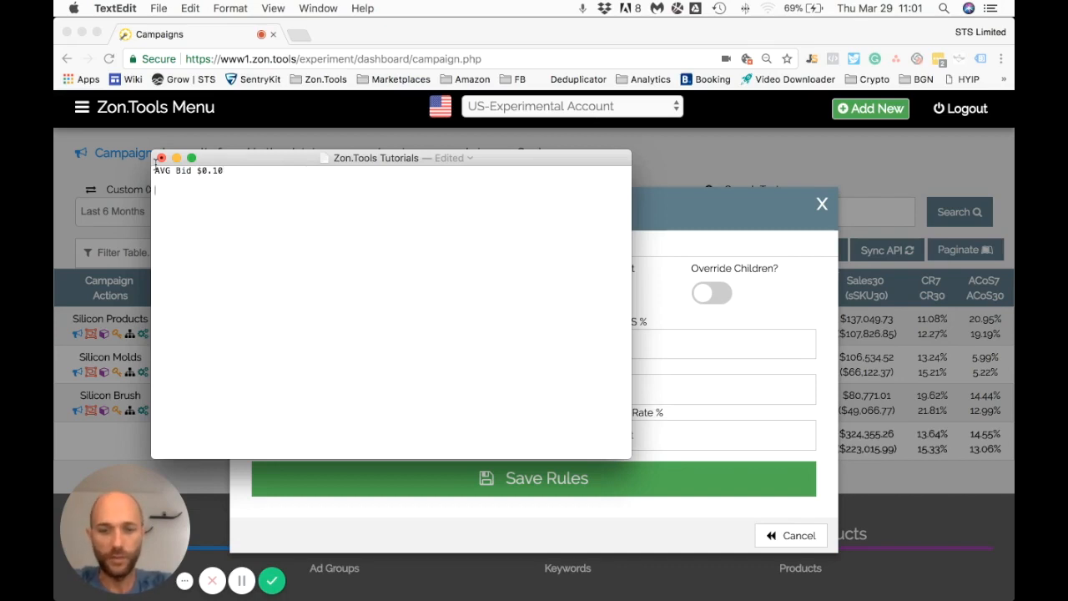
{"action": "type", "text": "Bid"}
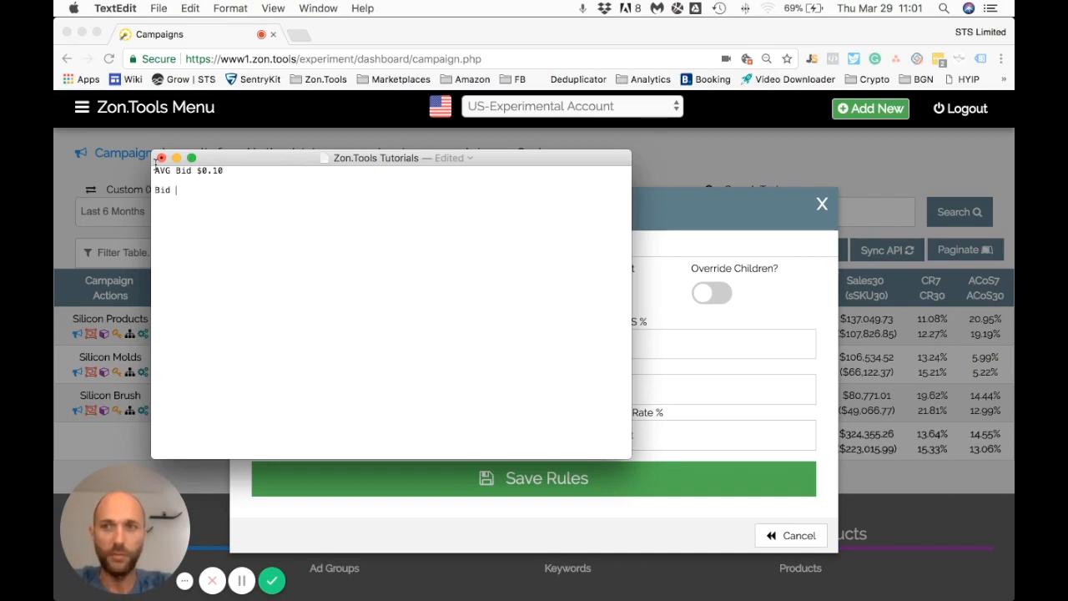
{"action": "type", "text": "Adjust"}
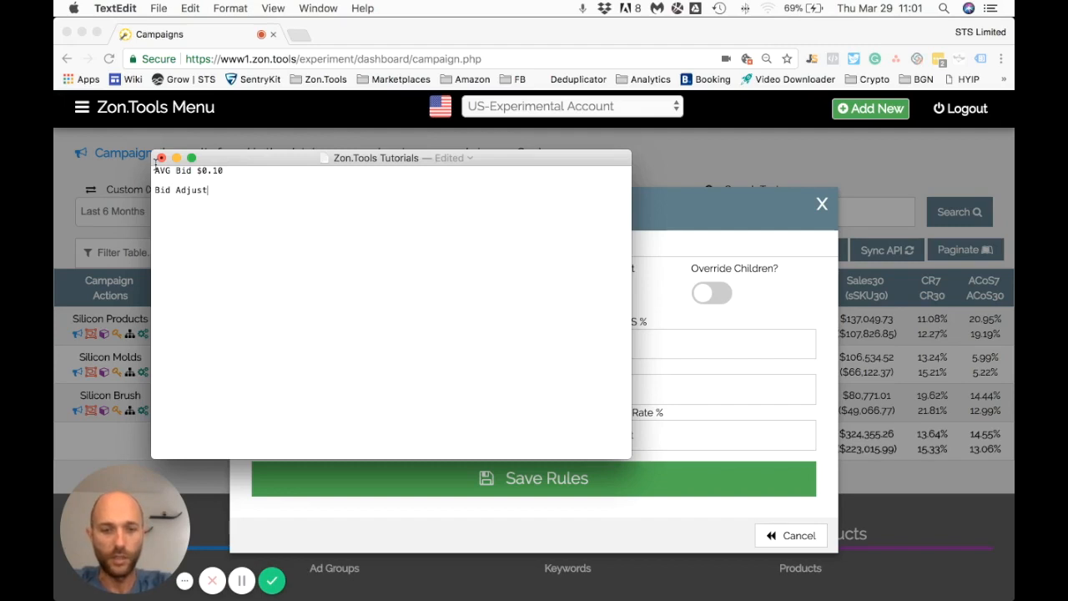
{"action": "type", "text": "."}
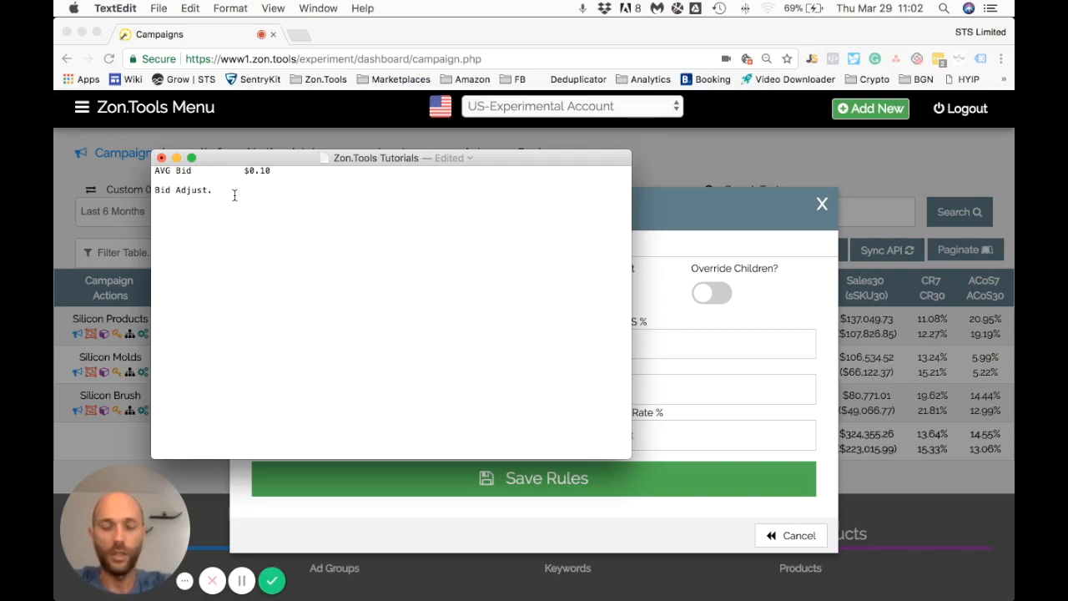
{"action": "type", "text": "$"}
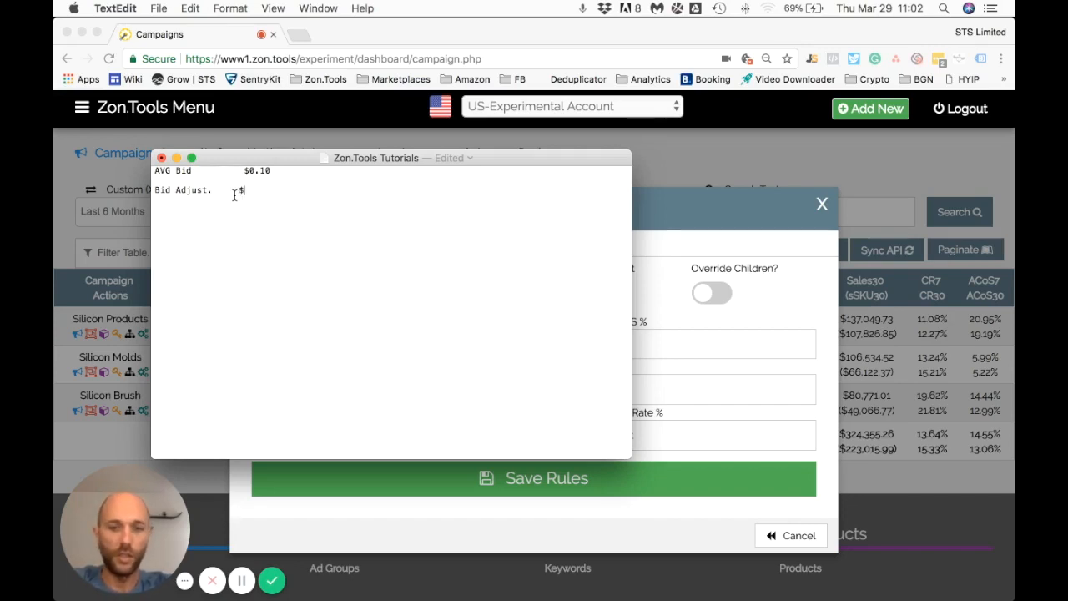
{"action": "type", "text": "0.10"}
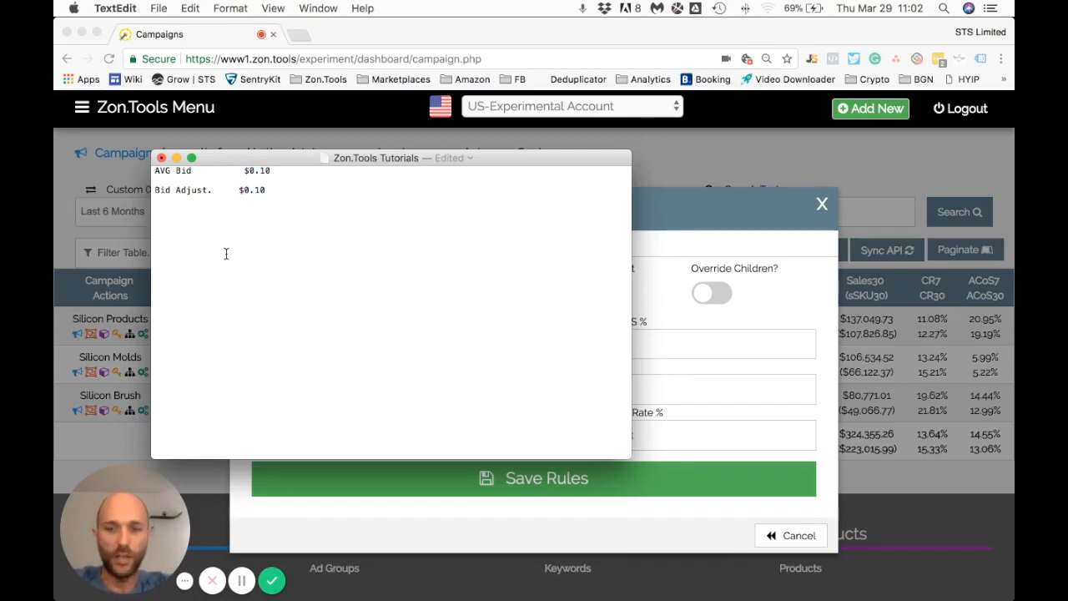
- Add a $0.20 line, then type a $0.50 line and delete it
{"action": "type", "text": "$0."}
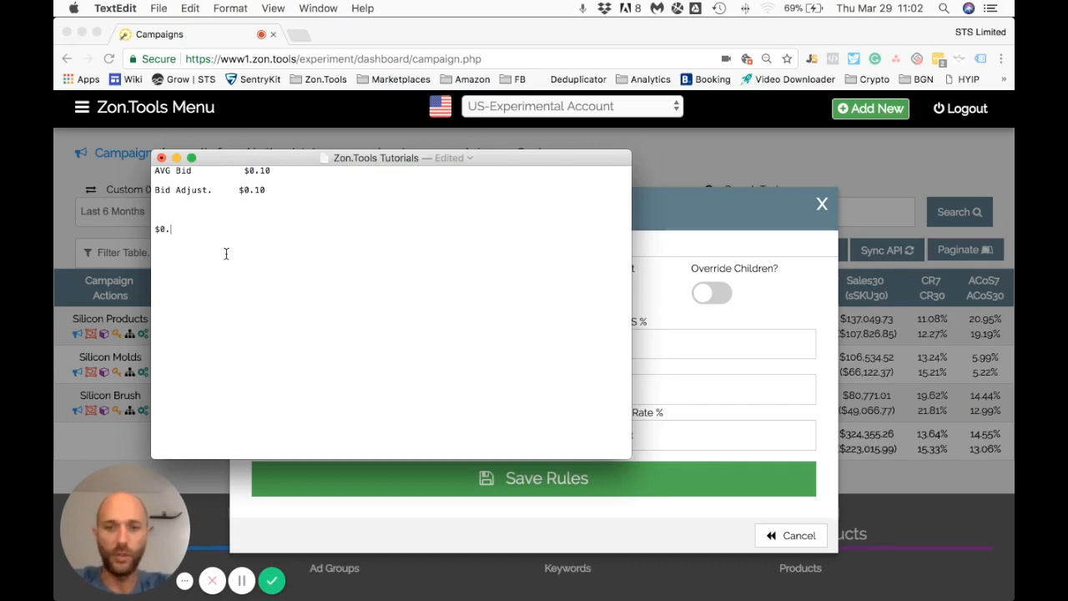
{"action": "type", "text": "20"}
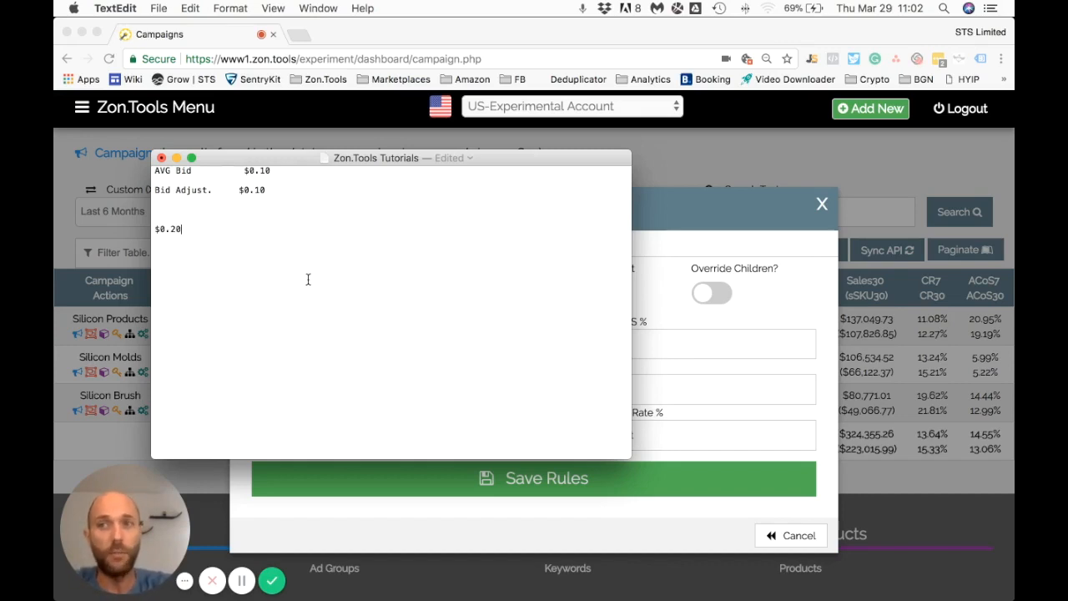
{"action": "type", "text": "$"}
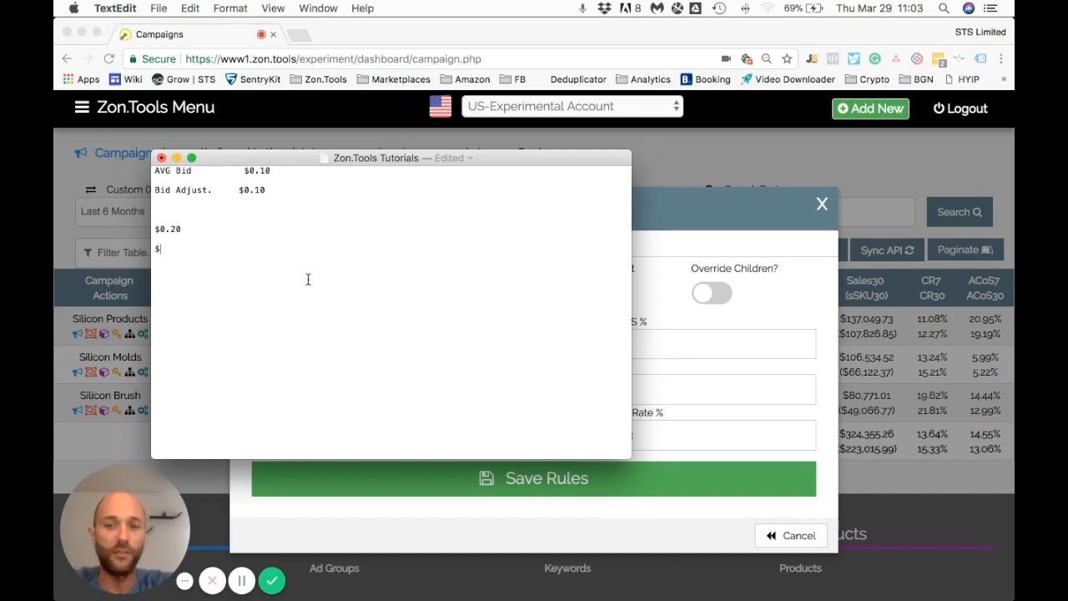
{"action": "type", "text": "0.50"}
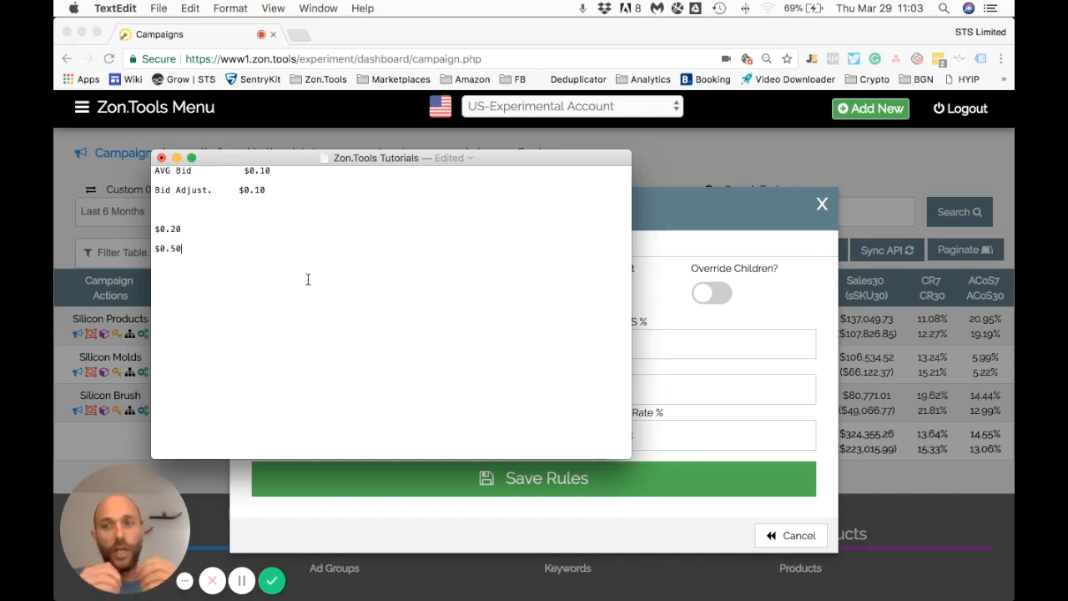
{"action": "key", "text": "Backspace"}
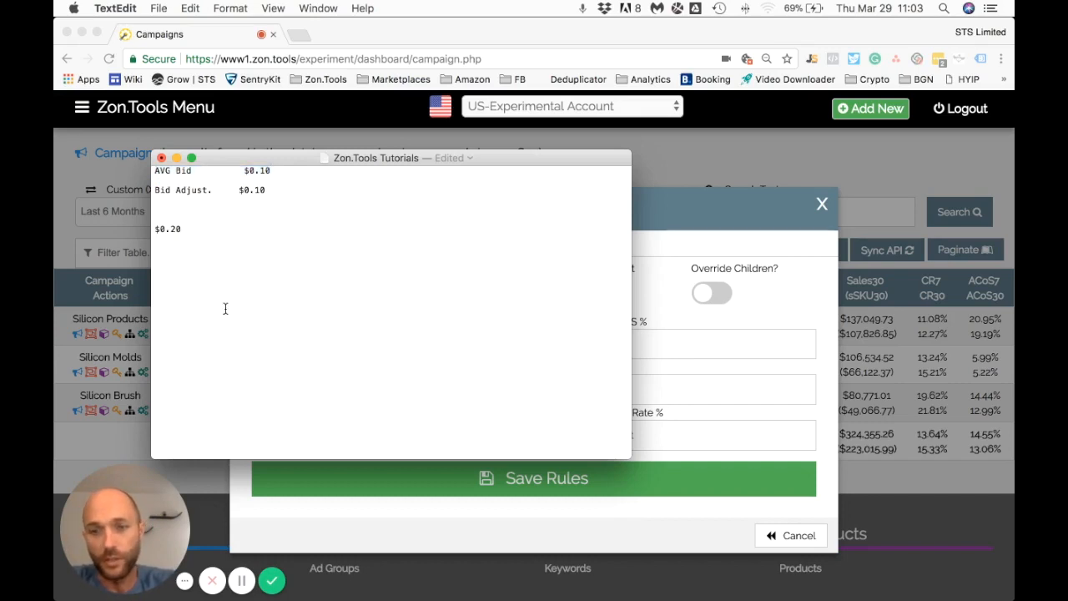
{"action": "type", "text": "#$"}
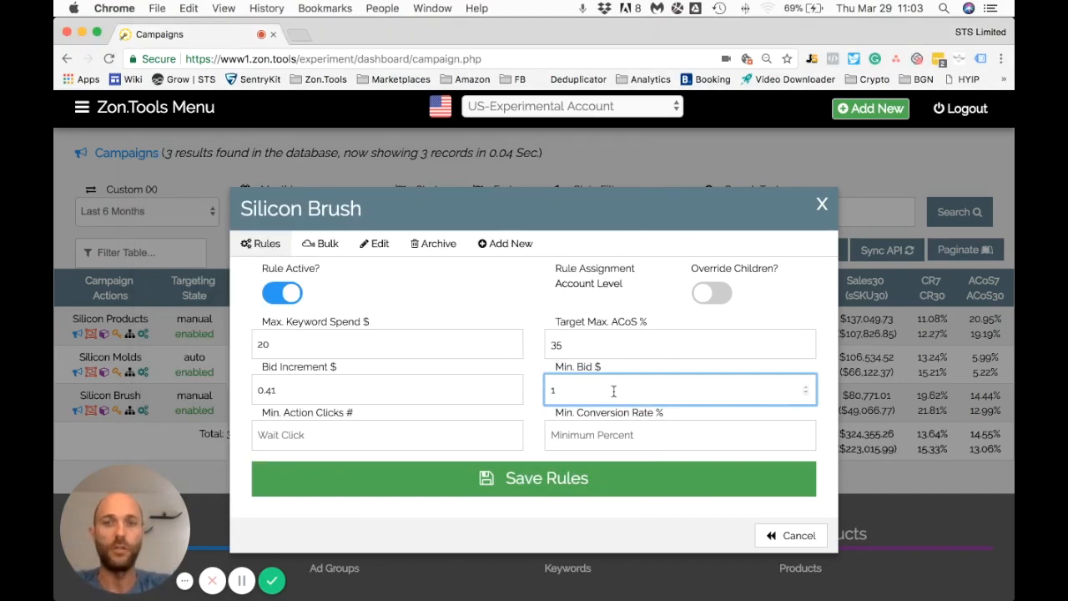
{"action": "type", "text": "0"}
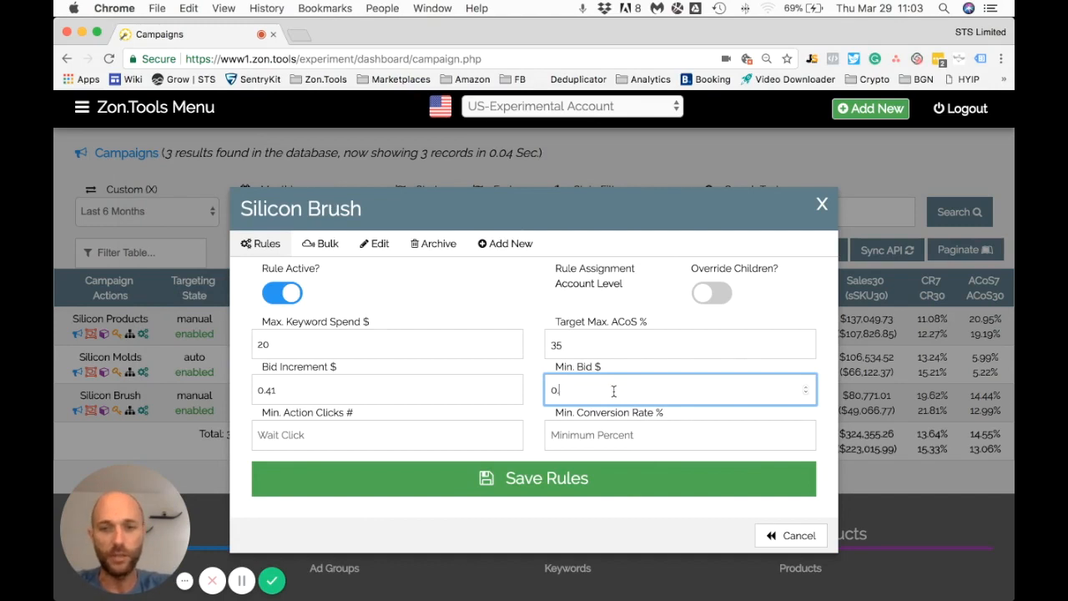
{"action": "type", "text": ".2"}
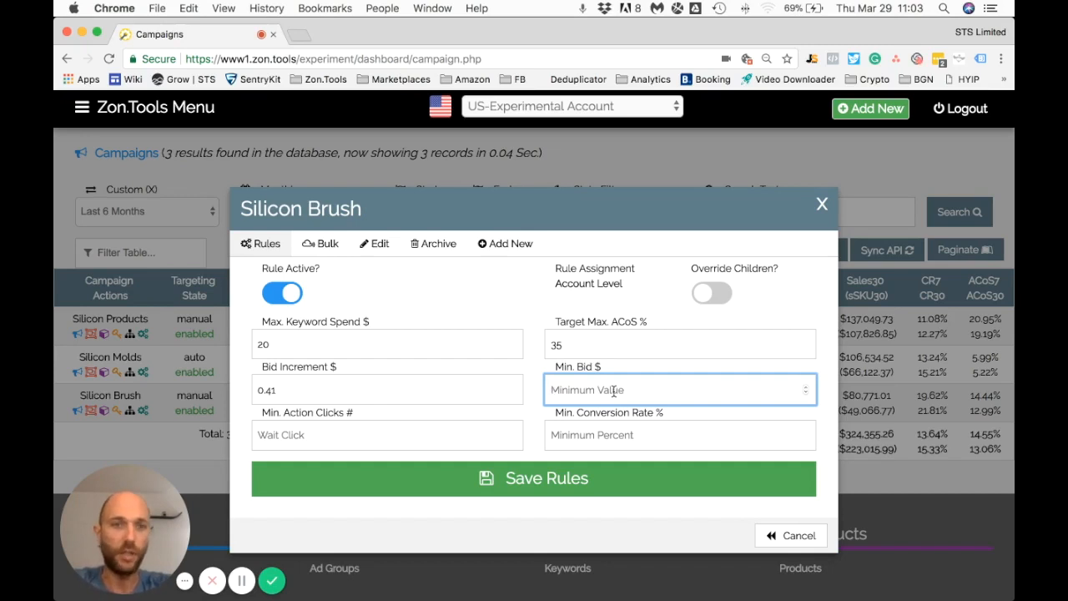
{"action": "type", "text": "1"}
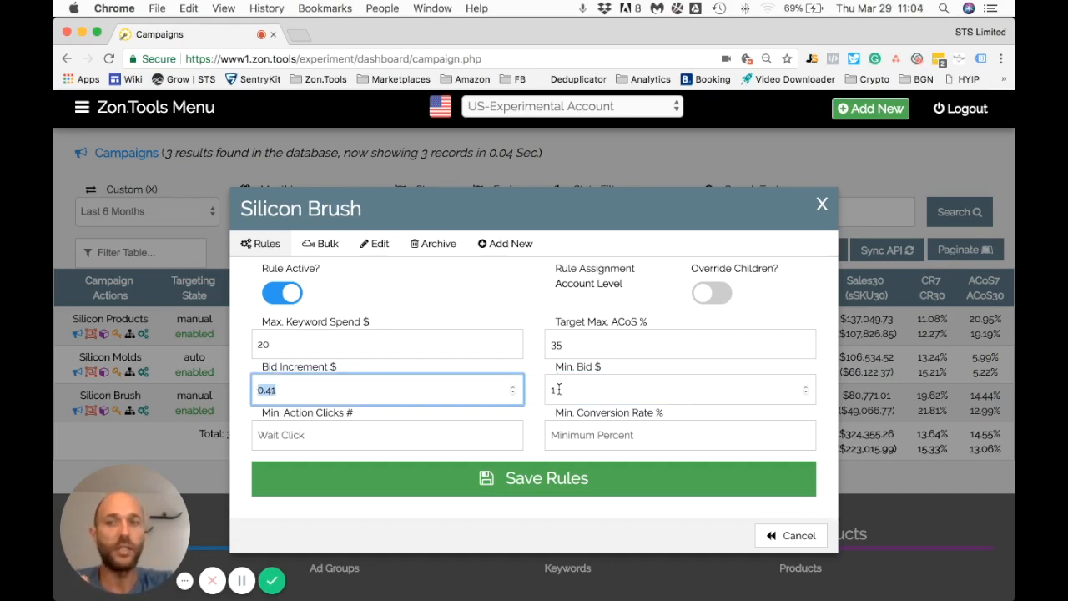
{"action": "left_click", "coordinate": [679, 390]}
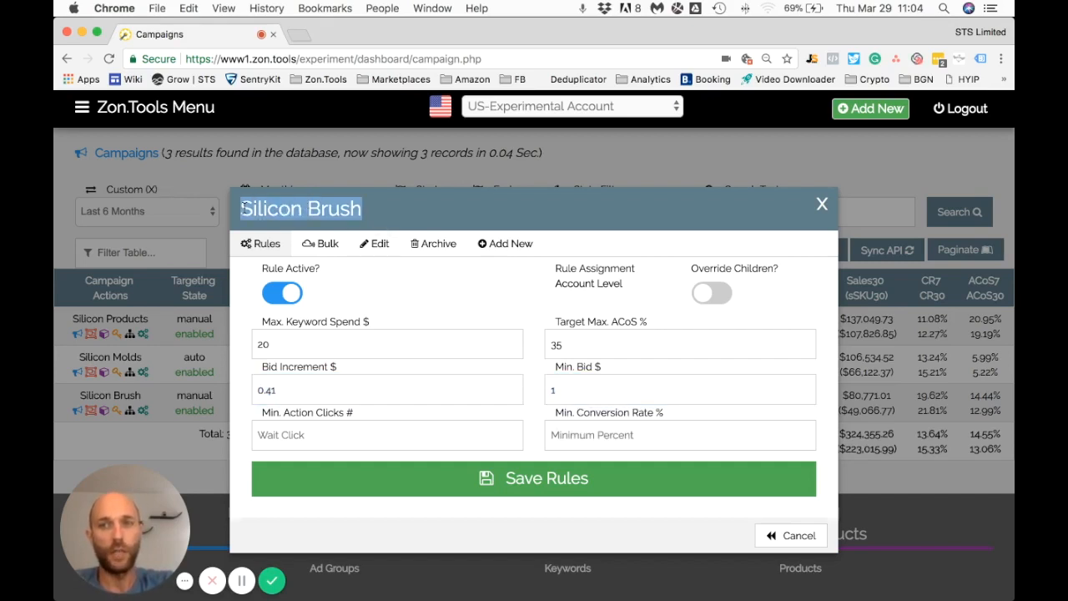
{"action": "mouse_move", "coordinate": [404, 366]}
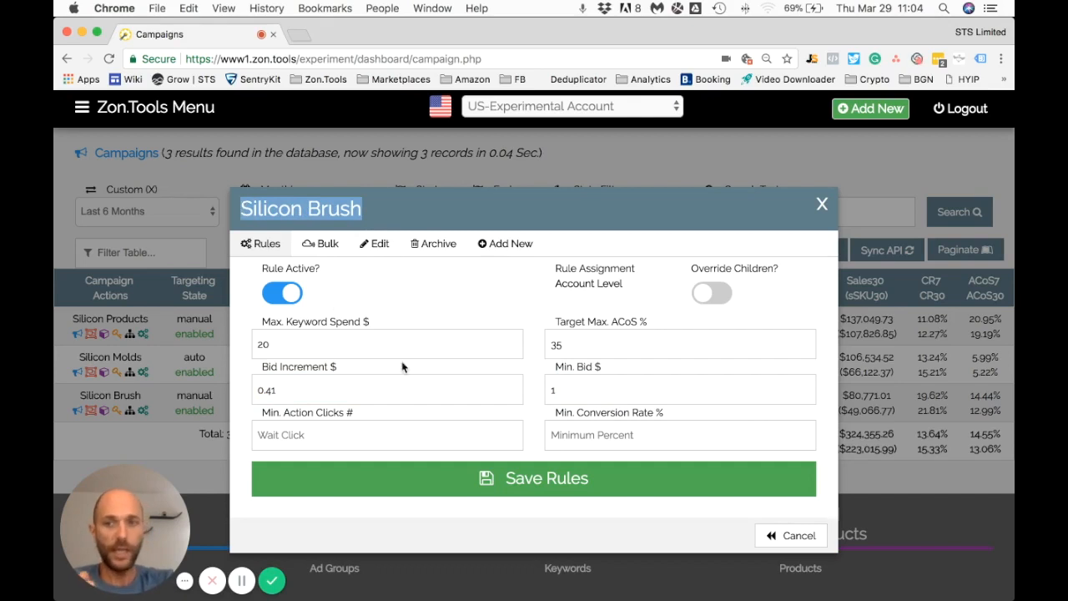
{"action": "left_click", "coordinate": [387, 435]}
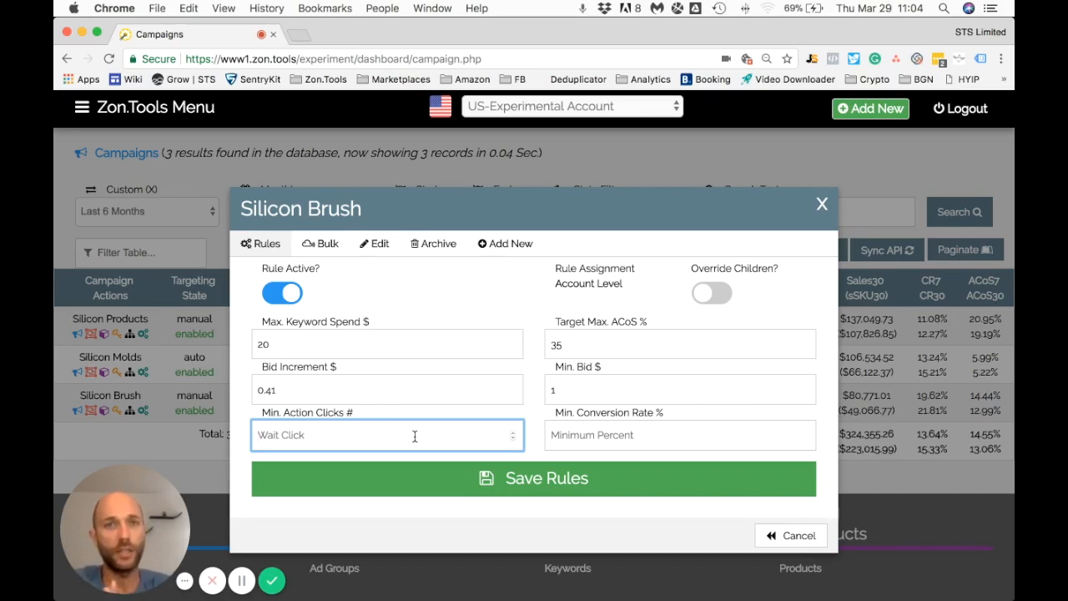
- Enter 10 in Min. Action Clicks, then click through the bid increment, ACoS and spend fields
{"action": "type", "text": "10"}
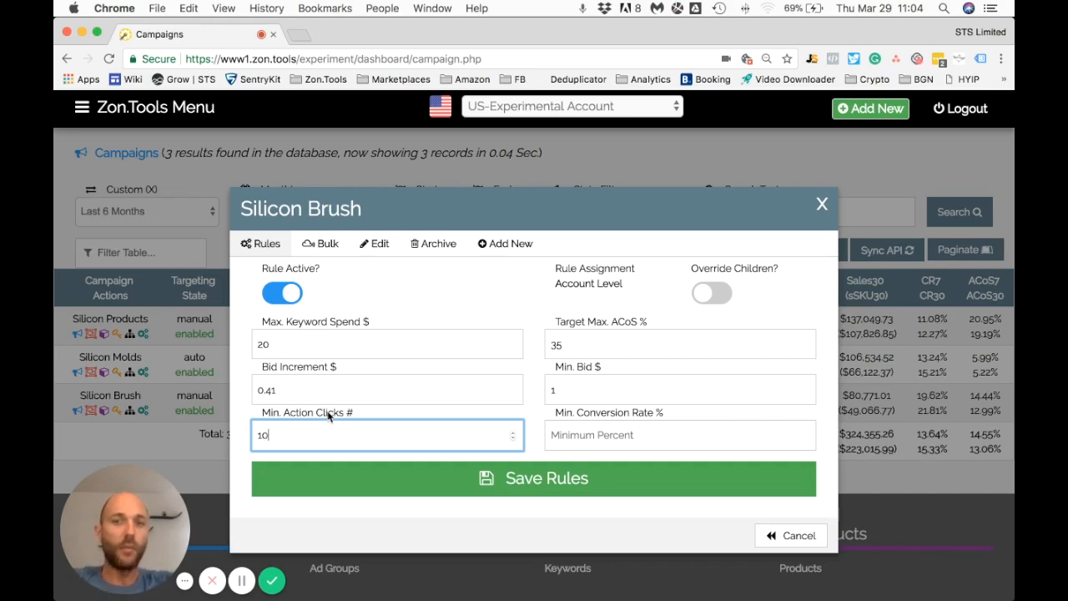
{"action": "mouse_move", "coordinate": [329, 416]}
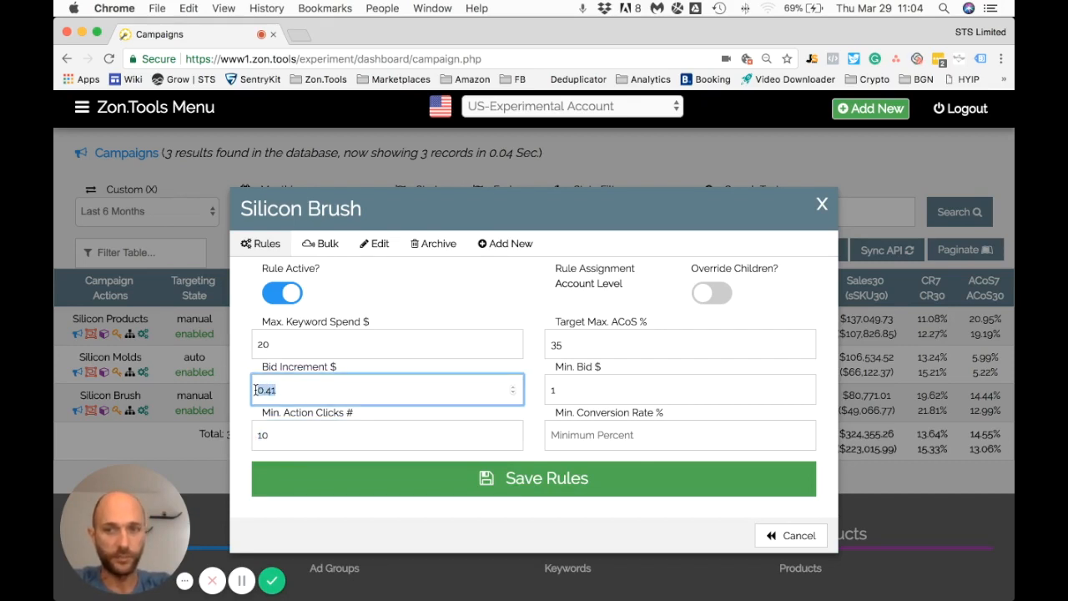
{"action": "left_click", "coordinate": [387, 435]}
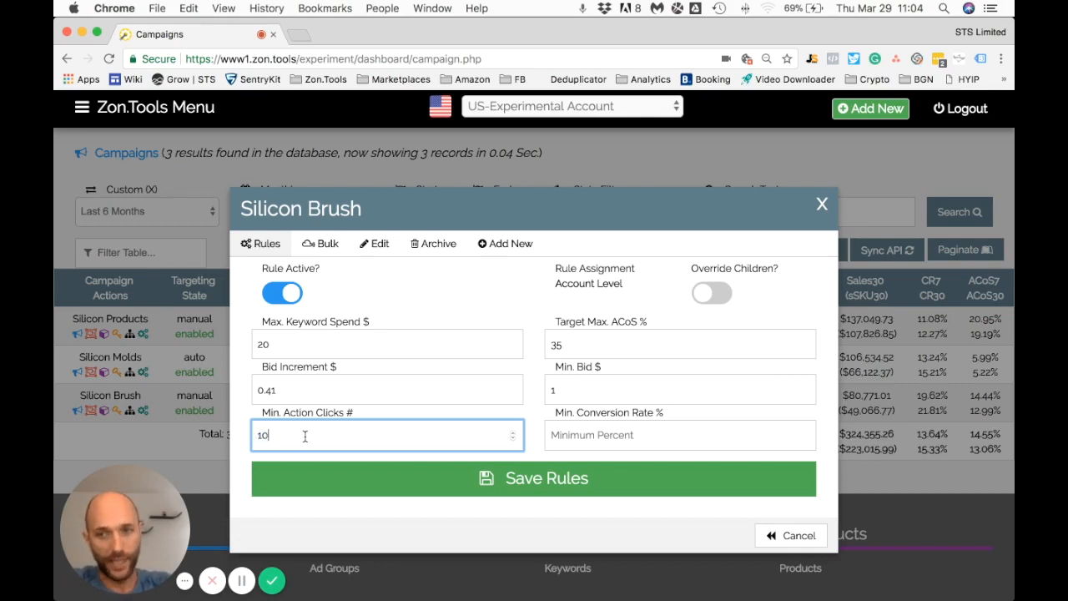
{"action": "mouse_move", "coordinate": [572, 345]}
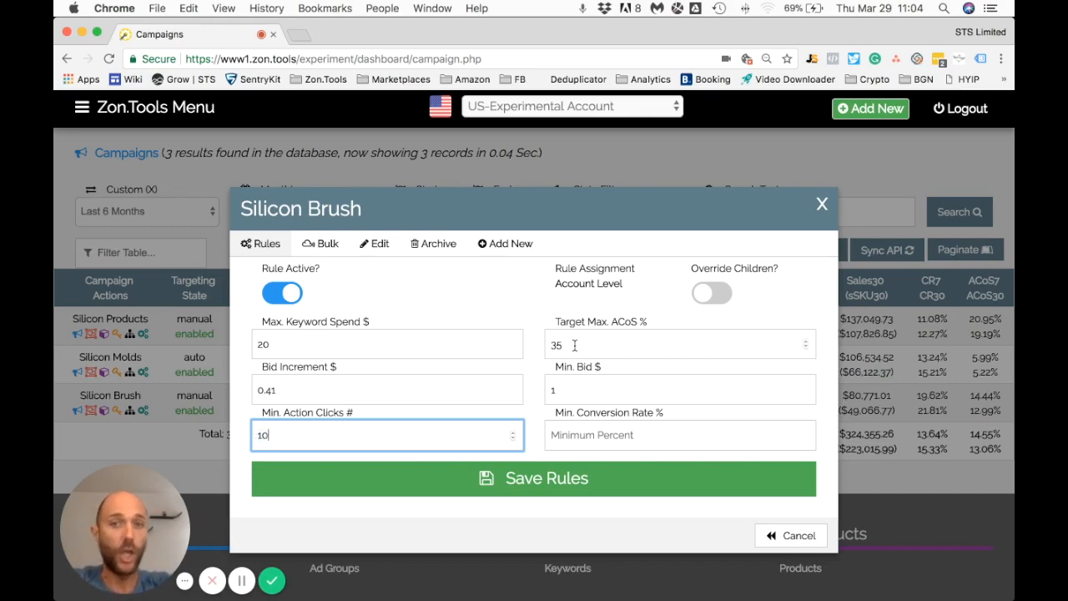
{"action": "left_click", "coordinate": [676, 345]}
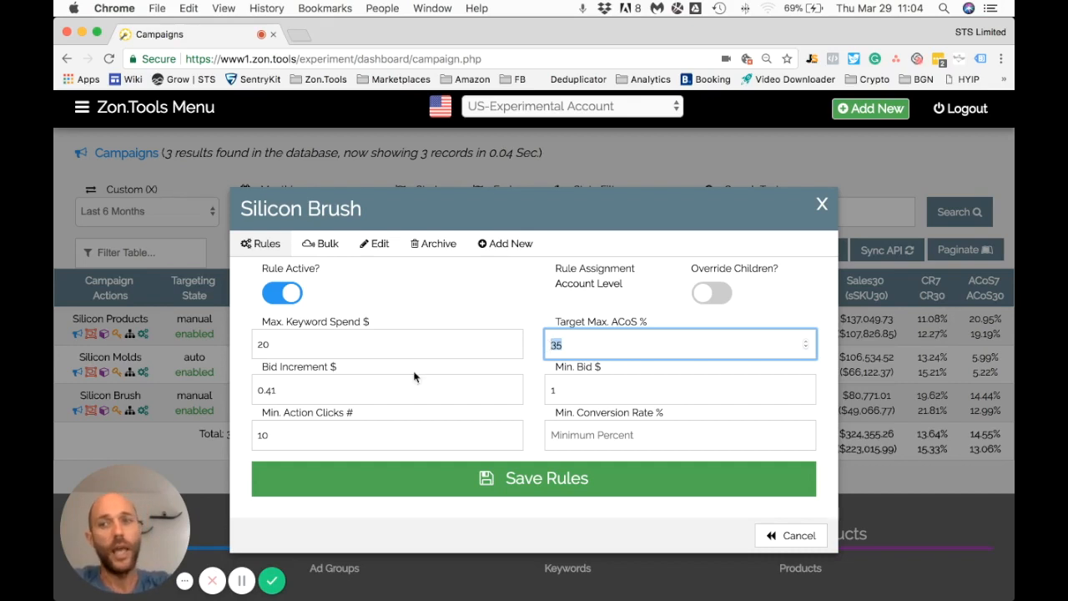
{"action": "left_click", "coordinate": [387, 344]}
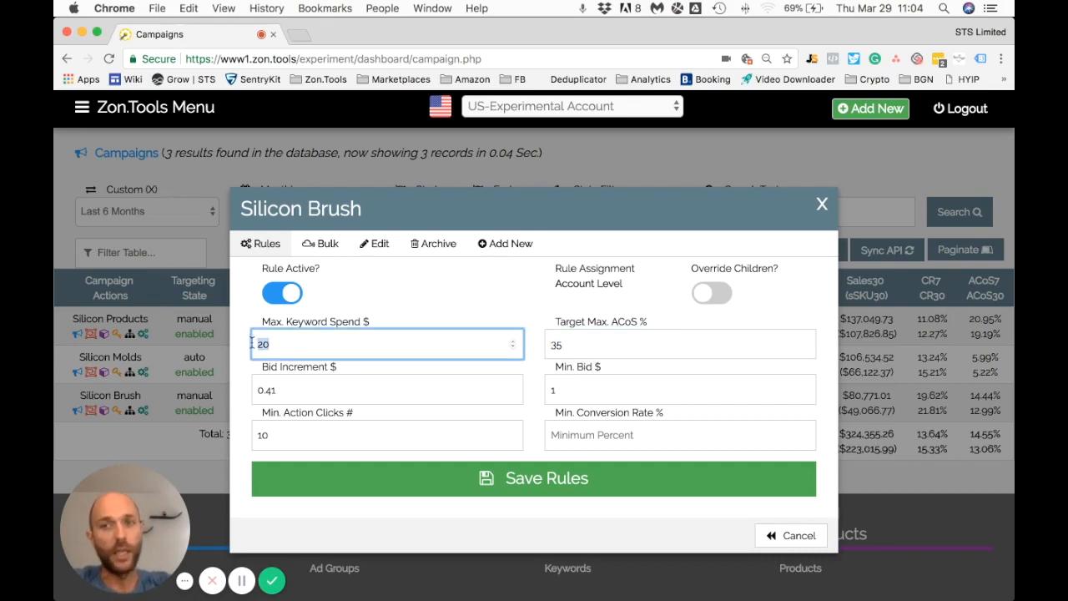
{"action": "left_click", "coordinate": [386, 435]}
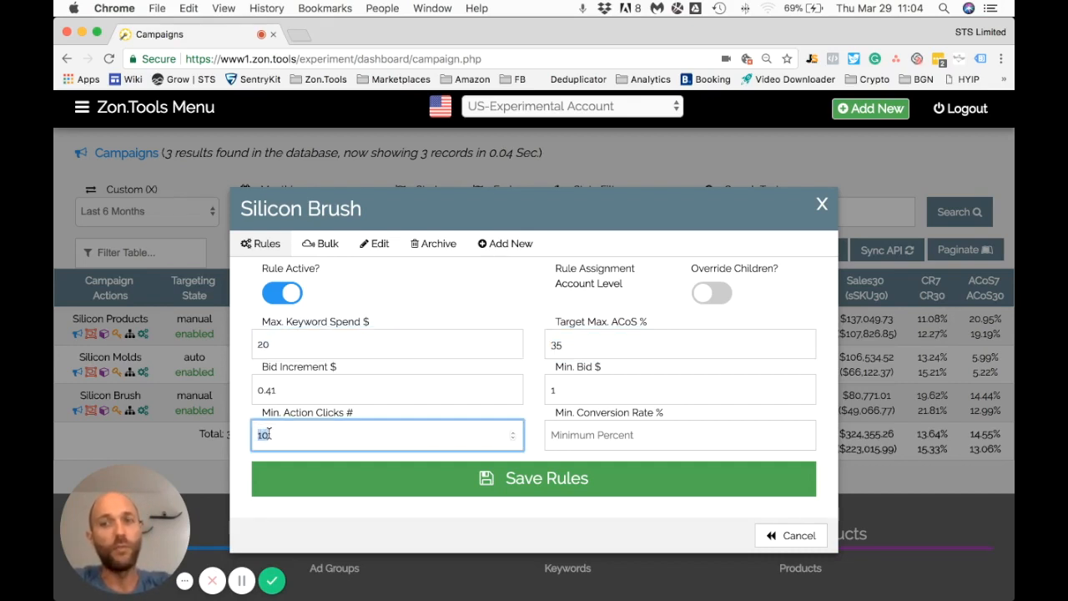
{"action": "left_click", "coordinate": [387, 344]}
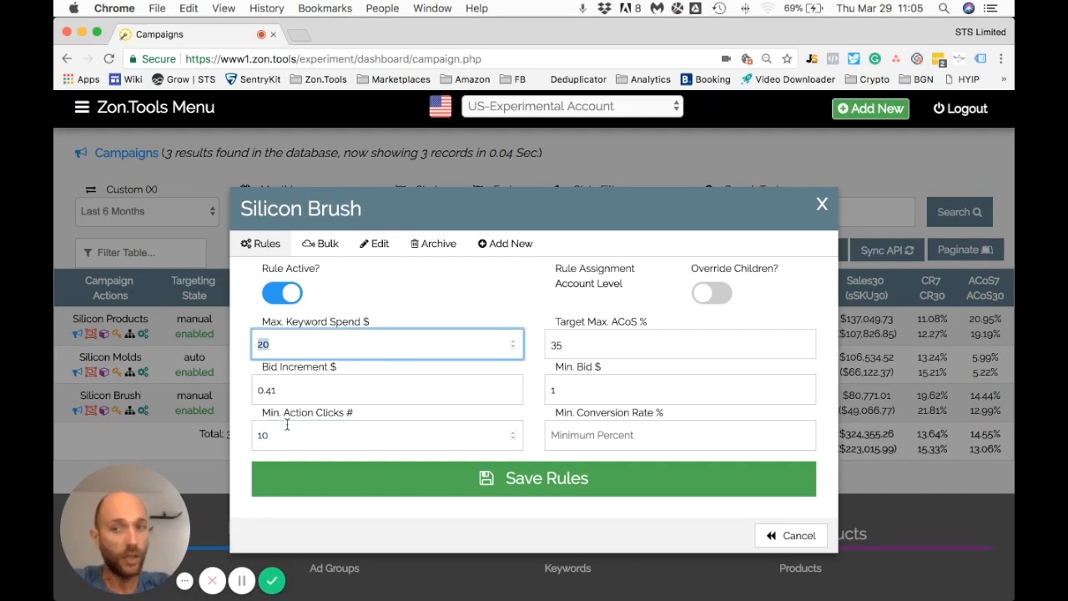
{"action": "left_click", "coordinate": [378, 434]}
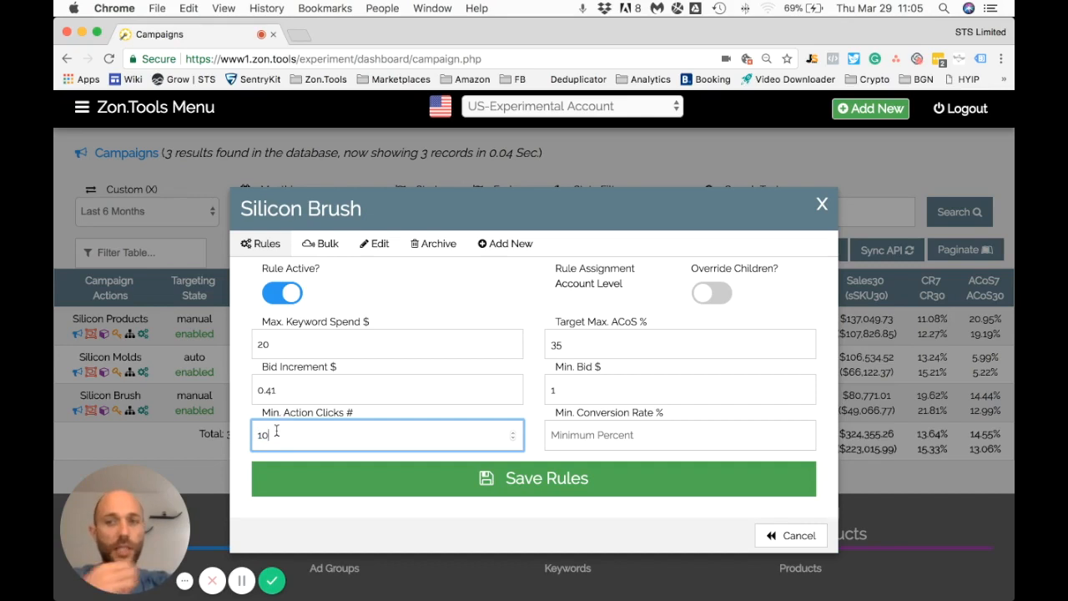
{"action": "mouse_move", "coordinate": [303, 436]}
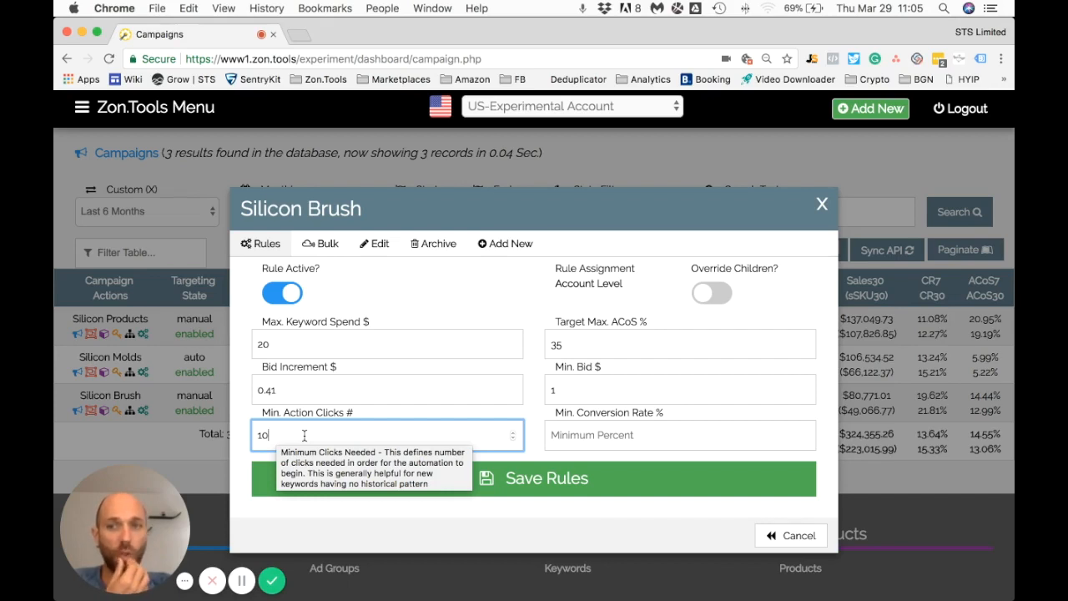
{"action": "mouse_move", "coordinate": [280, 437]}
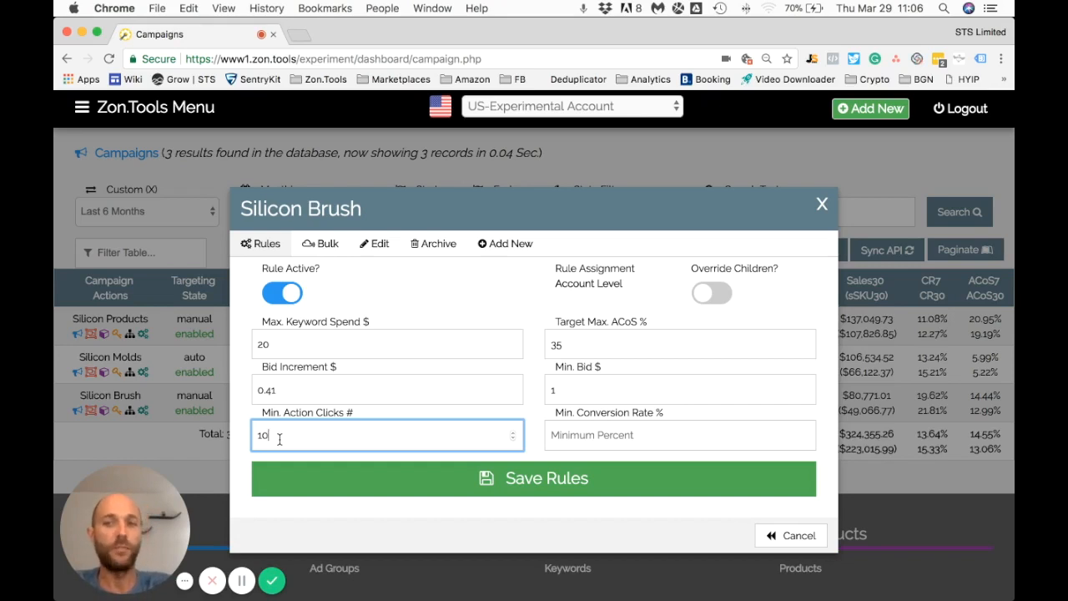
{"action": "mouse_move", "coordinate": [590, 435]}
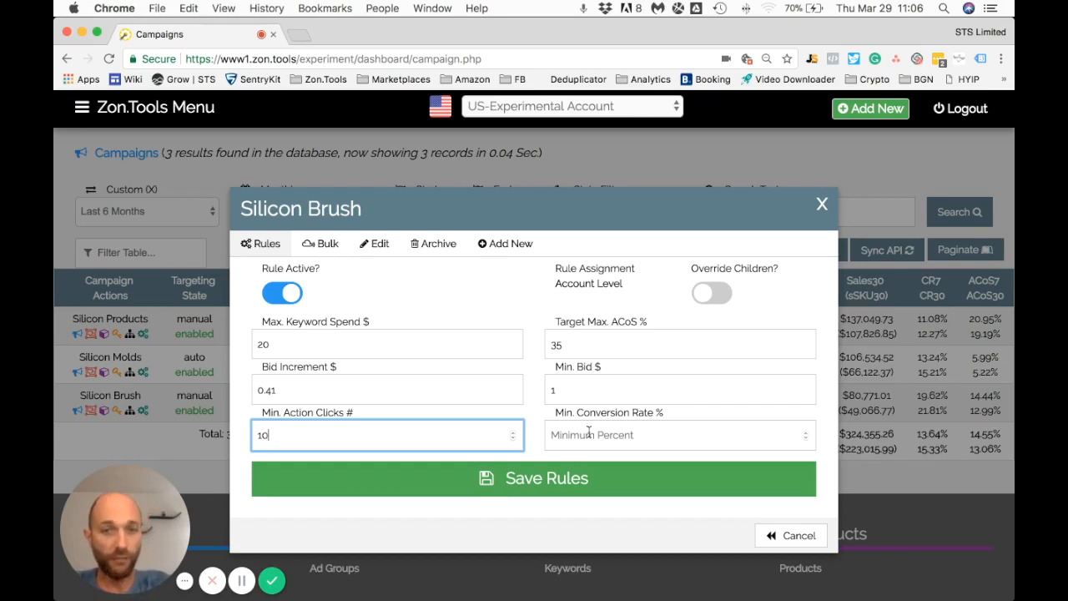
- Fill Min. Conversion Rate with 10, switching between it and the Target Max. ACoS field
{"action": "left_click", "coordinate": [680, 435]}
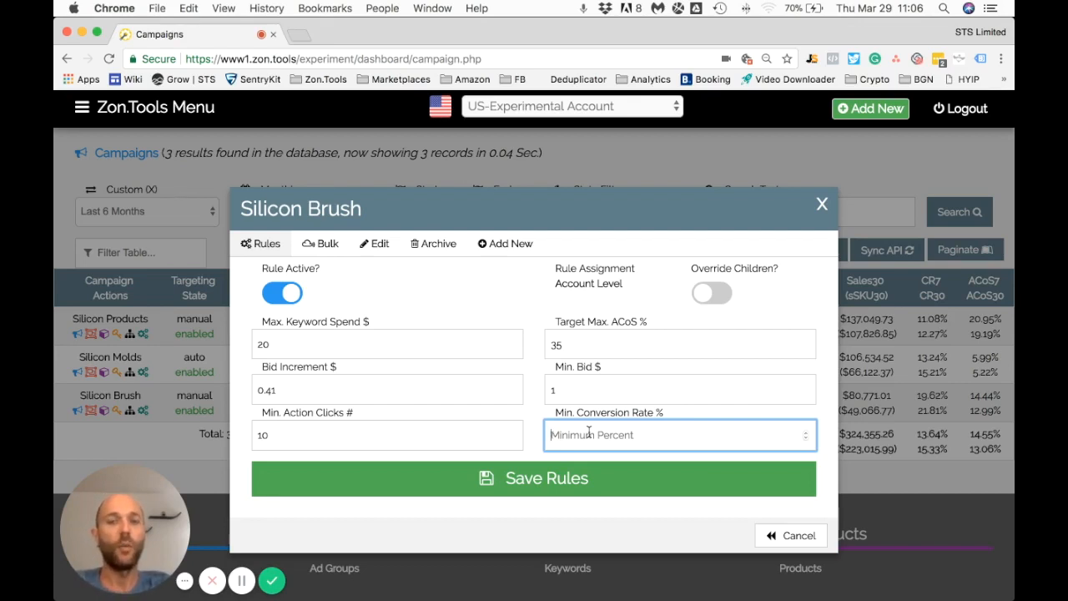
{"action": "mouse_move", "coordinate": [582, 338]}
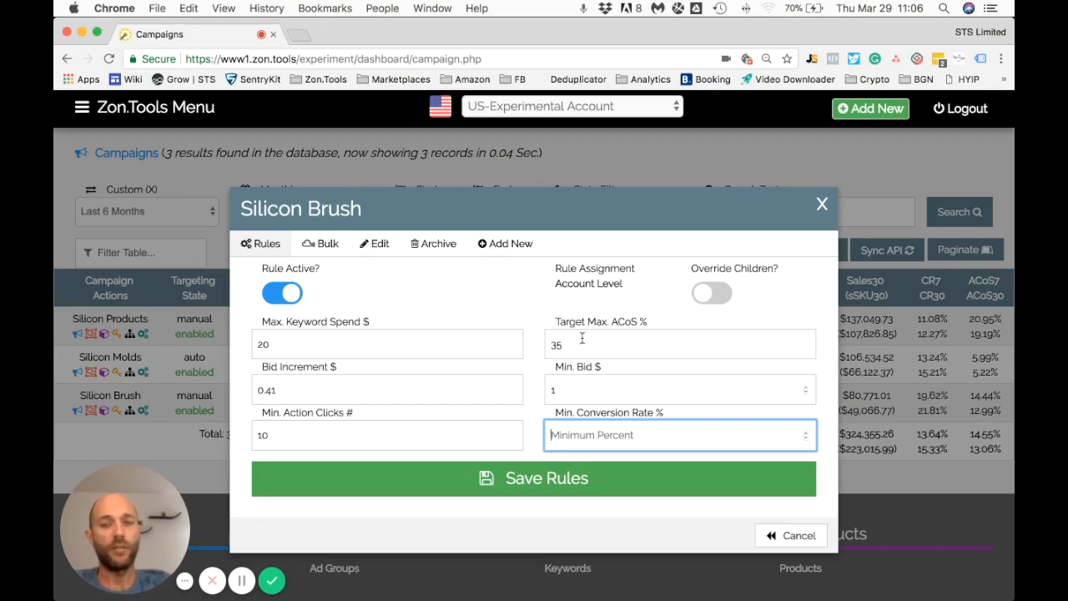
{"action": "left_click", "coordinate": [681, 344]}
{"action": "type", "text": "10"}
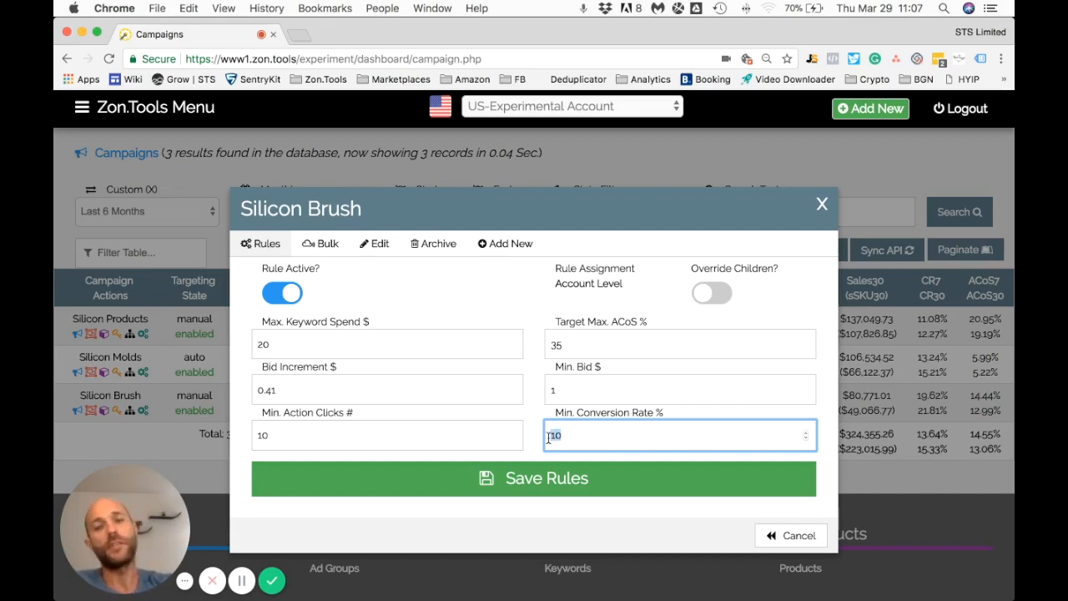
{"action": "left_click", "coordinate": [679, 344]}
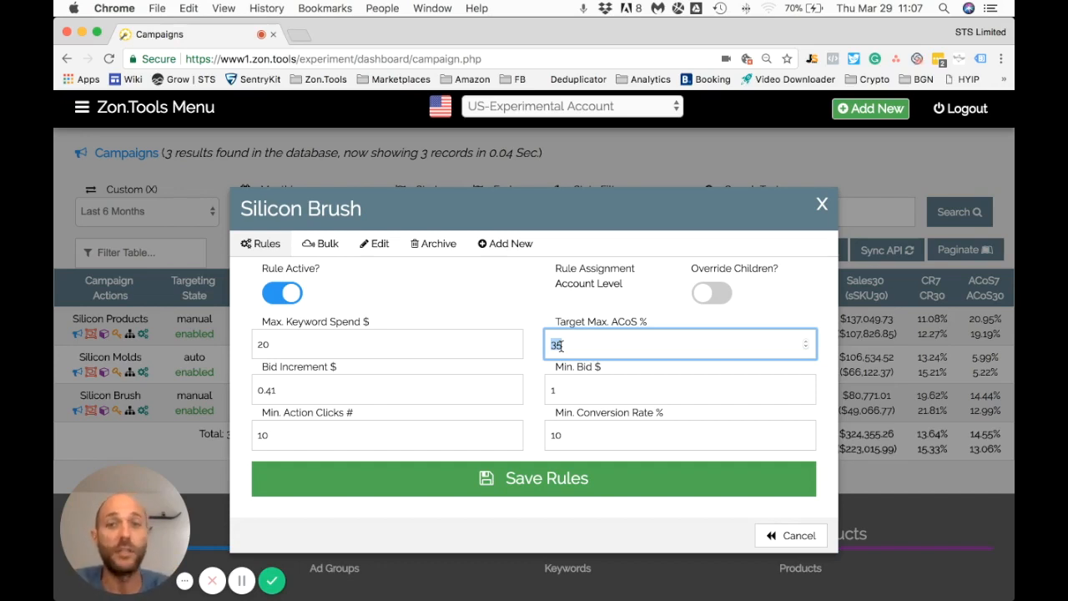
{"action": "left_click", "coordinate": [680, 435]}
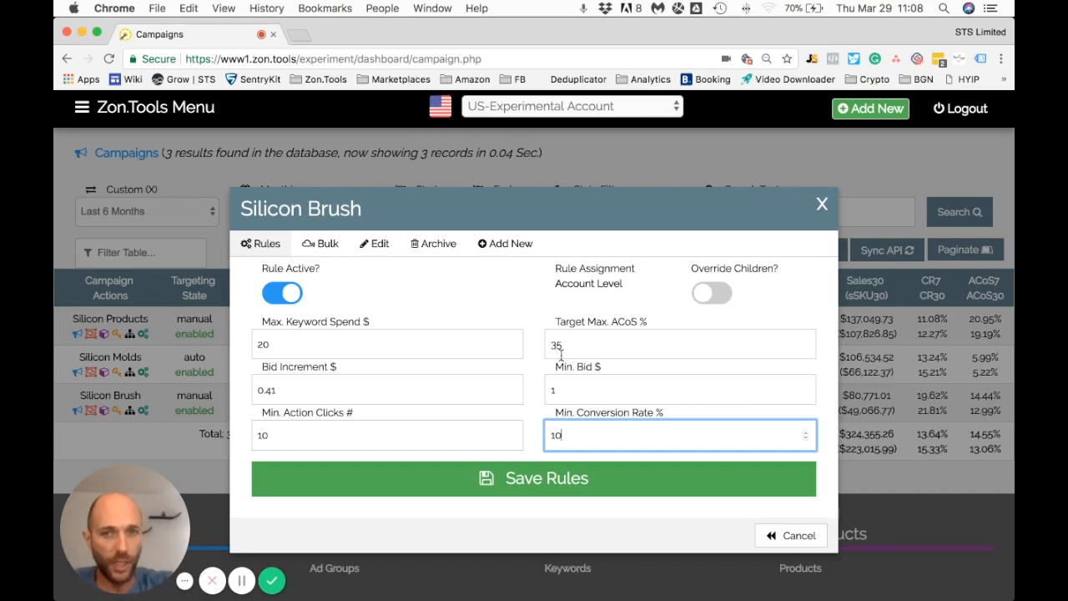
{"action": "left_click", "coordinate": [679, 344]}
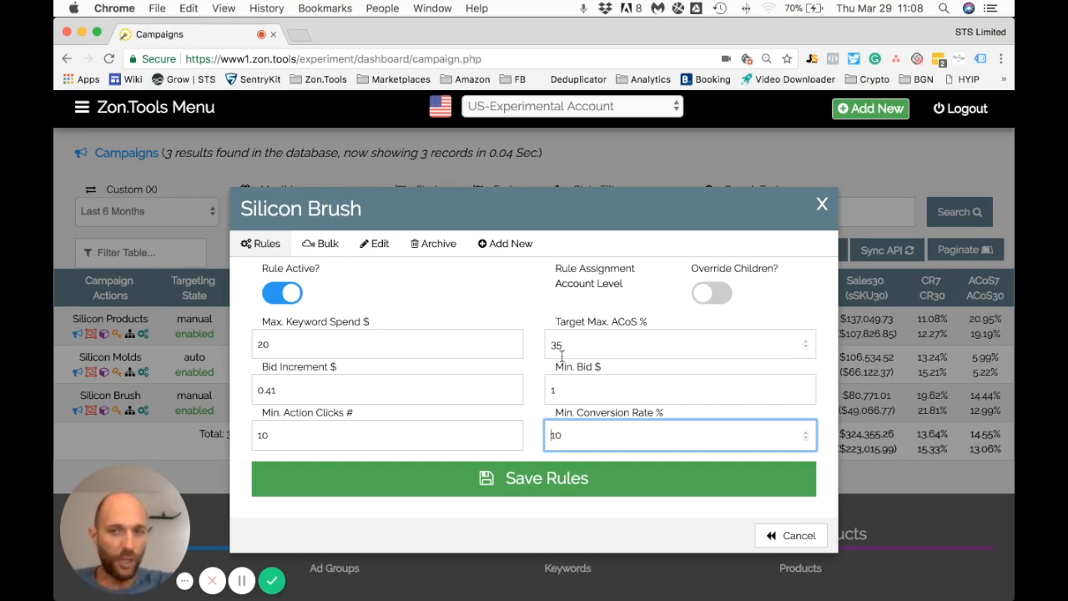
{"action": "mouse_move", "coordinate": [559, 344]}
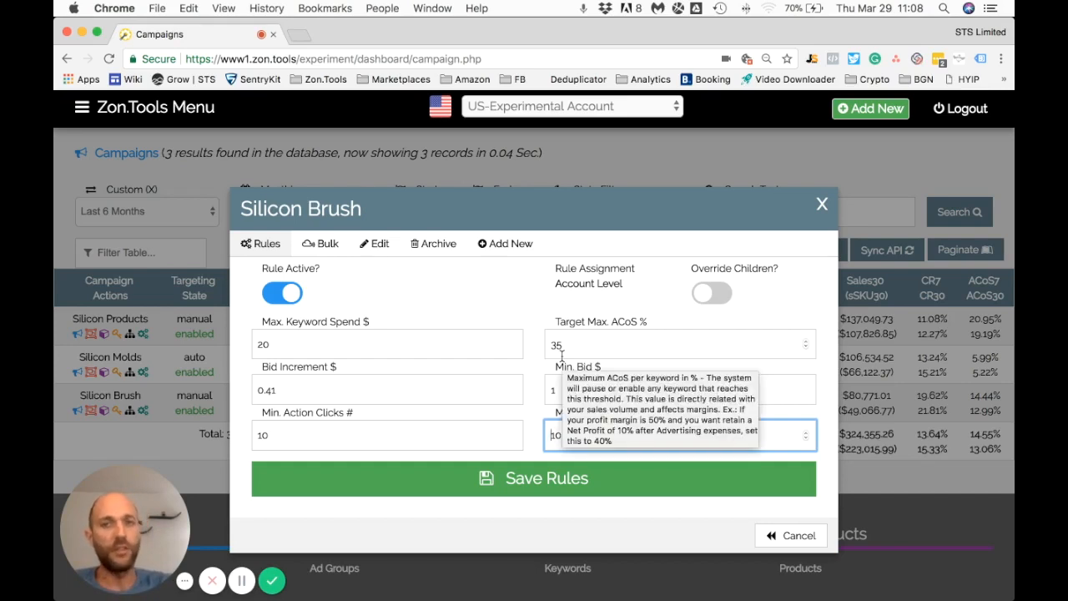
- Try 25 for target ACoS, then set minimum conversion rate to 0 with ACoS back at 35
{"action": "left_click", "coordinate": [672, 344]}
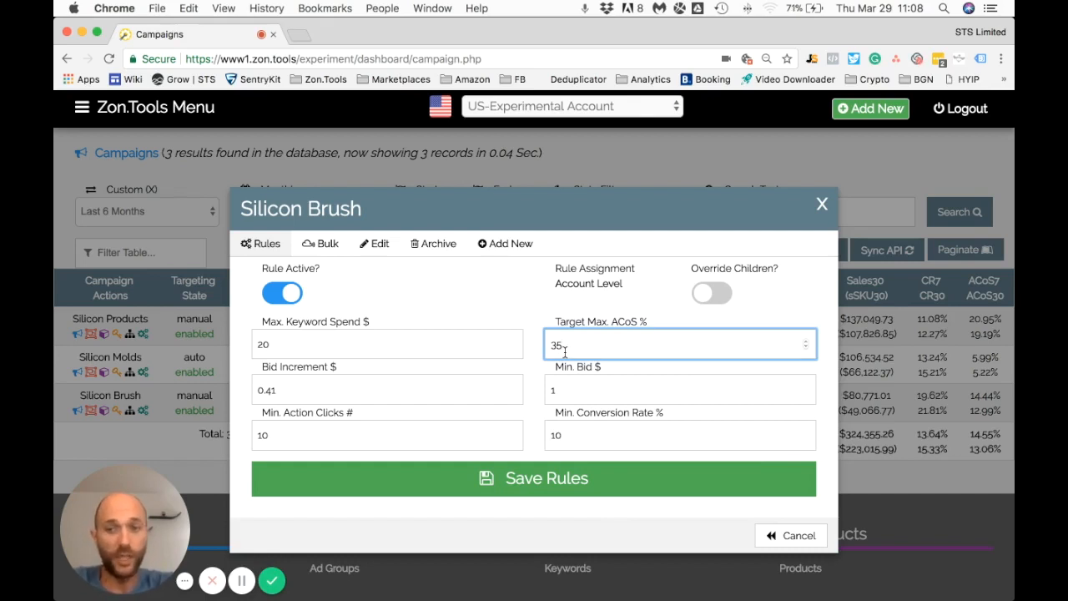
{"action": "type", "text": "25"}
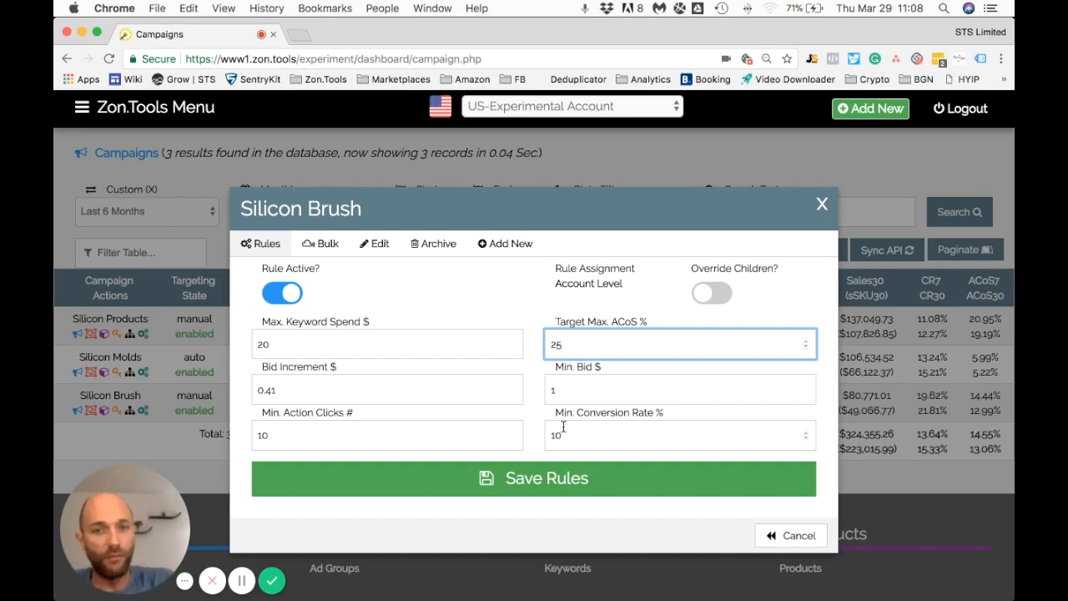
{"action": "left_click", "coordinate": [680, 435]}
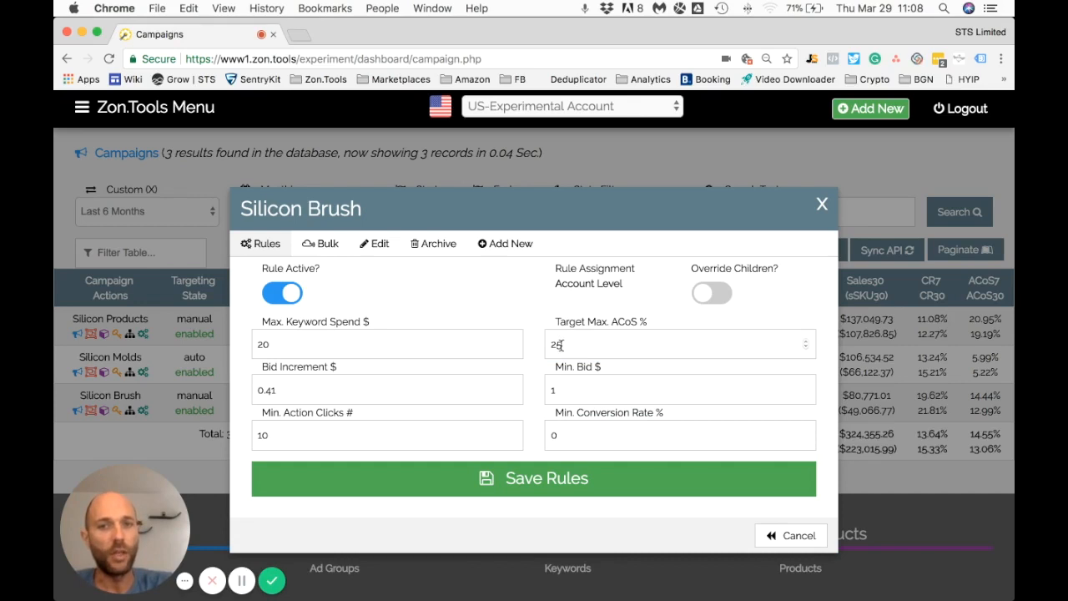
{"action": "left_click", "coordinate": [679, 344]}
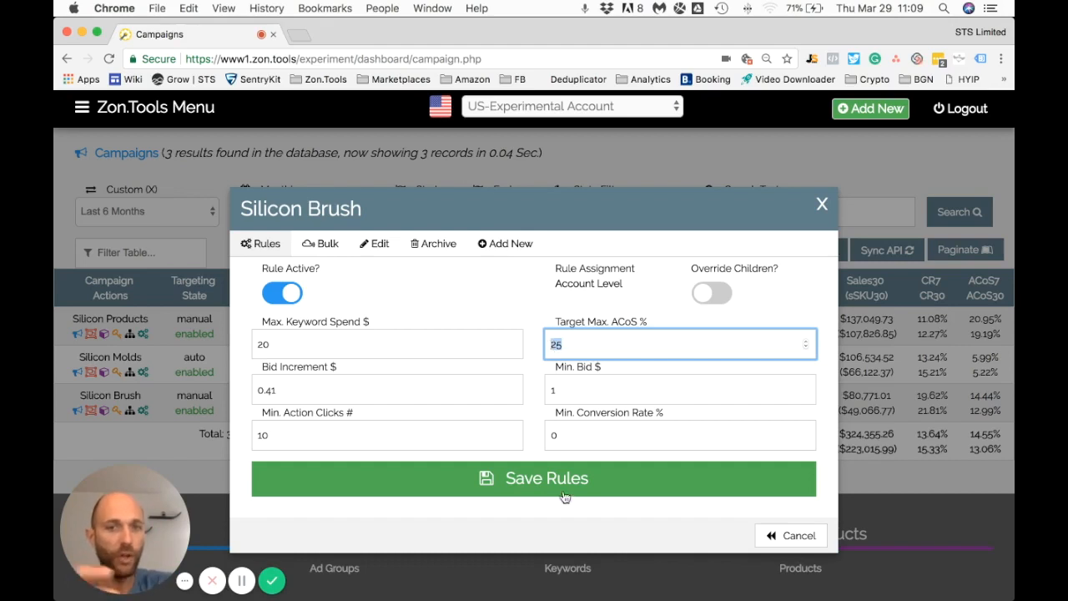
{"action": "left_click", "coordinate": [680, 434]}
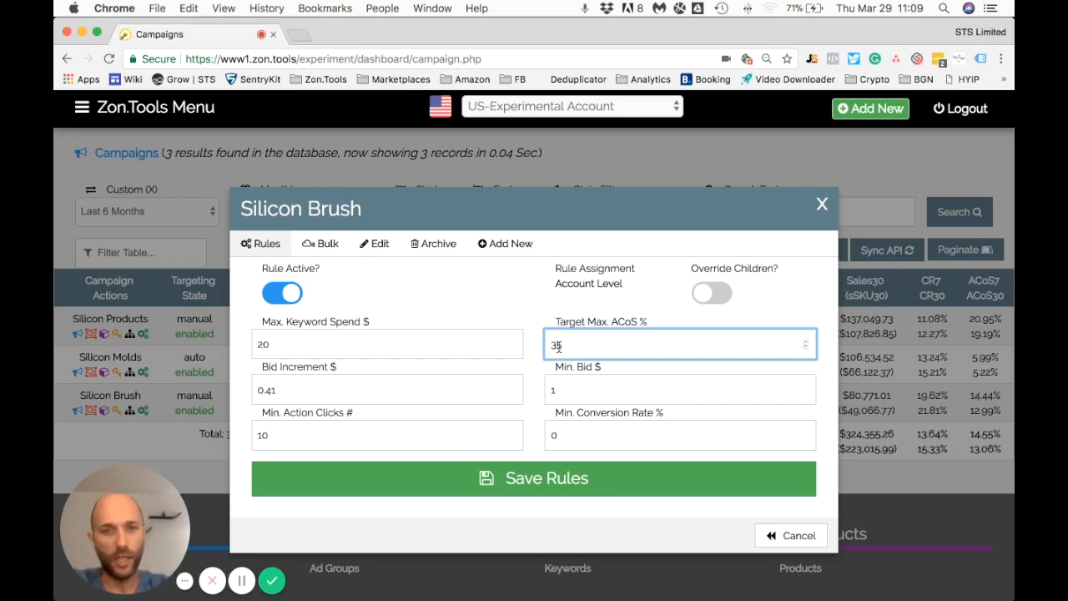
- Try 5 and 15 as Silicon Brush's minimum conversion rate, then settle on 10, target ACoS 35
{"action": "left_click", "coordinate": [680, 435]}
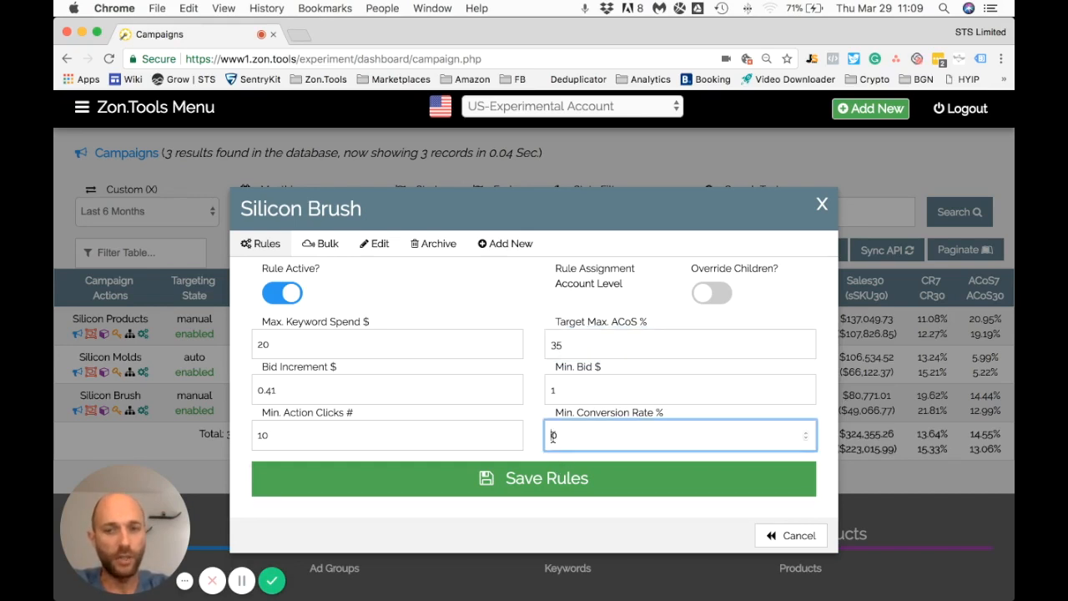
{"action": "type", "text": "10"}
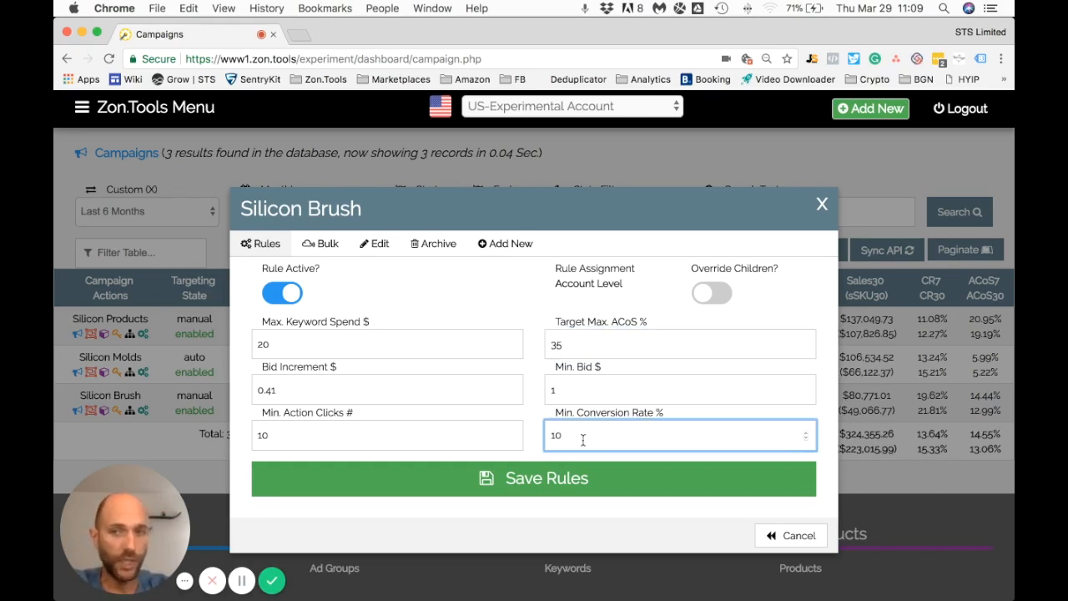
{"action": "double_click", "coordinate": [555, 436]}
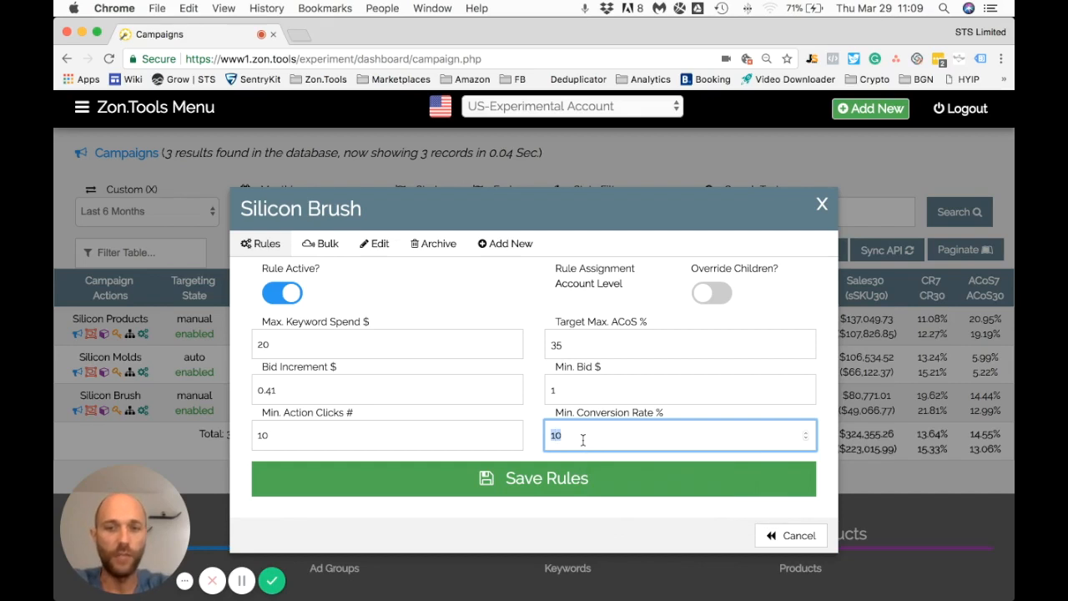
{"action": "type", "text": "5"}
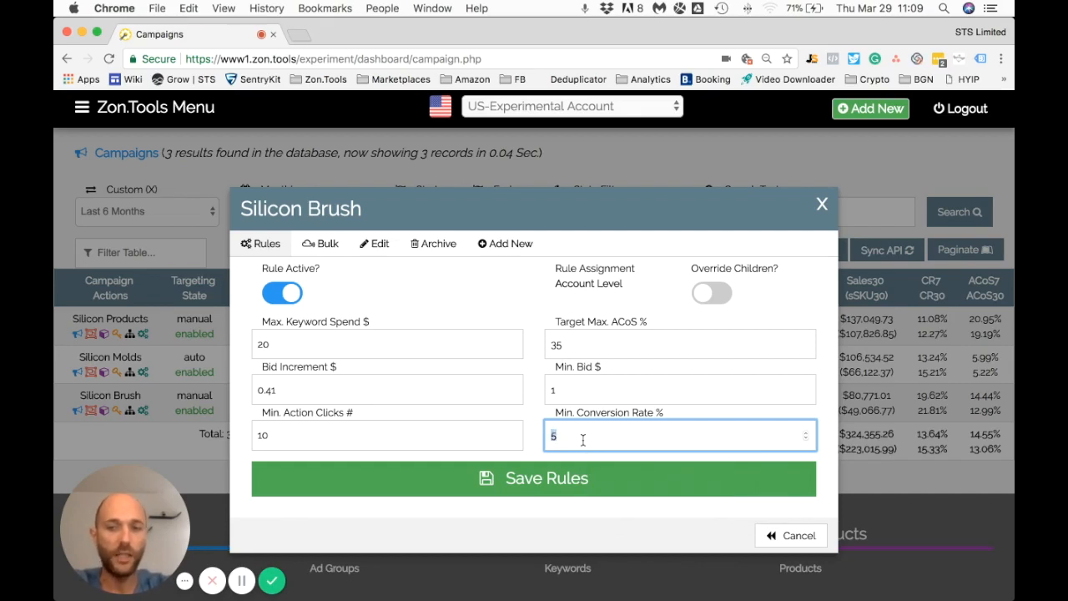
{"action": "type", "text": "1"}
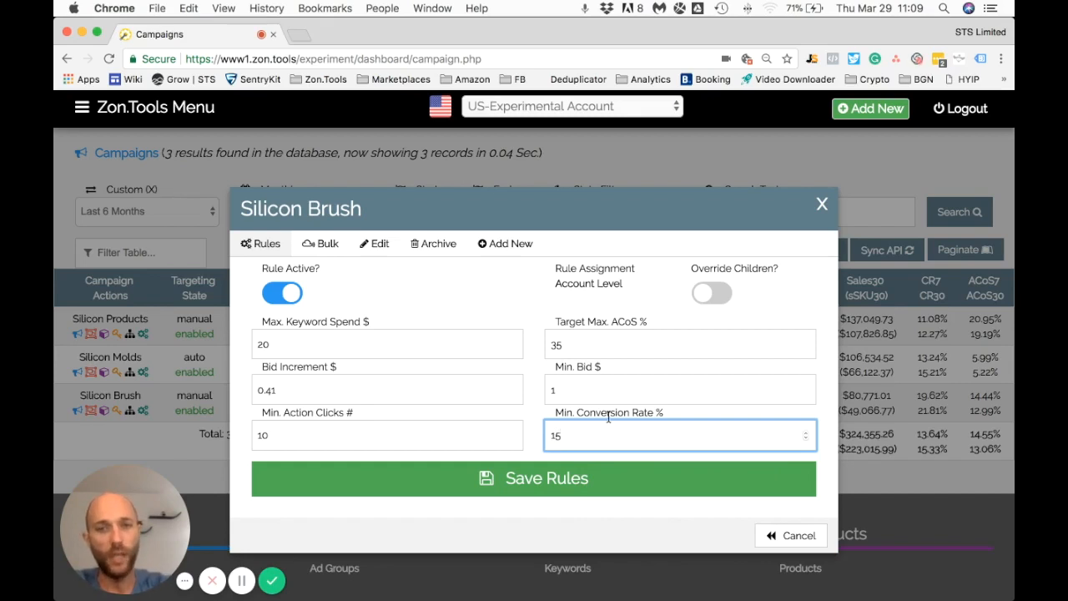
{"action": "left_click", "coordinate": [680, 344]}
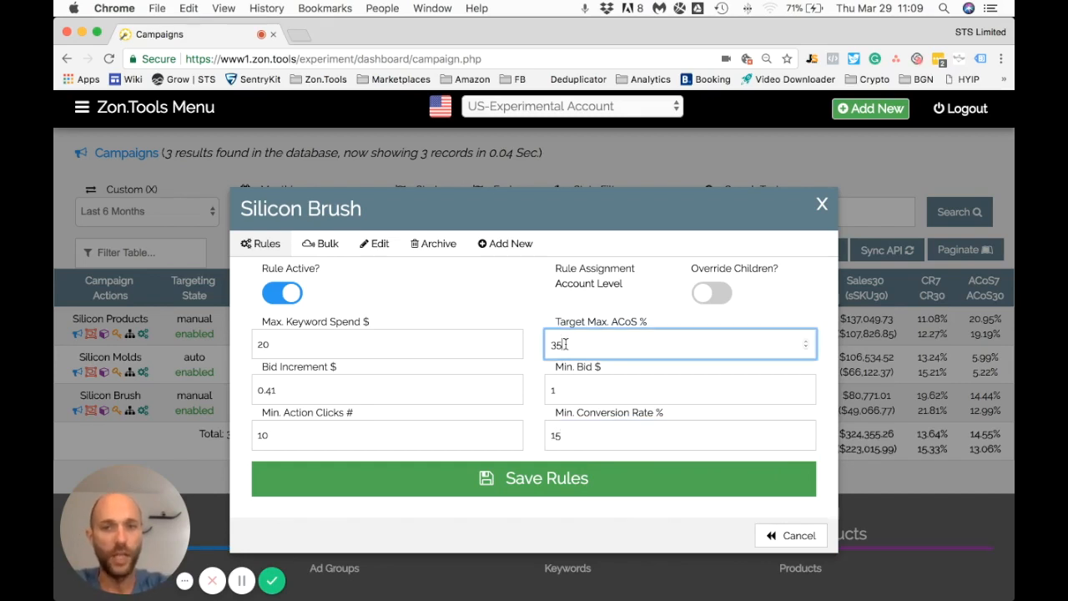
{"action": "type", "text": "25"}
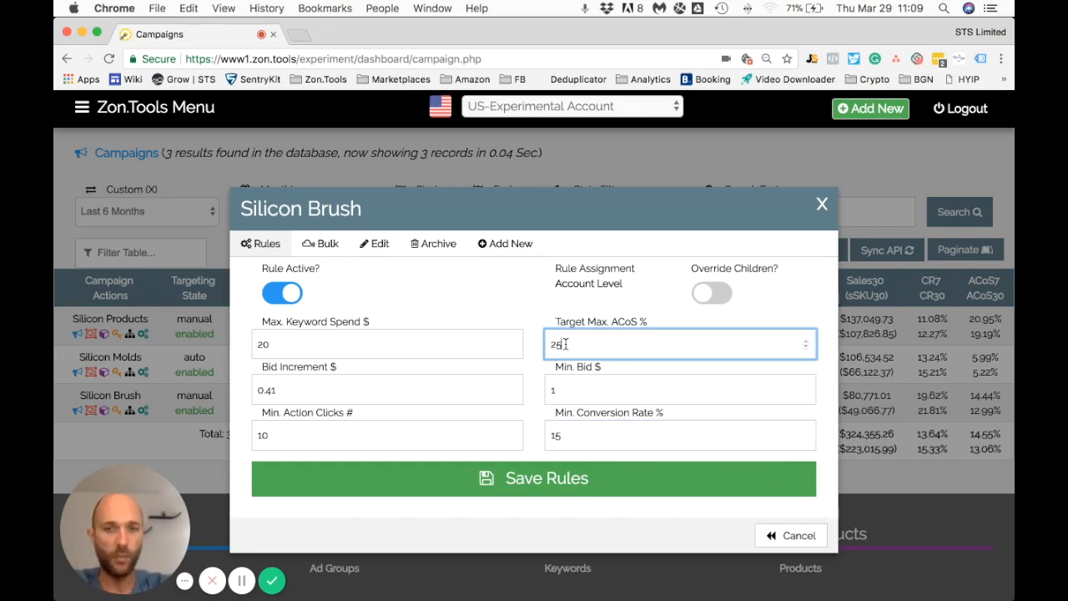
{"action": "left_click", "coordinate": [680, 435]}
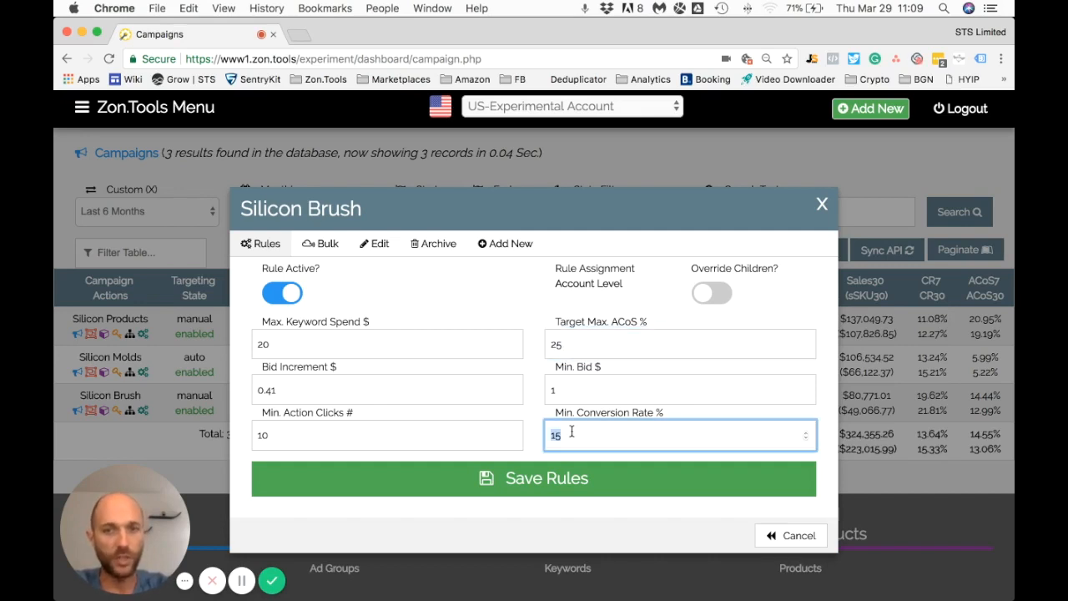
{"action": "type", "text": "0"}
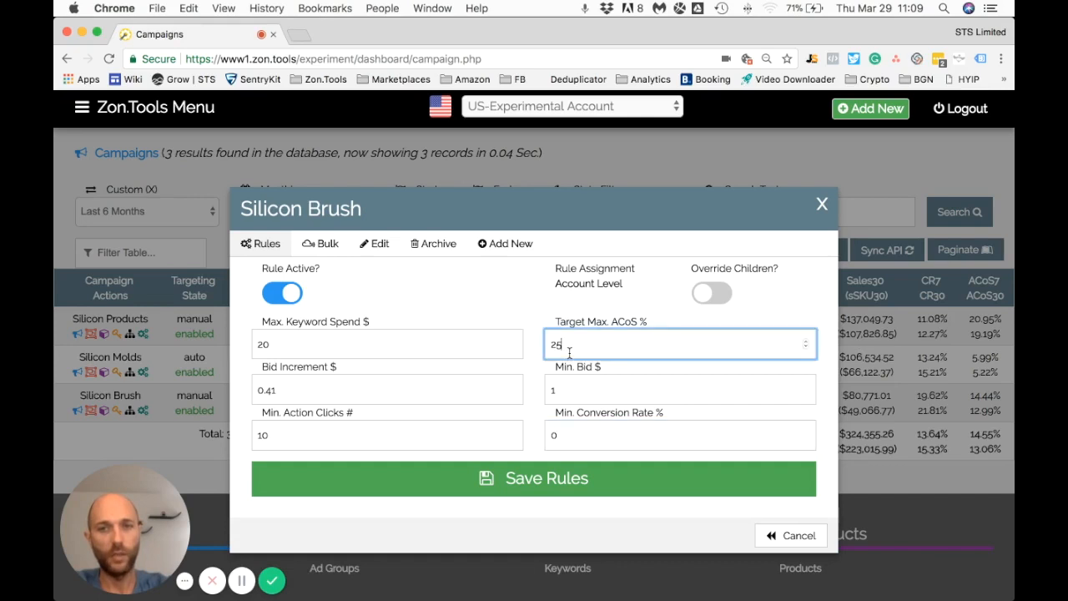
{"action": "type", "text": "3"}
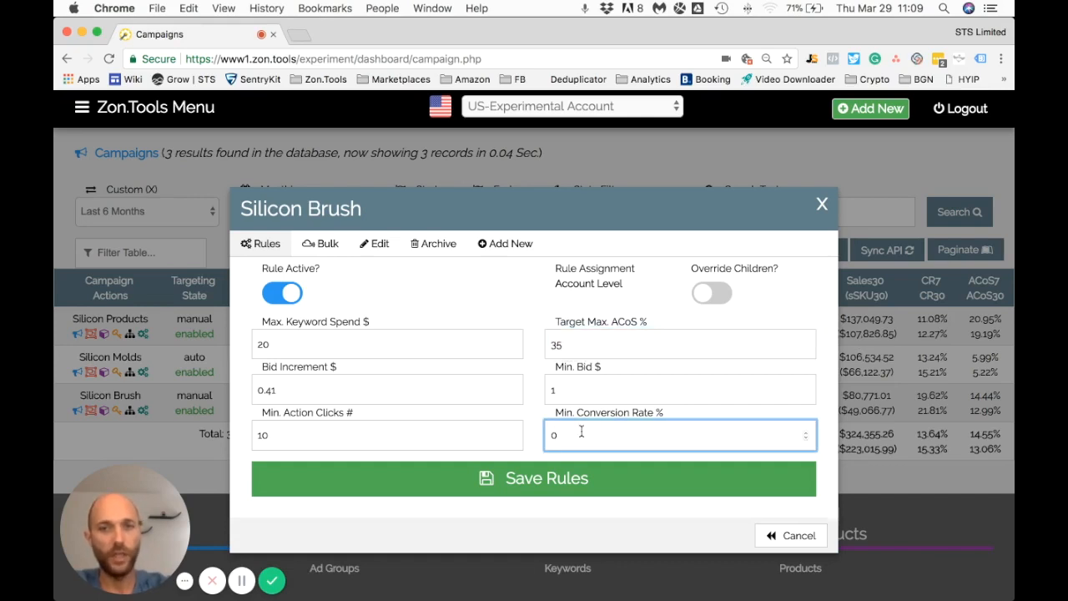
{"action": "type", "text": "10"}
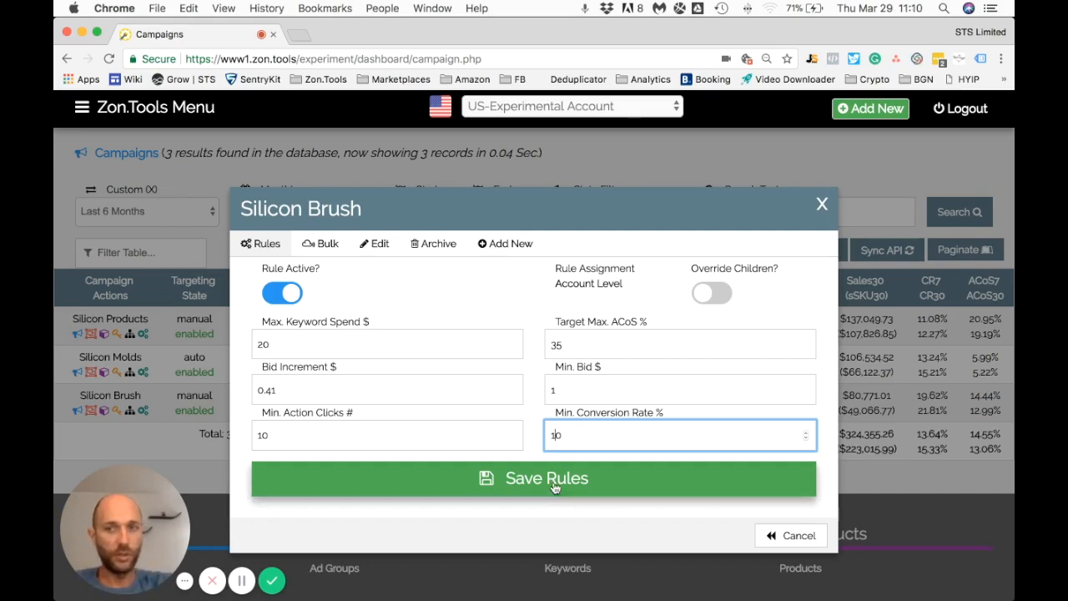
- Save the Silicon Brush rules, dismiss the success banner, and confirm $20.00 max spend, 35% ACoS
{"action": "left_click", "coordinate": [555, 478]}
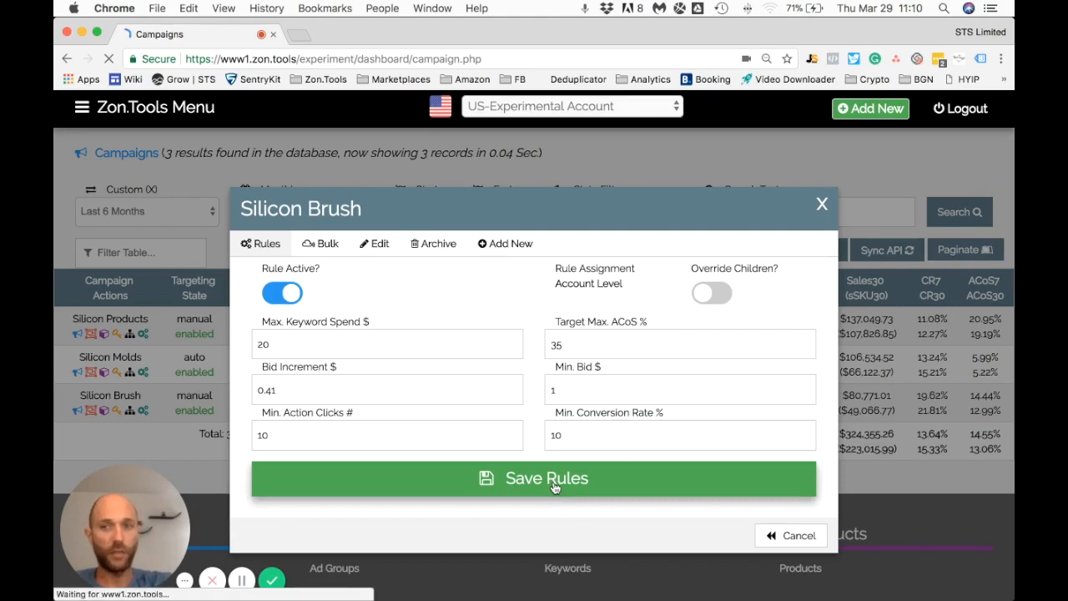
{"action": "left_click", "coordinate": [547, 479]}
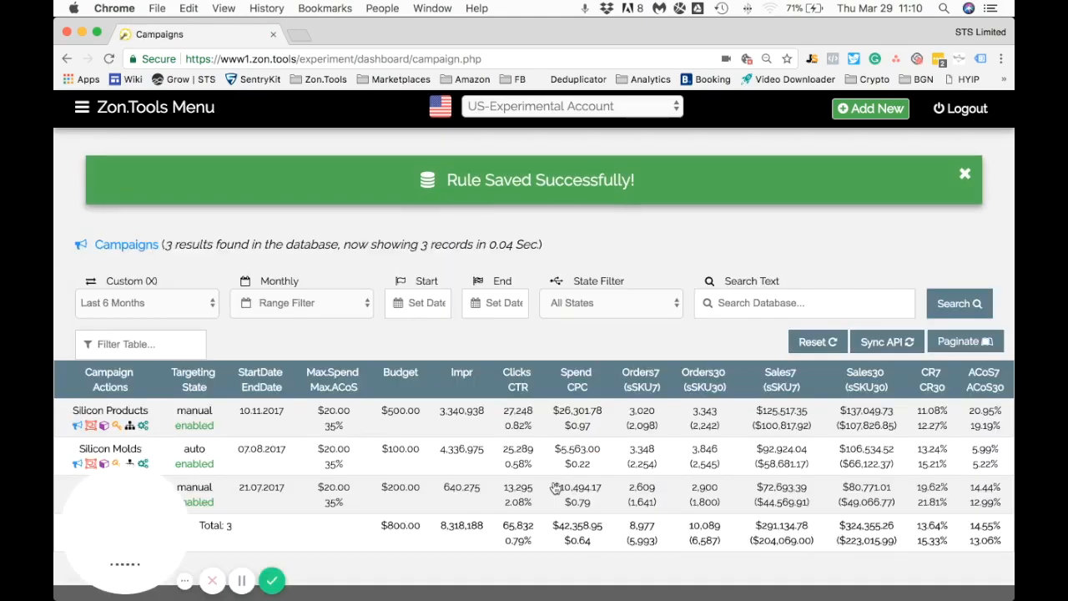
{"action": "left_click", "coordinate": [965, 176]}
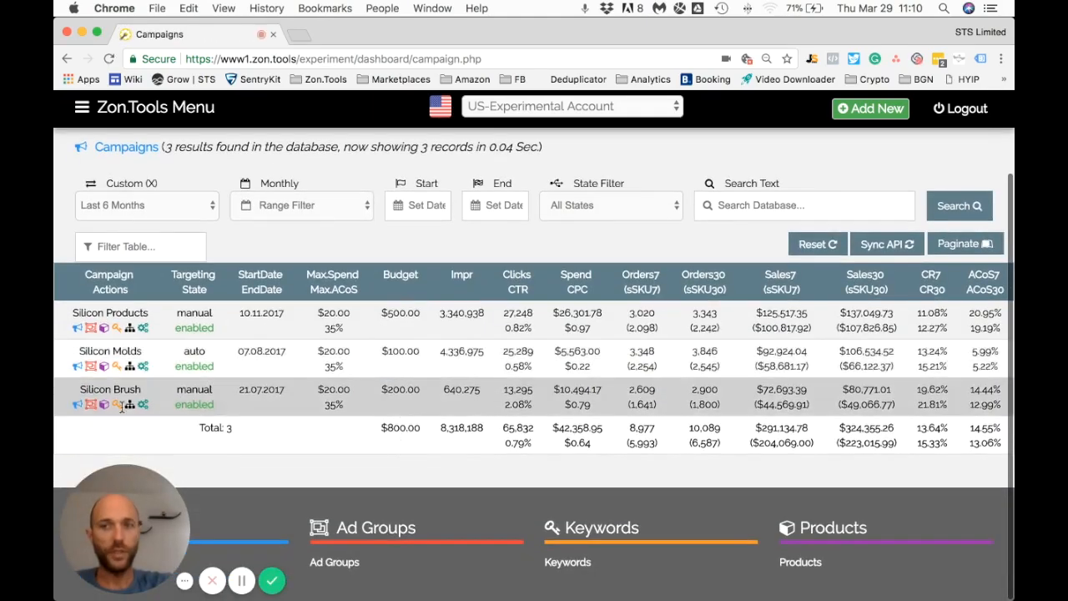
{"action": "mouse_move", "coordinate": [355, 408]}
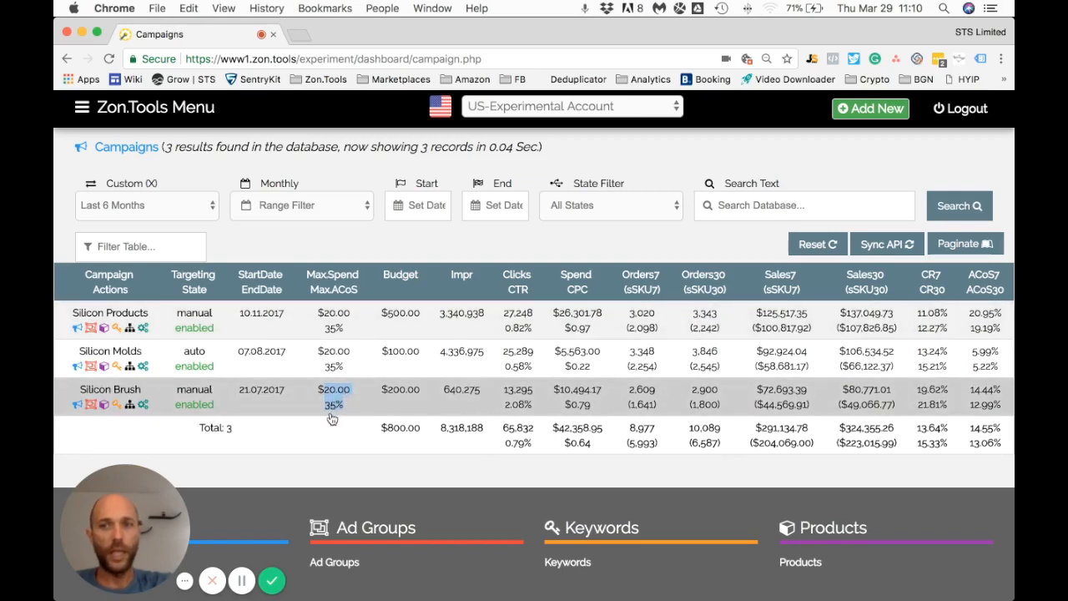
{"action": "mouse_move", "coordinate": [332, 413]}
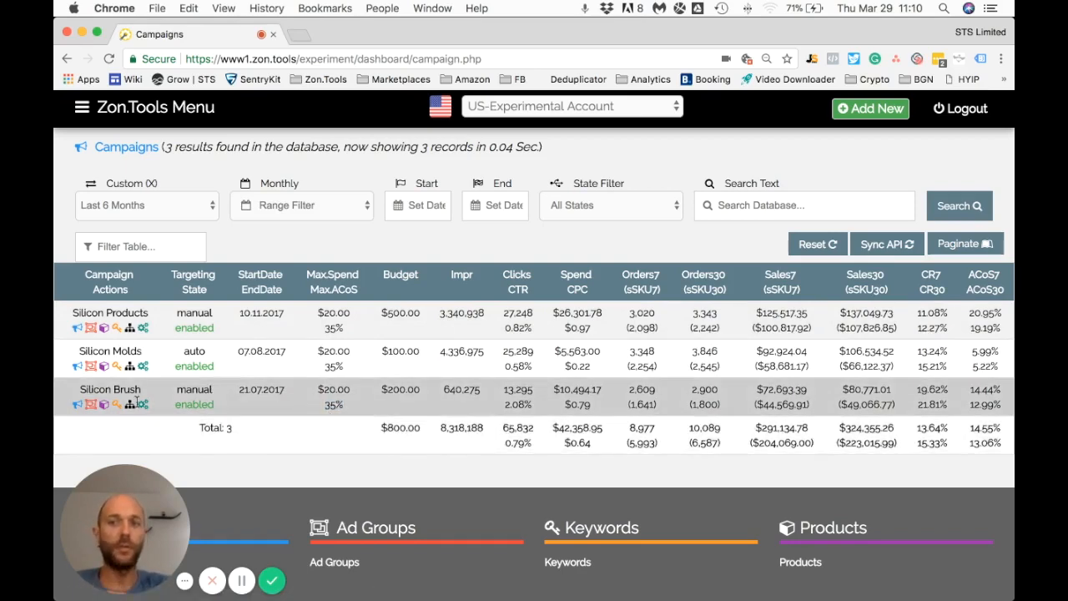
{"action": "mouse_move", "coordinate": [132, 402]}
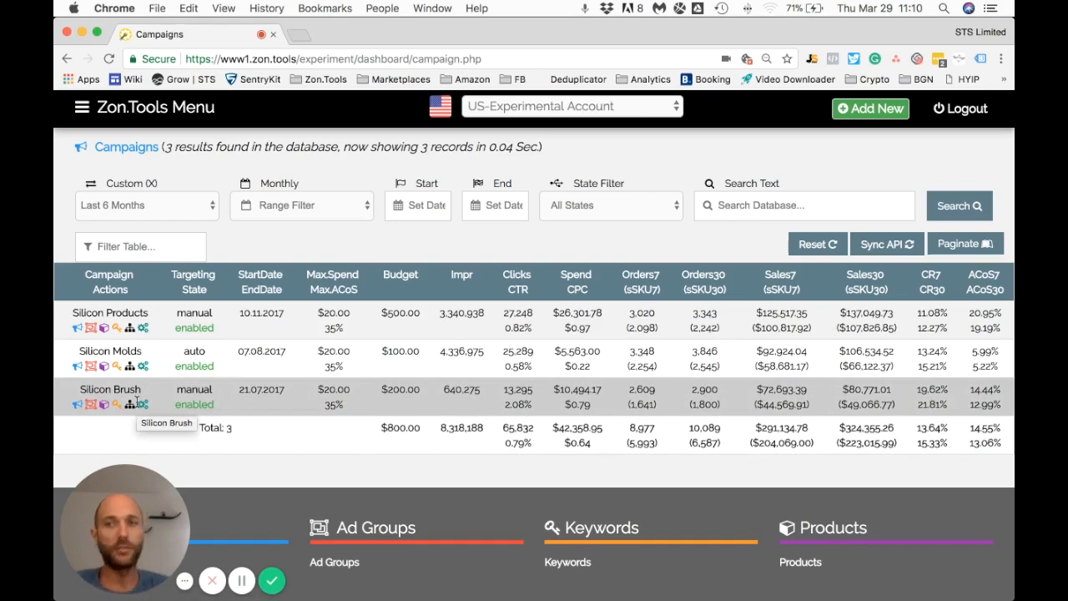
{"action": "mouse_move", "coordinate": [284, 430]}
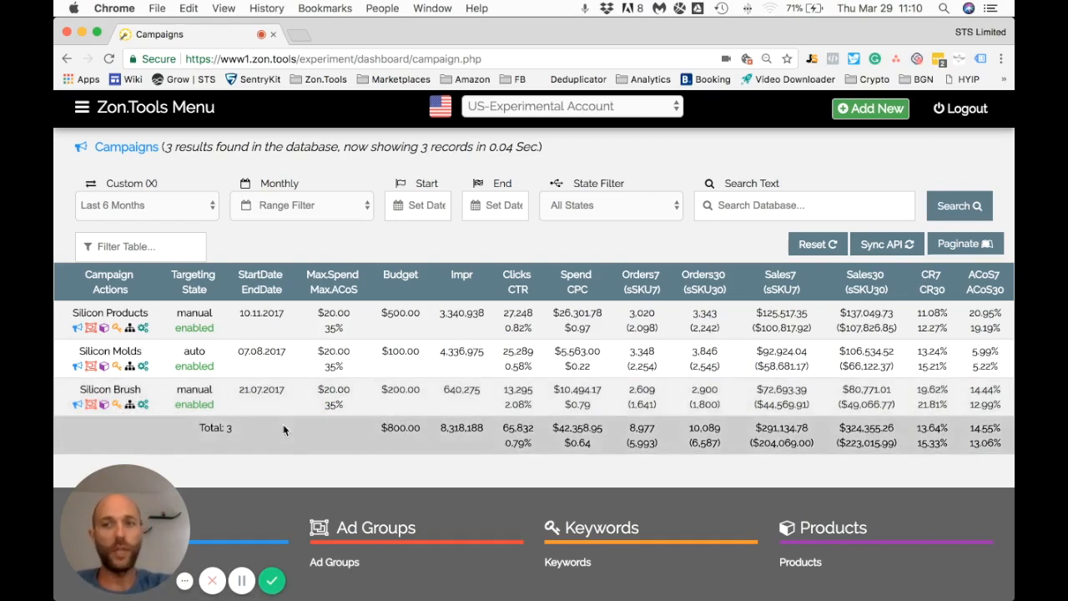